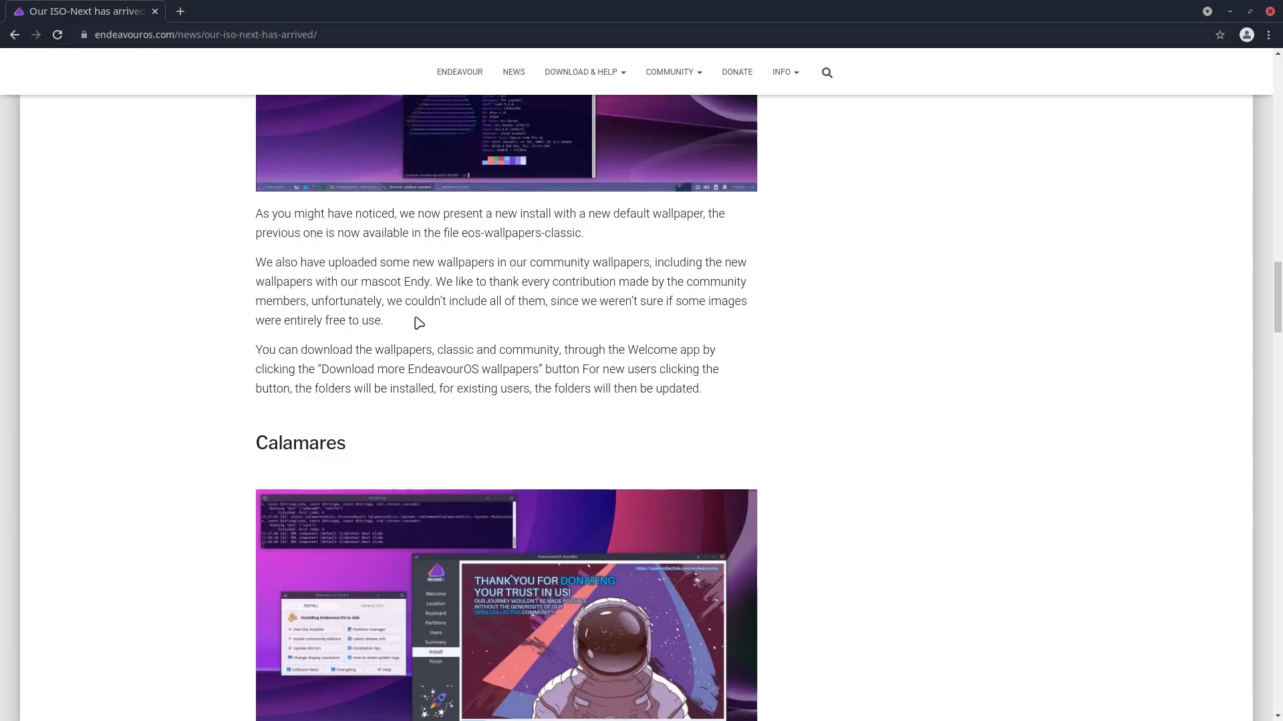
- Scroll the ISO-Next news article to its wallpaper and Calamares sections
{"action": "scroll", "scroll_direction": "up", "scroll_amount": 3}
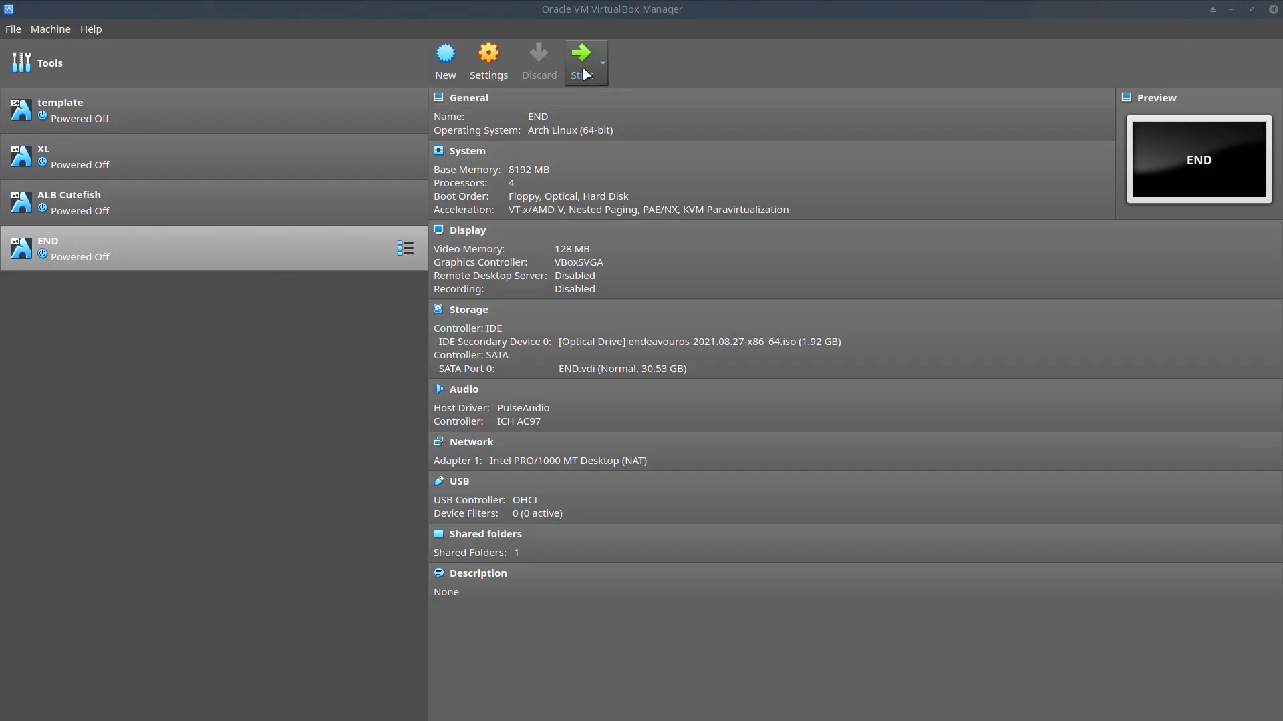
- Start the END VM and boot the 'EndeavourOS install default' entry into the live desktop
{"action": "left_click", "coordinate": [577, 51]}
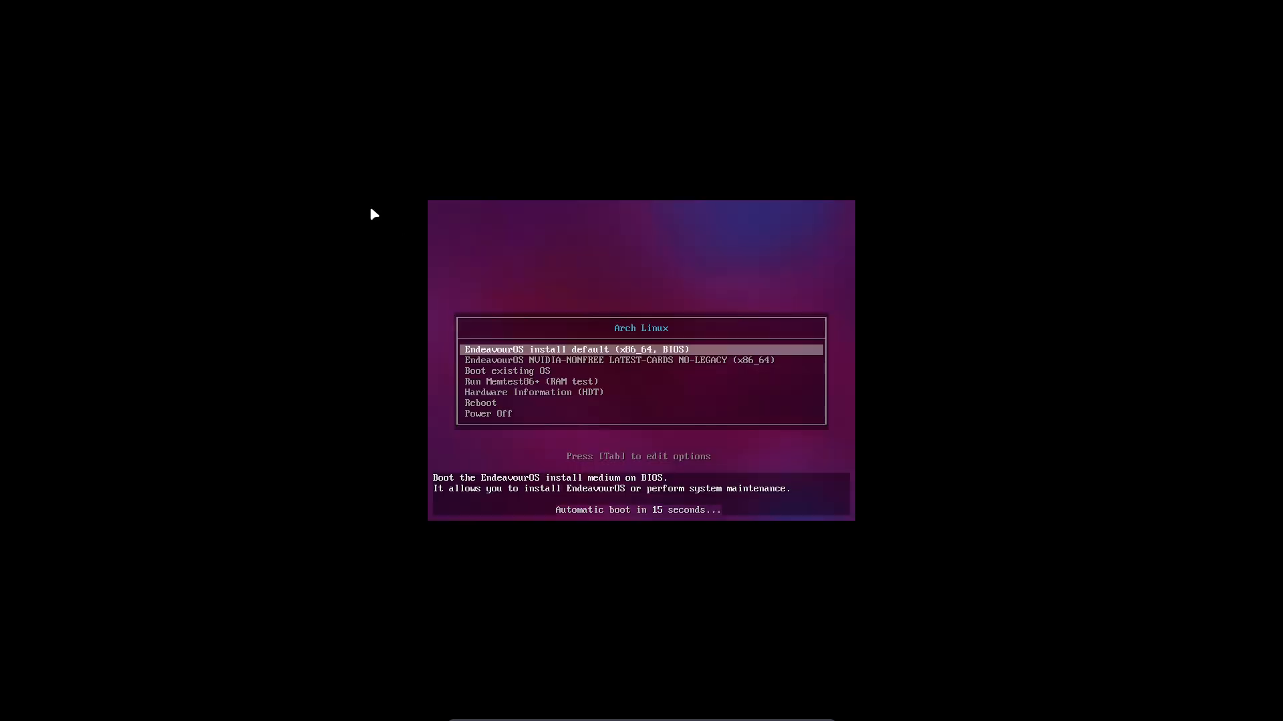
{"action": "key", "text": "Down"}
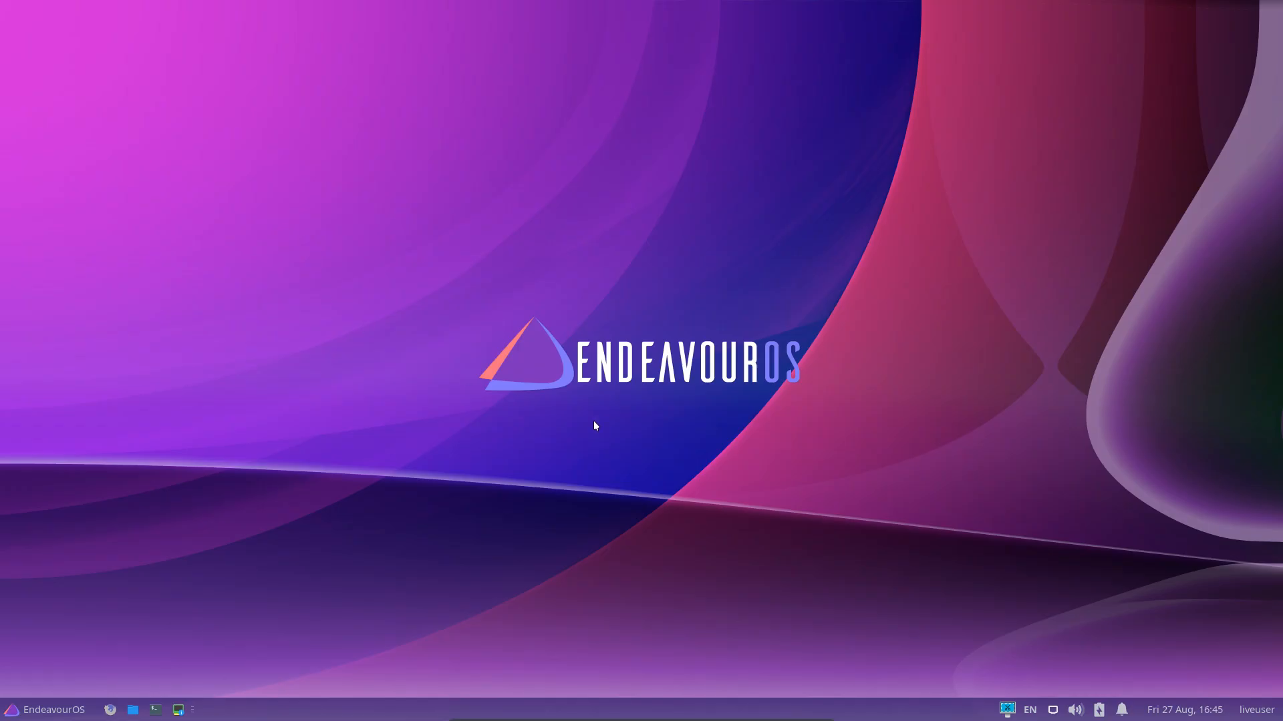
{"action": "mouse_move", "coordinate": [590, 417]}
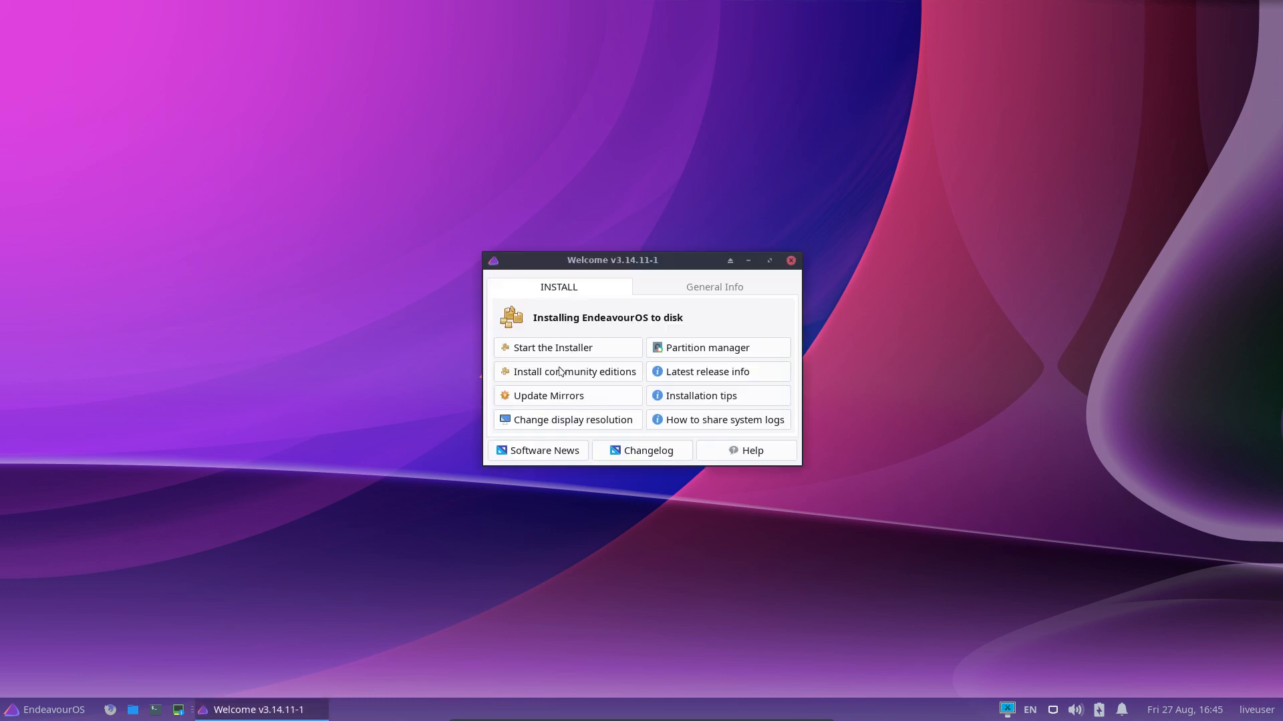
- Launch the installer from the Welcome app's INSTALL tab and choose its install mode
{"action": "left_click", "coordinate": [554, 347]}
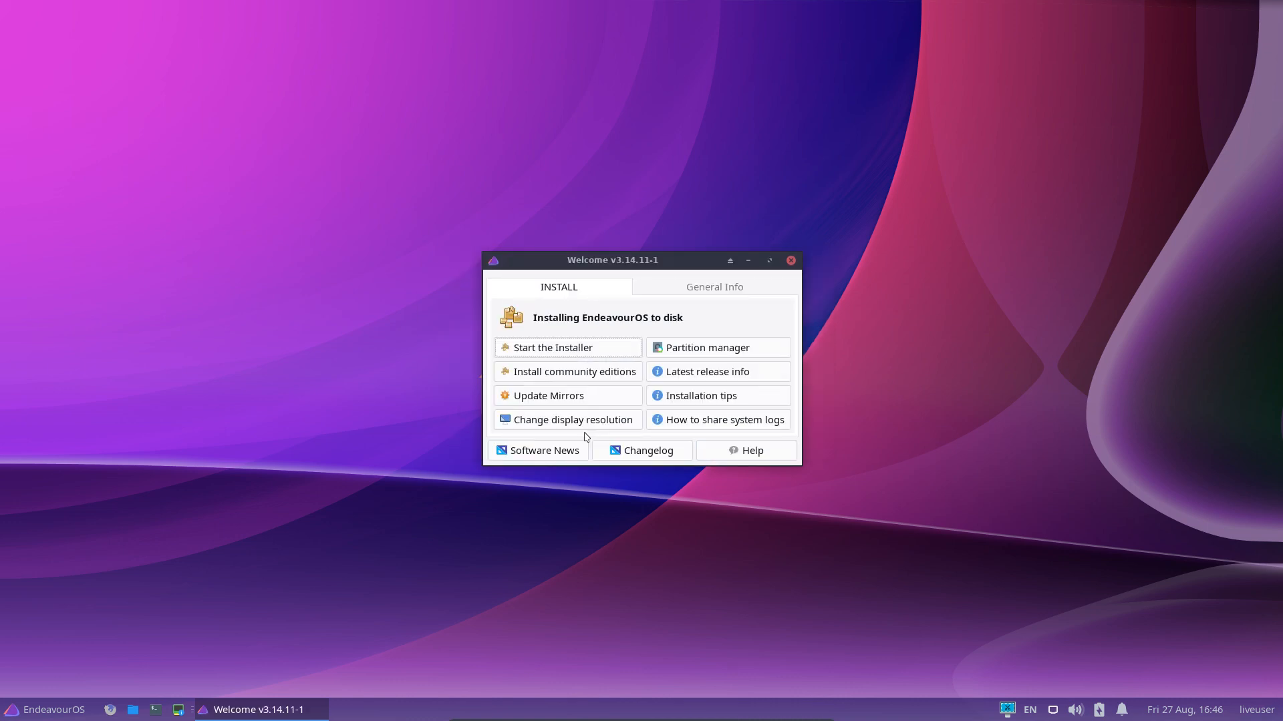
{"action": "left_click", "coordinate": [553, 347]}
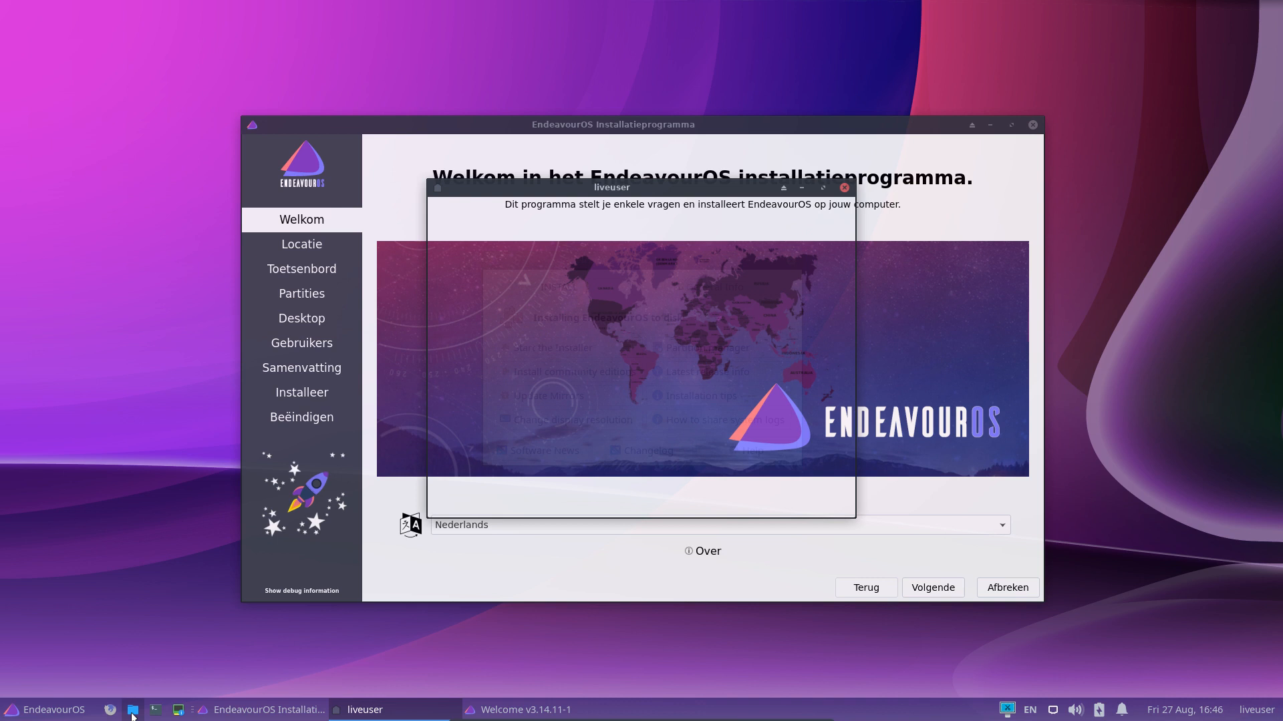
- Browse to the /etc/calamares configuration folder in Thunar
{"action": "left_click", "coordinate": [134, 711]}
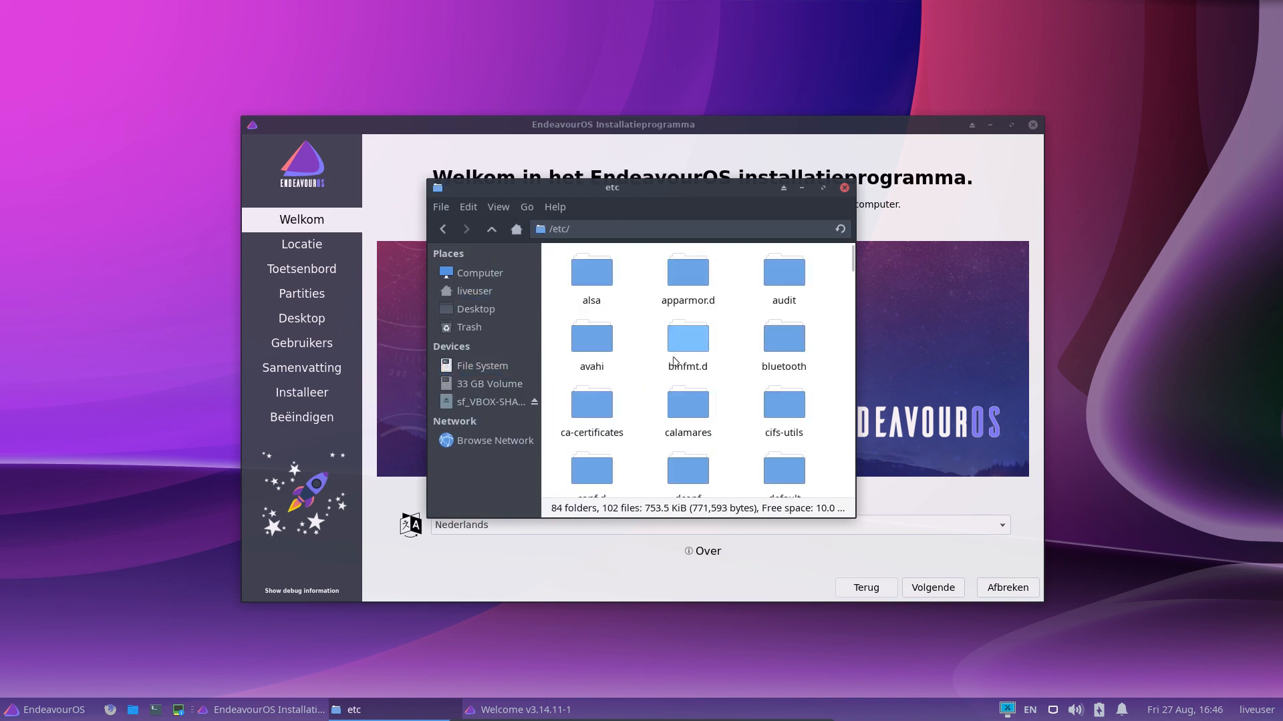
{"action": "type", "text": "cl"}
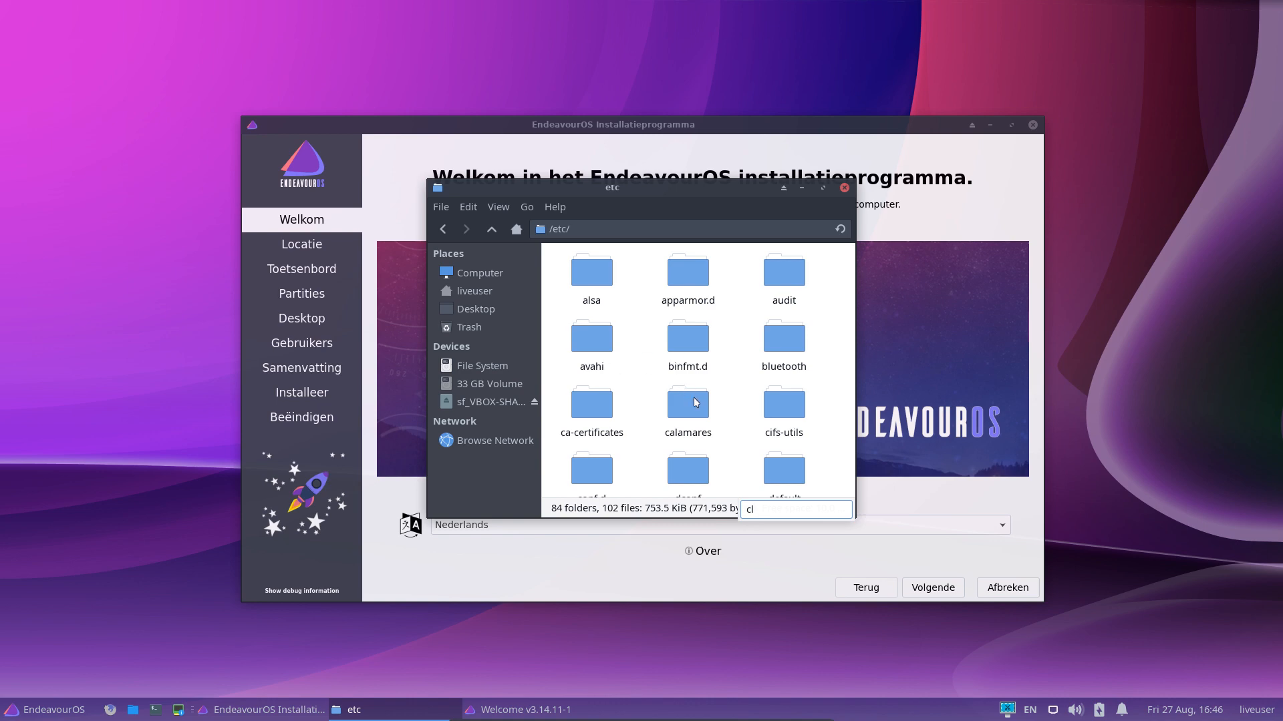
{"action": "double_click", "coordinate": [688, 403]}
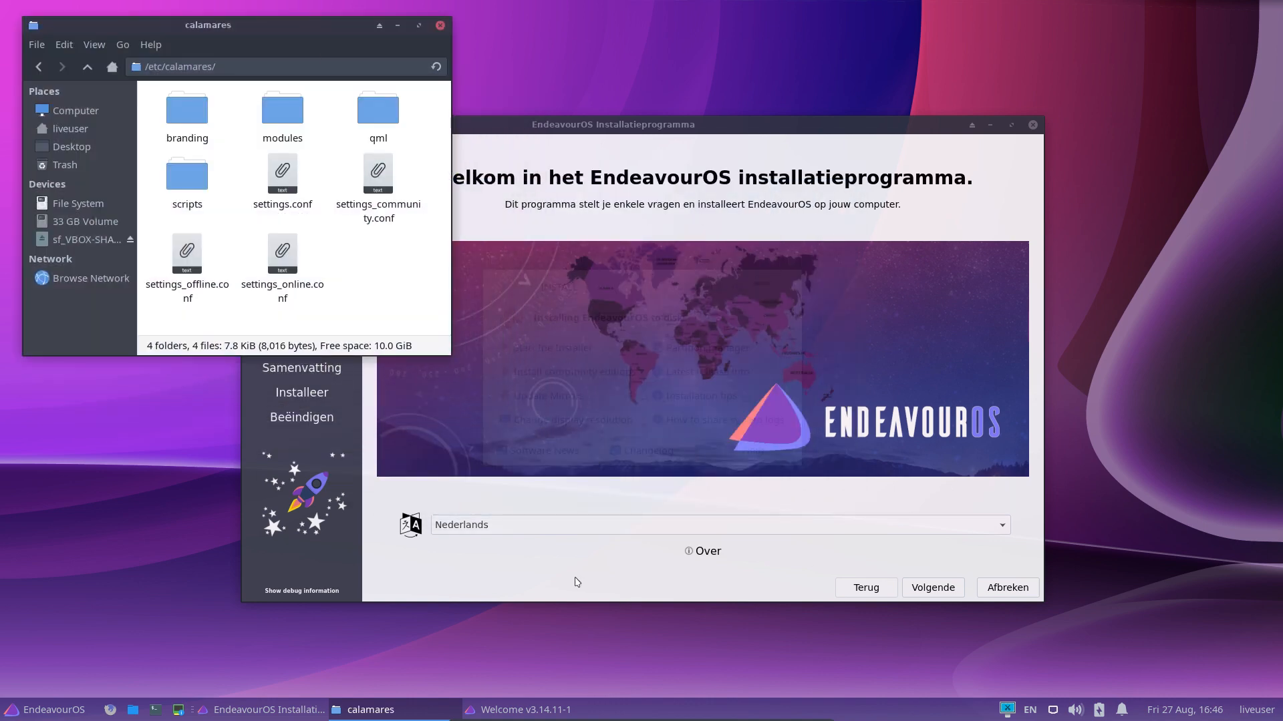
- Look at settings_online.conf and settings_offline.conf, then close Thunar
{"action": "left_click", "coordinate": [282, 254]}
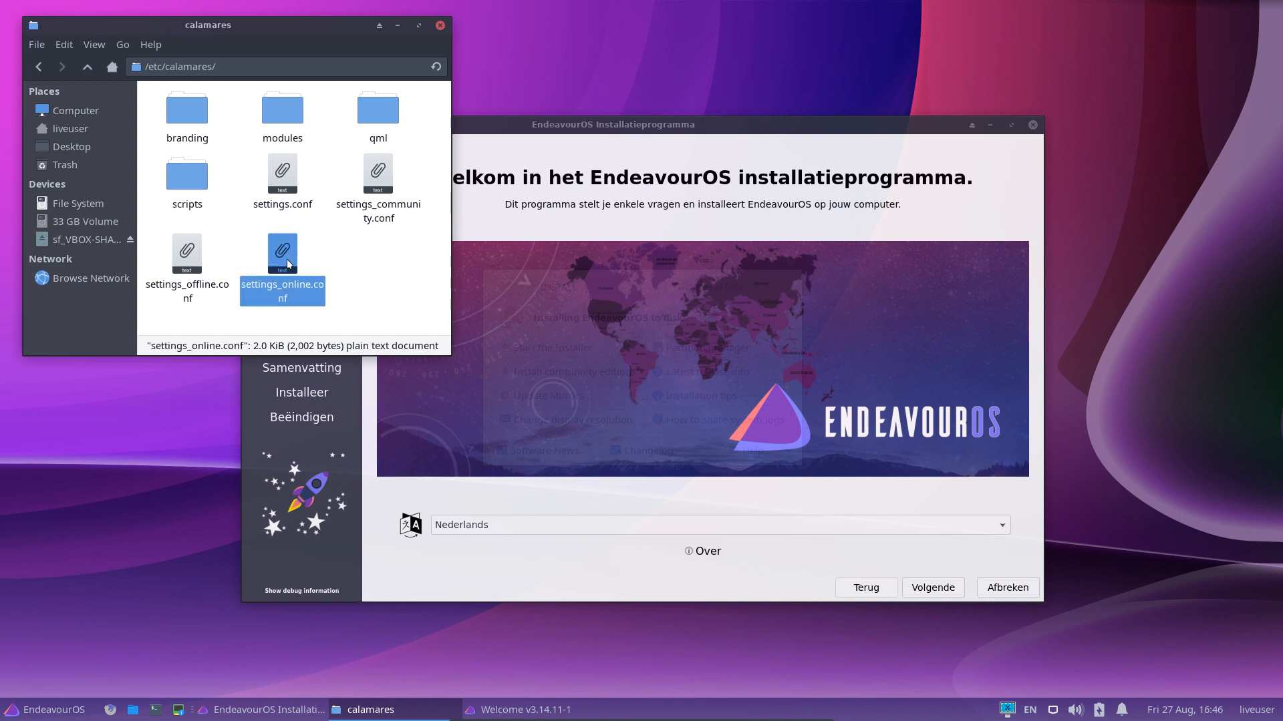
{"action": "left_click", "coordinate": [187, 253]}
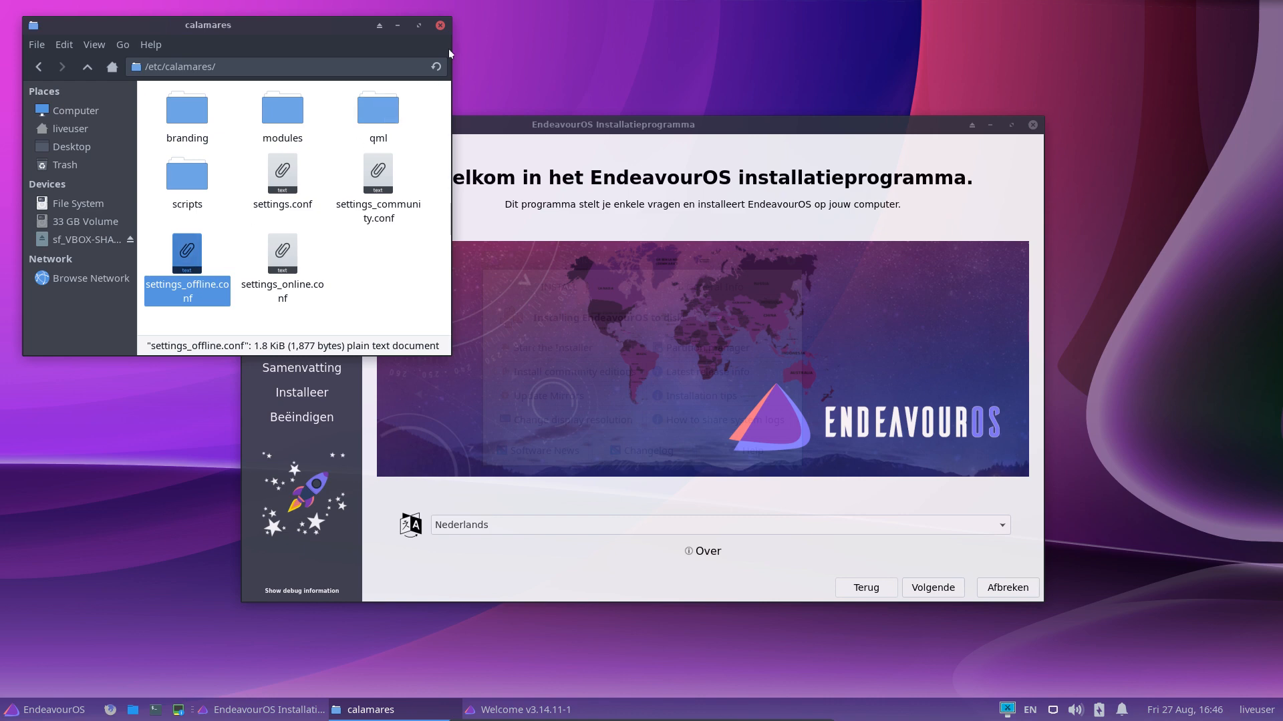
{"action": "left_click", "coordinate": [439, 24]}
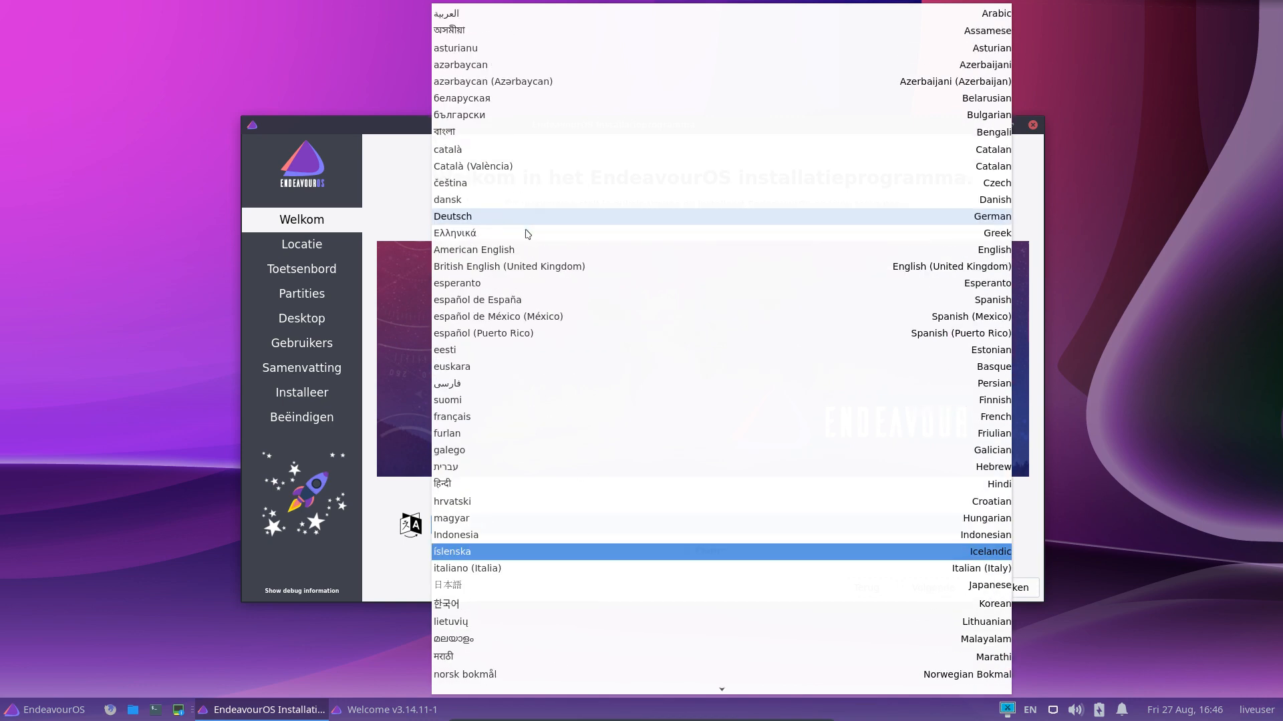
- Set the installer language to American English and keep the Brussels time zone
{"action": "scroll", "scroll_direction": "down", "scroll_amount": 3}
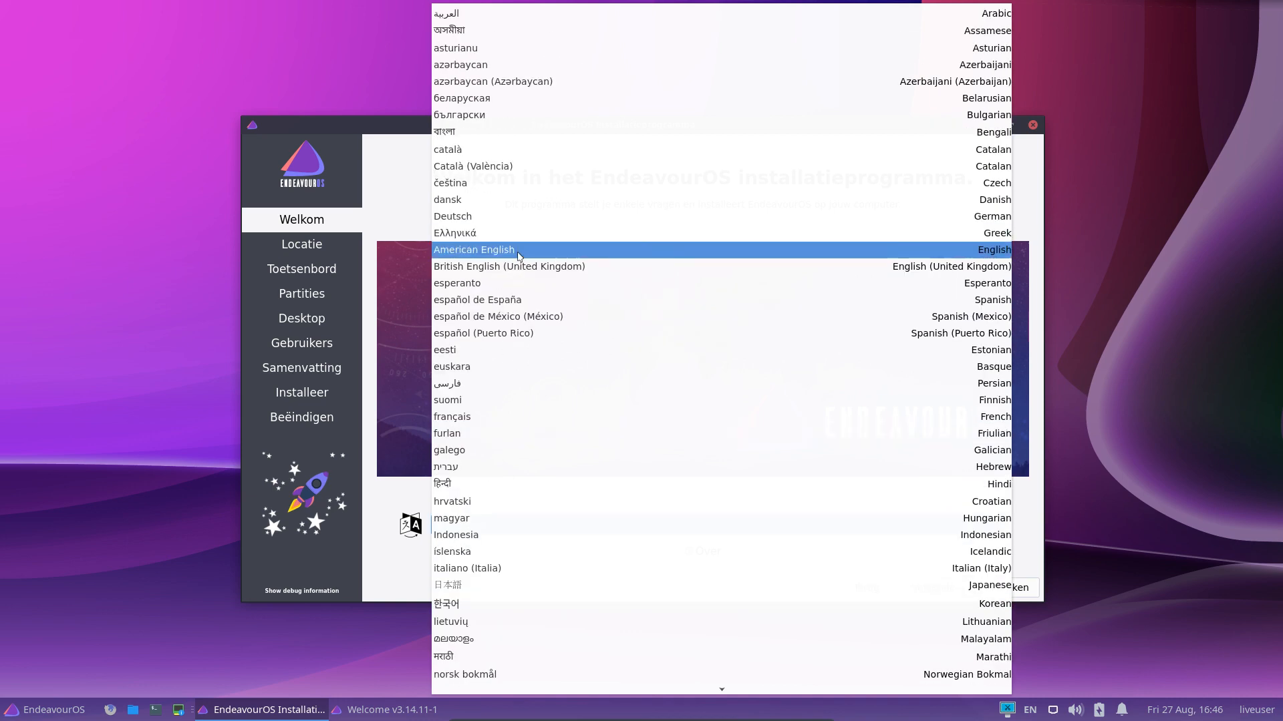
{"action": "left_click", "coordinate": [473, 250]}
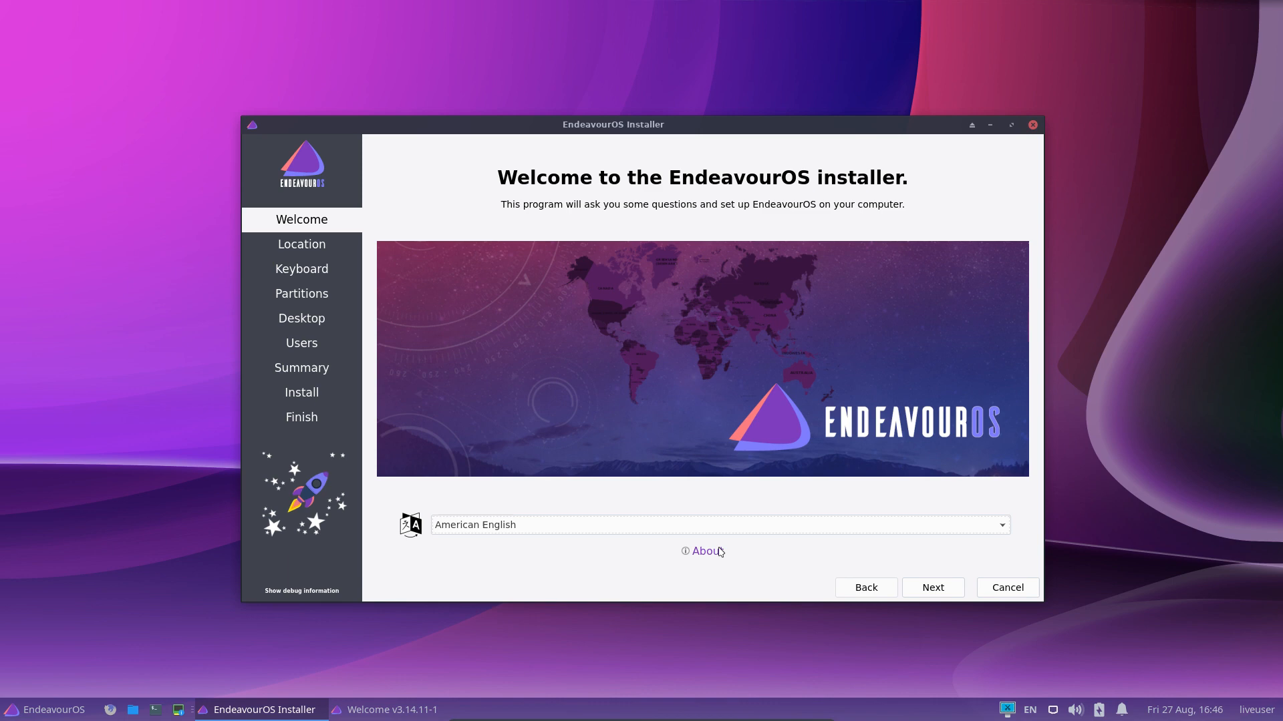
{"action": "mouse_move", "coordinate": [839, 539]}
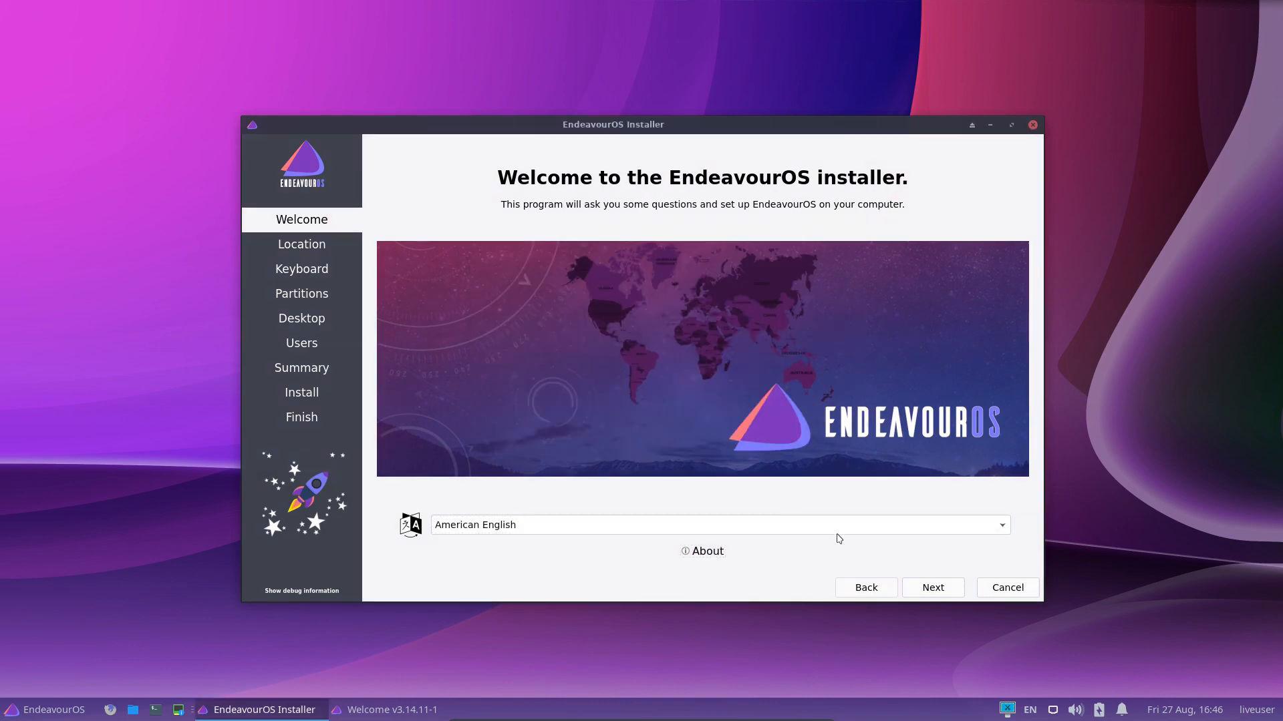
{"action": "left_click", "coordinate": [932, 588]}
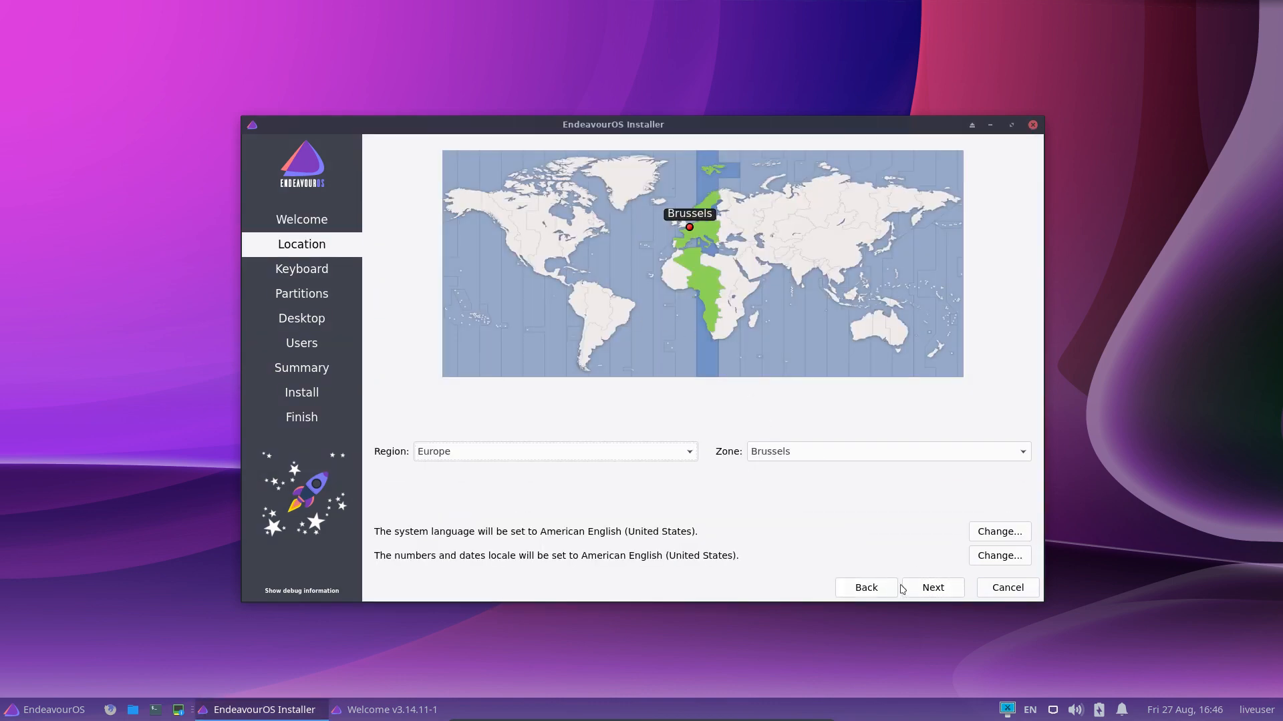
{"action": "left_click", "coordinate": [933, 587]}
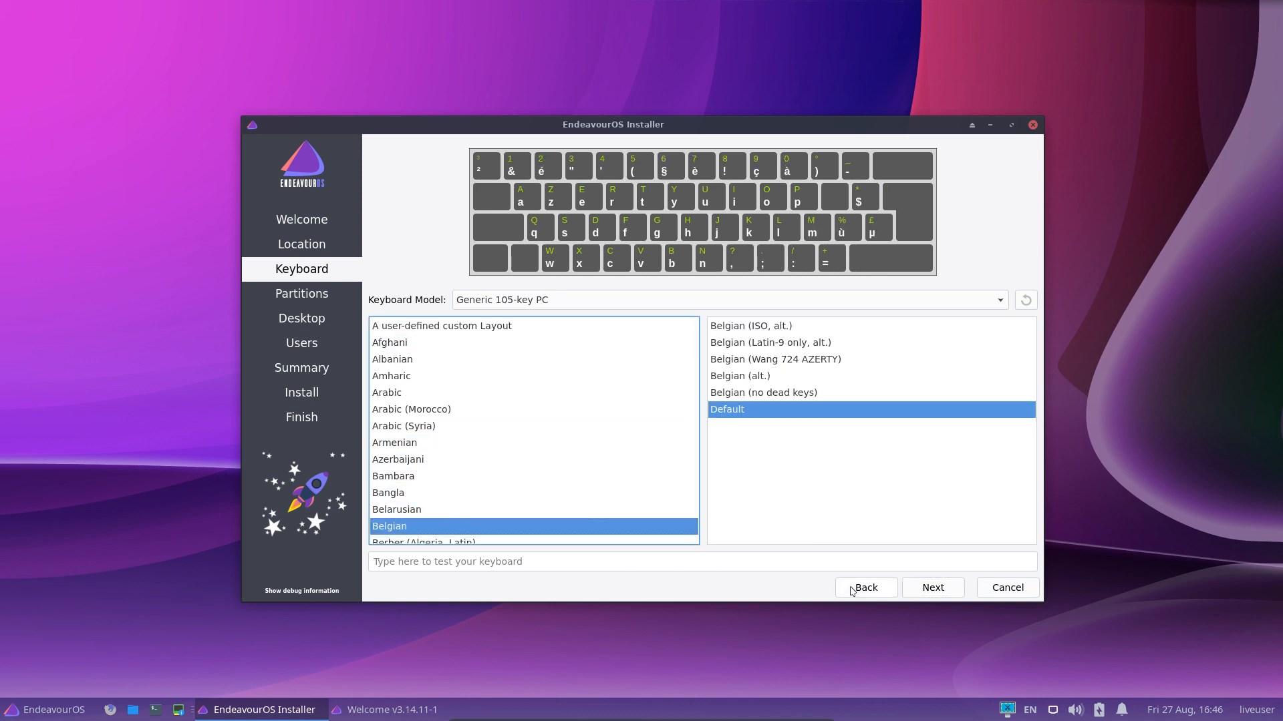
- Keep the Belgian keyboard layout and choose to erase the whole VBOX hard disk
{"action": "left_click", "coordinate": [932, 588]}
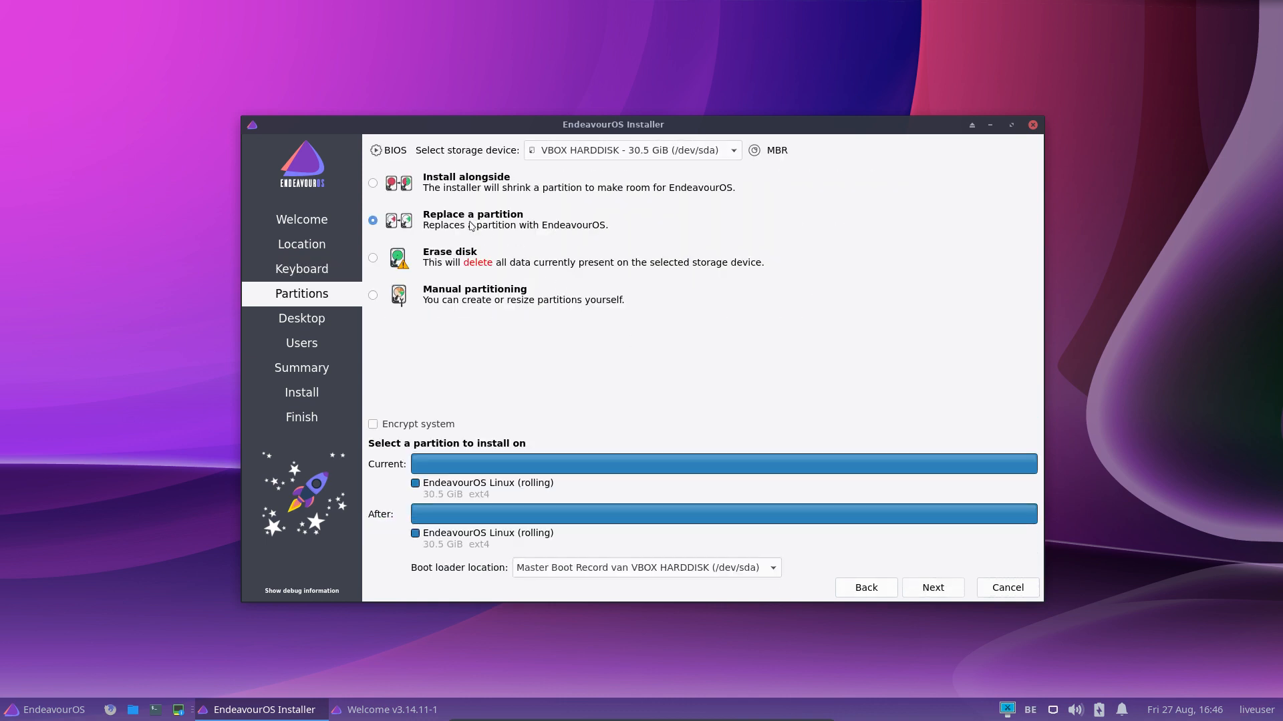
{"action": "left_click", "coordinate": [373, 258]}
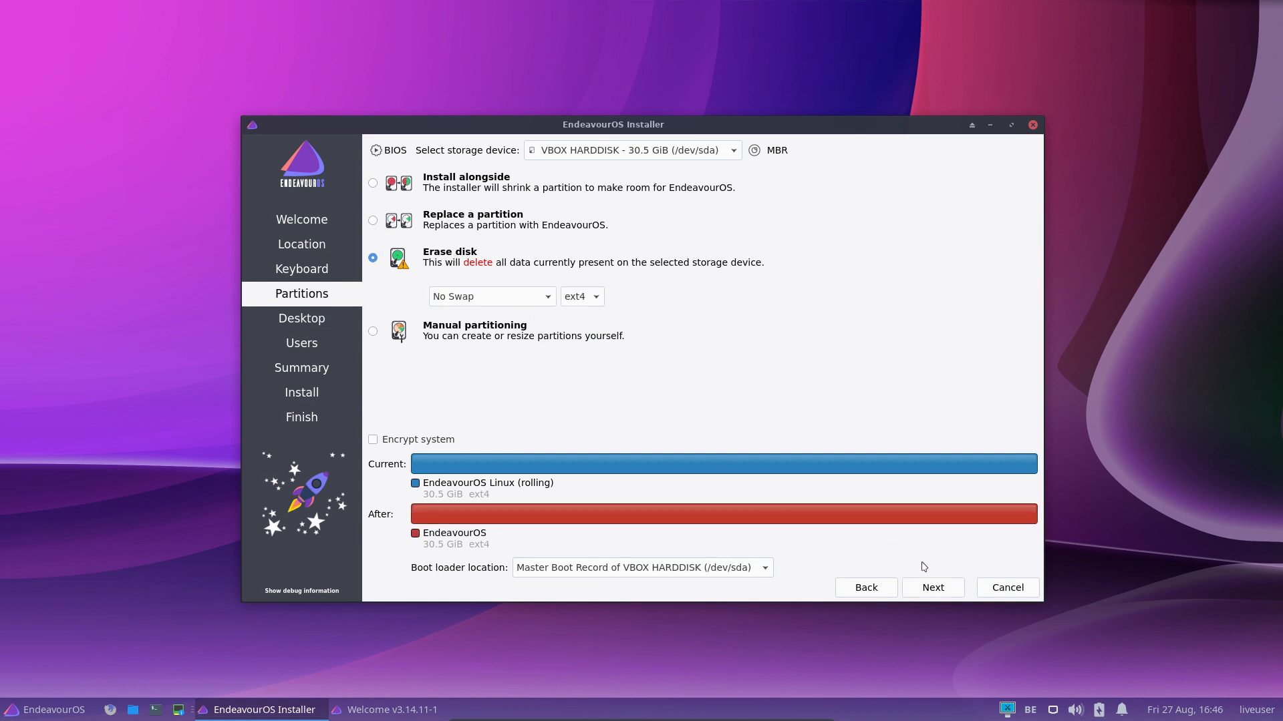
{"action": "left_click", "coordinate": [932, 588]}
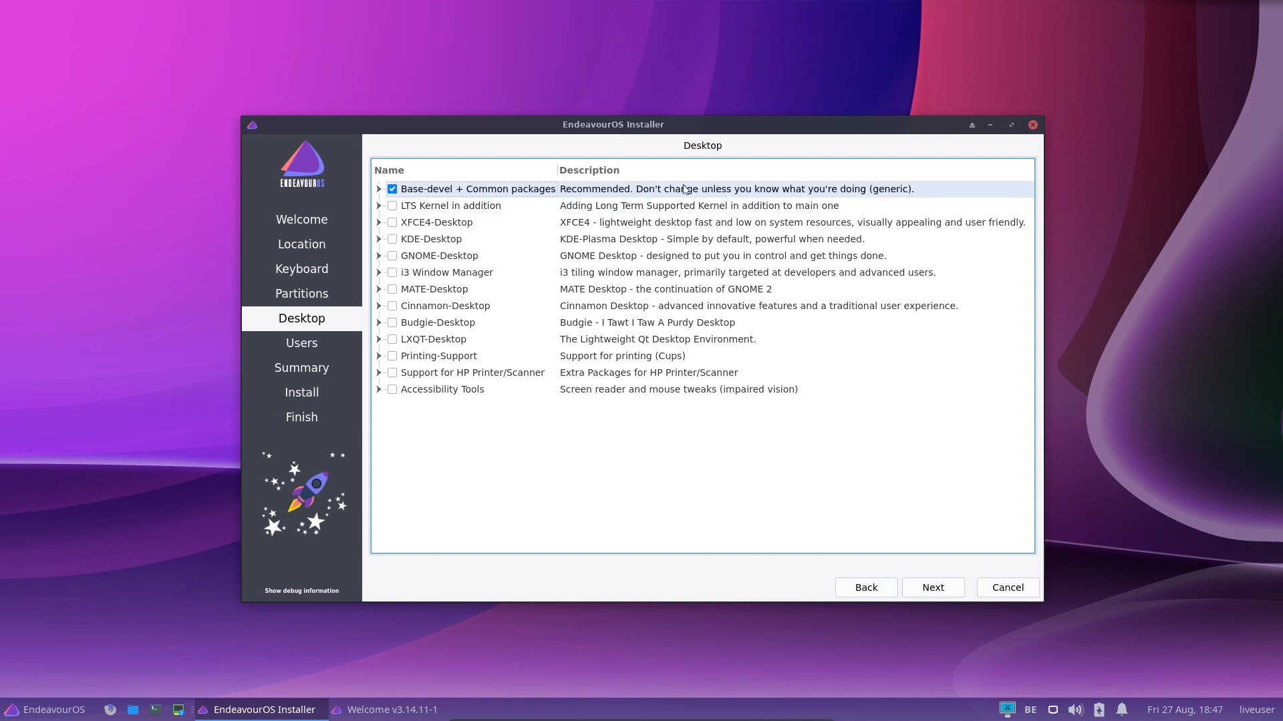
{"action": "mouse_move", "coordinate": [882, 201]}
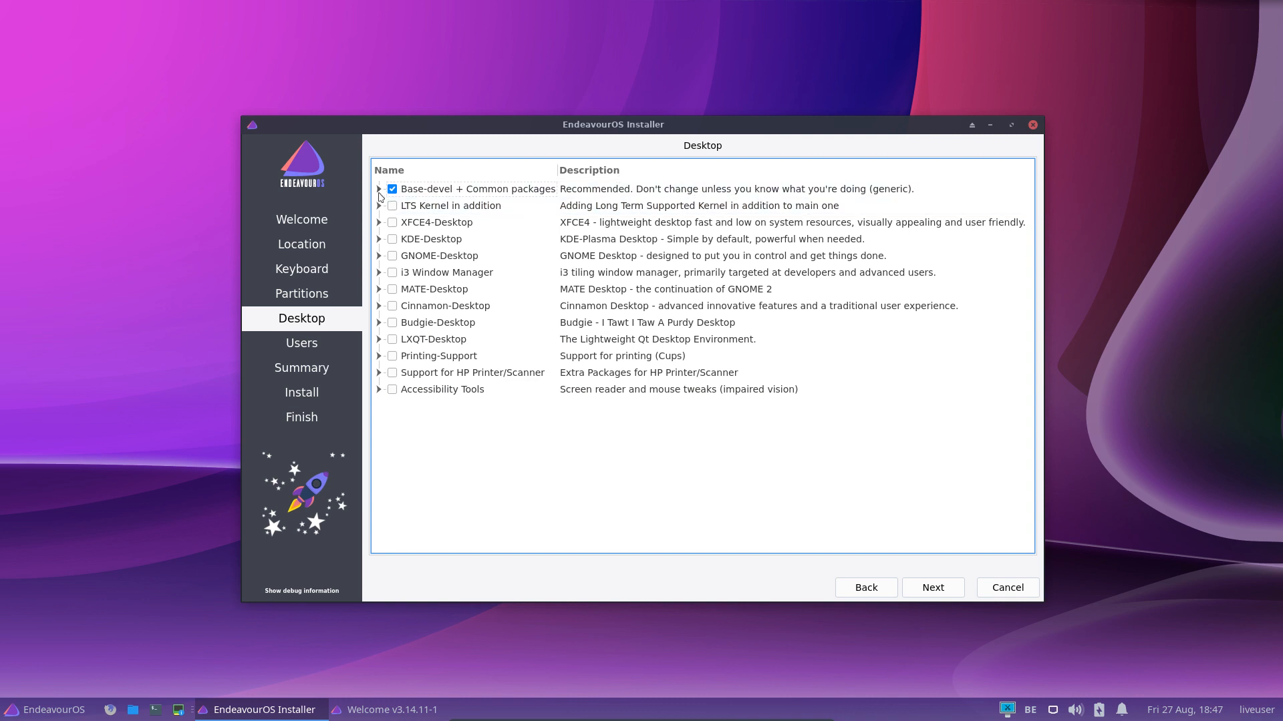
{"action": "left_click", "coordinate": [379, 189]}
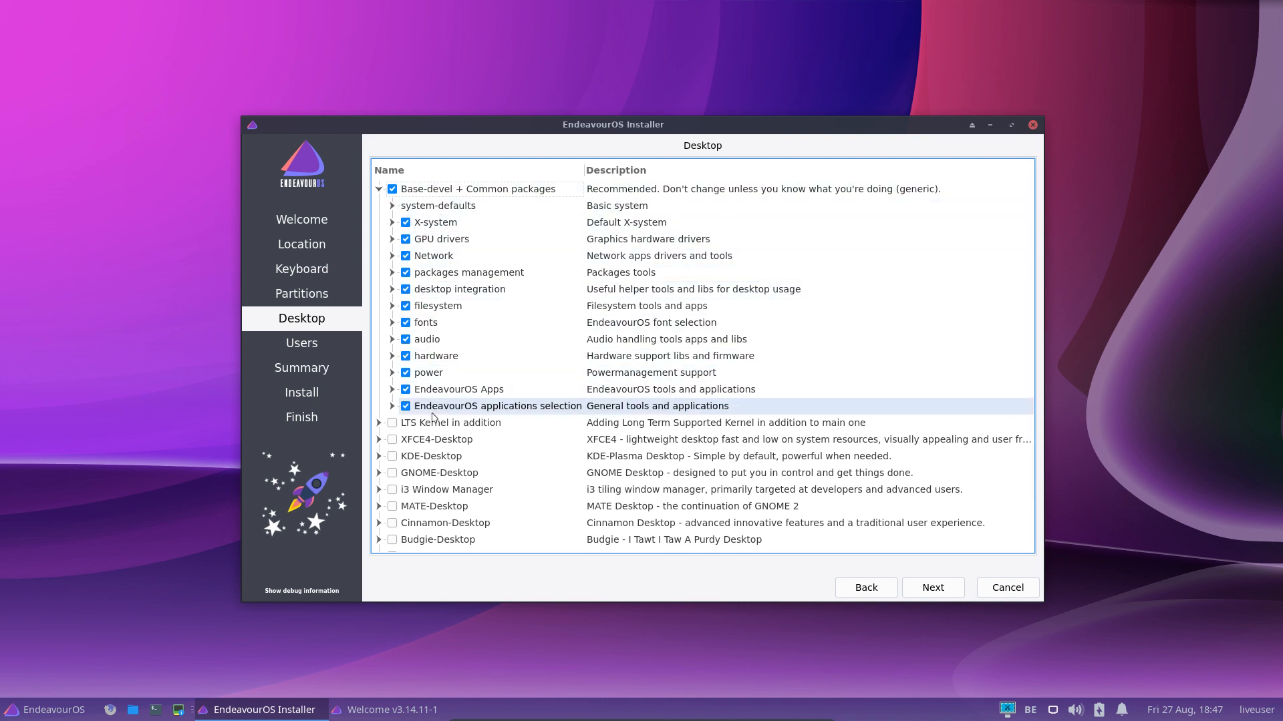
{"action": "left_click", "coordinate": [392, 272]}
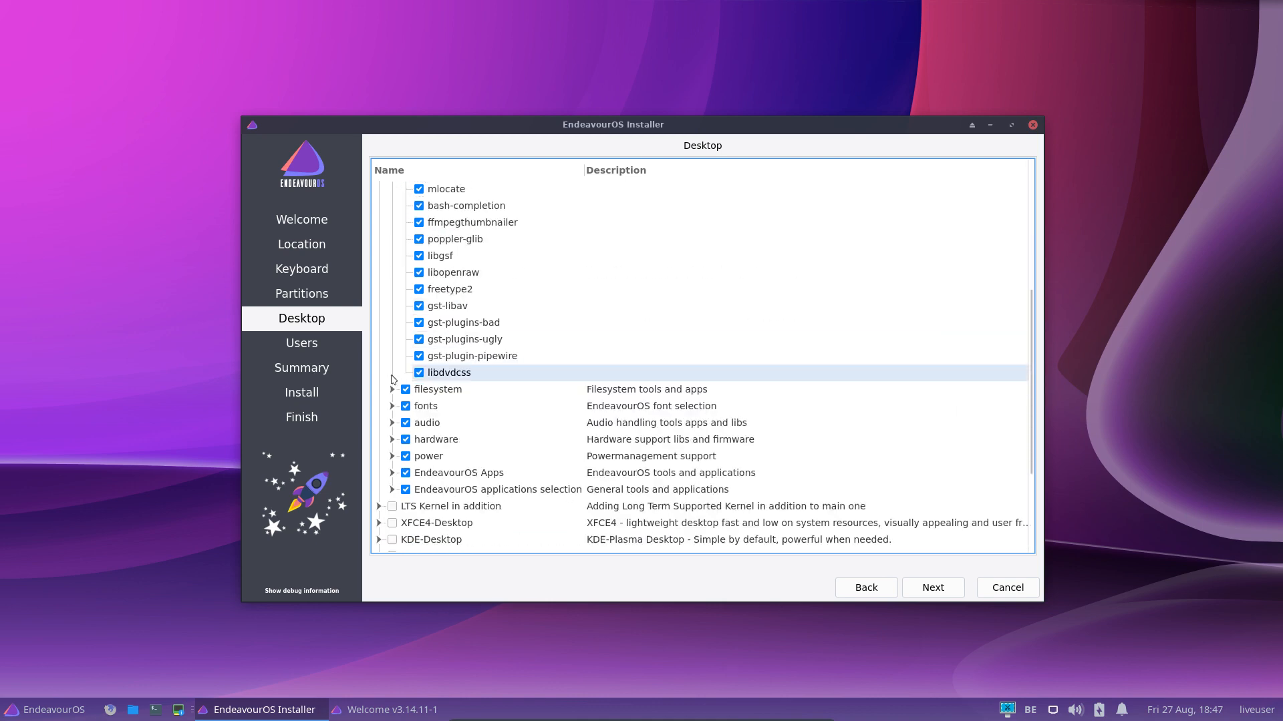
{"action": "left_click", "coordinate": [393, 390]}
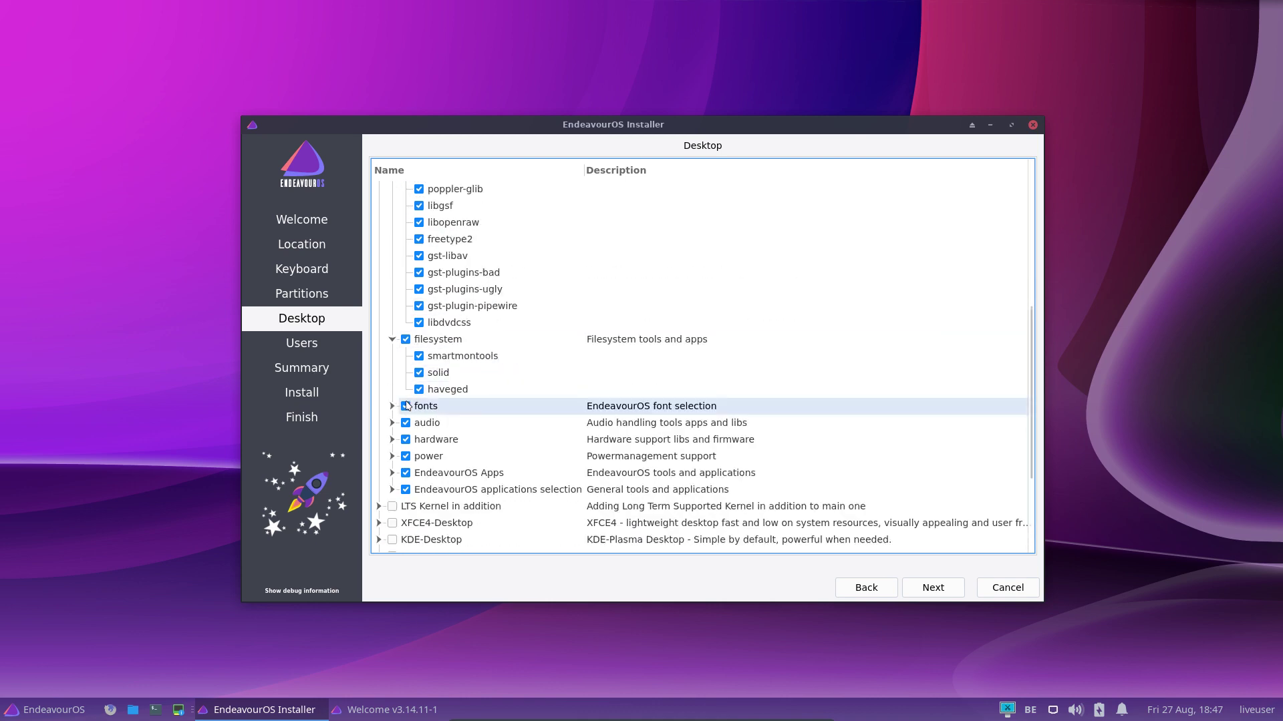
{"action": "left_click", "coordinate": [392, 406]}
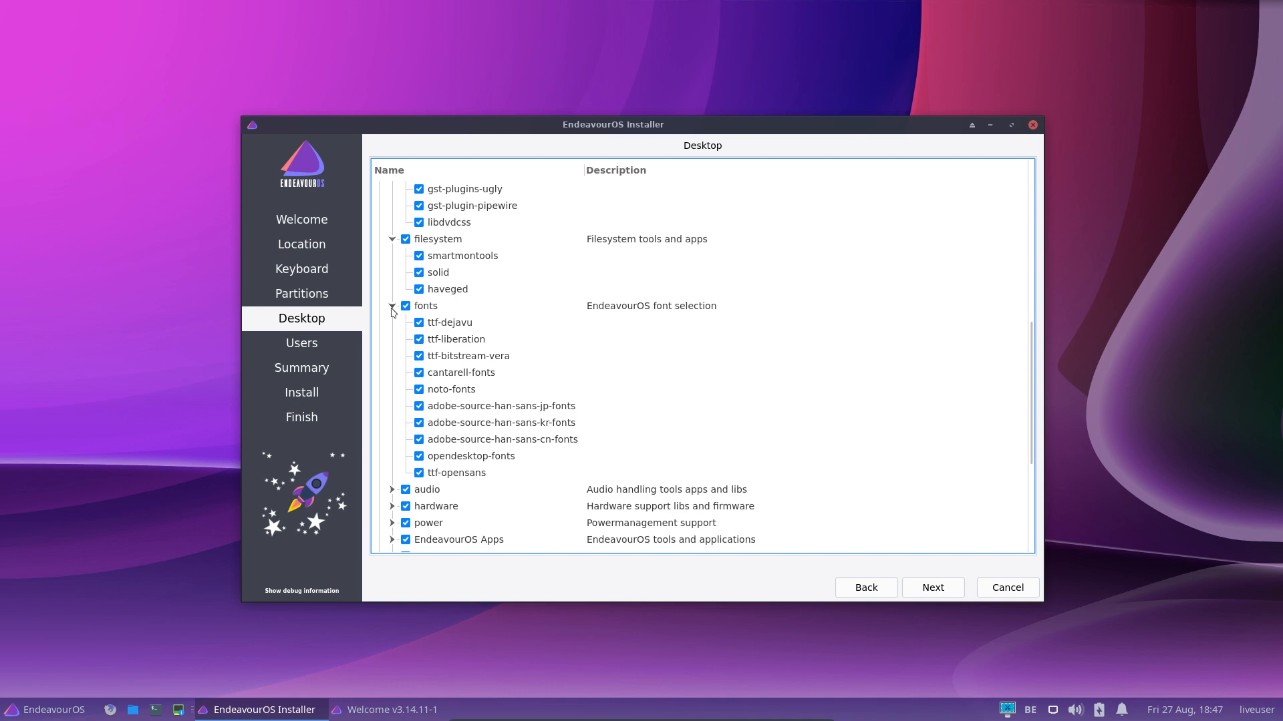
{"action": "scroll", "scroll_direction": "down", "scroll_amount": 3}
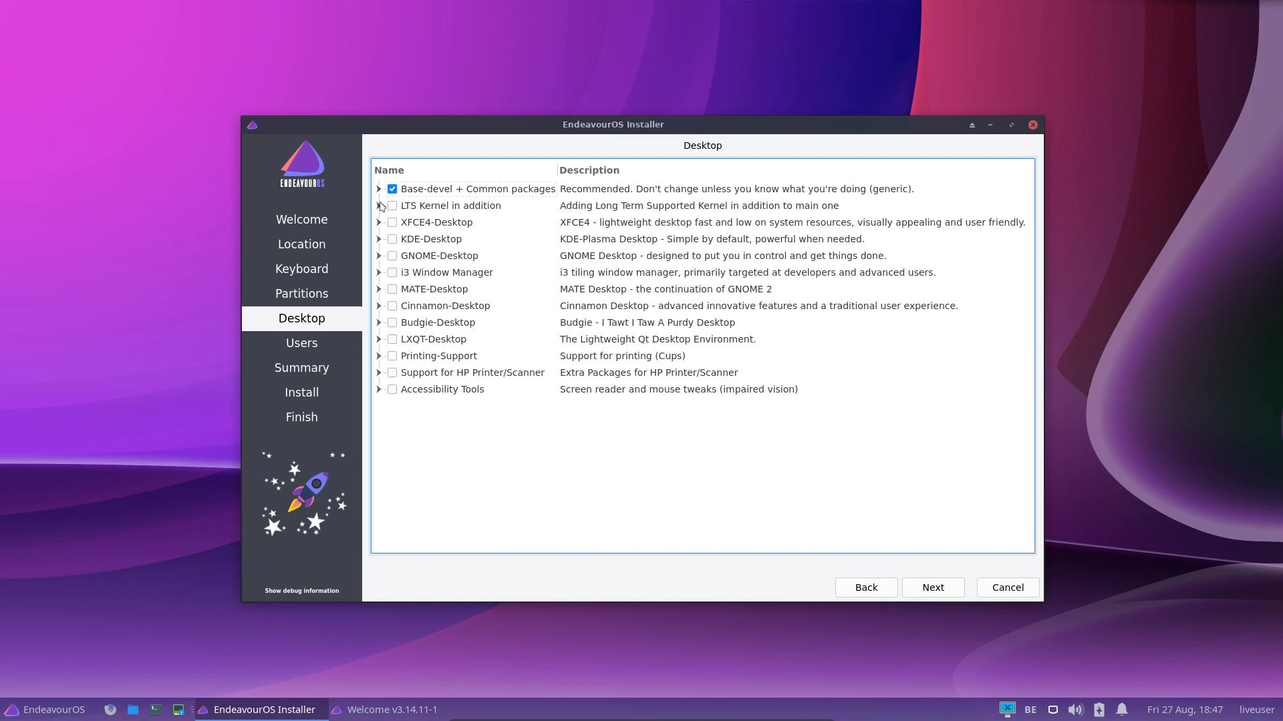
{"action": "left_click", "coordinate": [379, 205]}
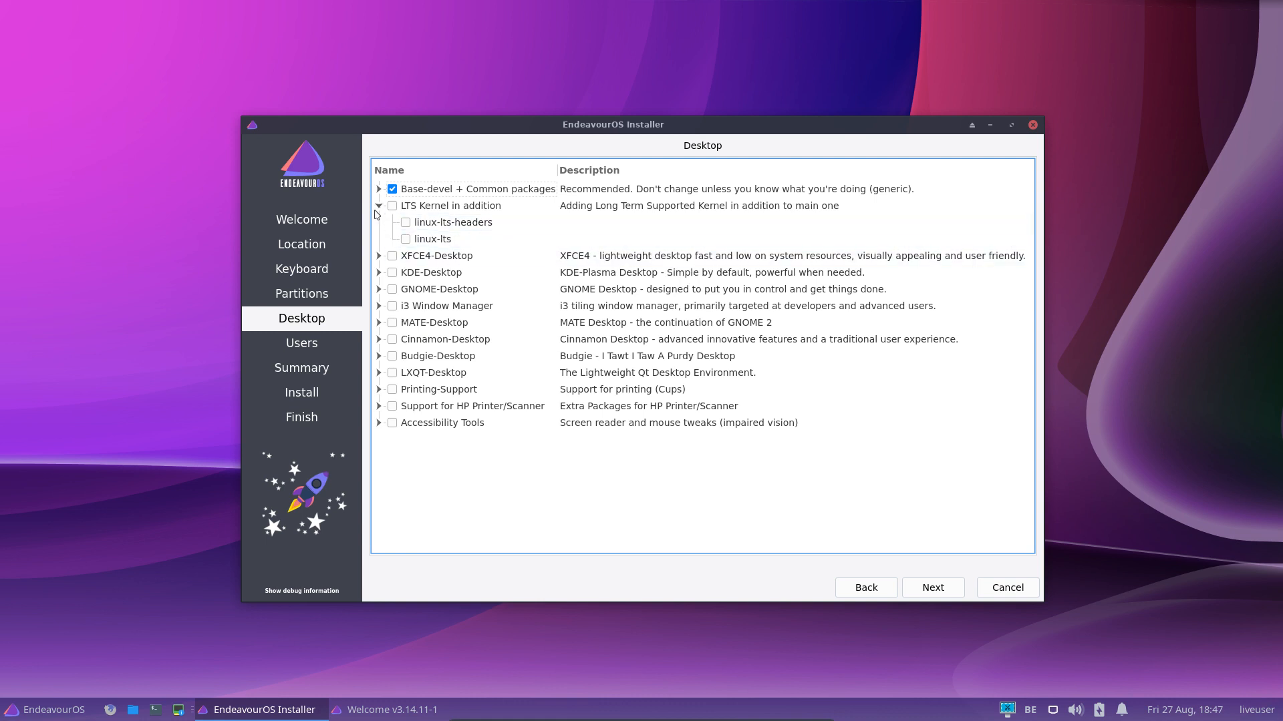
{"action": "left_click", "coordinate": [380, 206]}
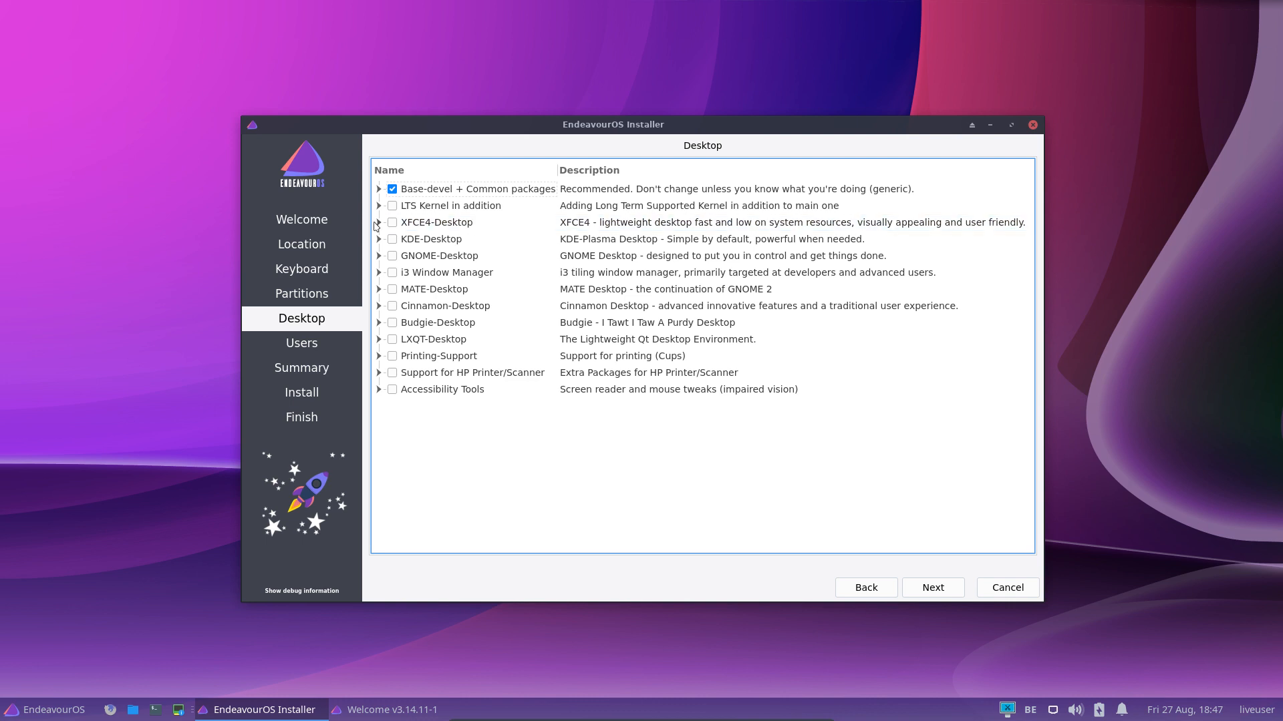
{"action": "left_click", "coordinate": [380, 221]}
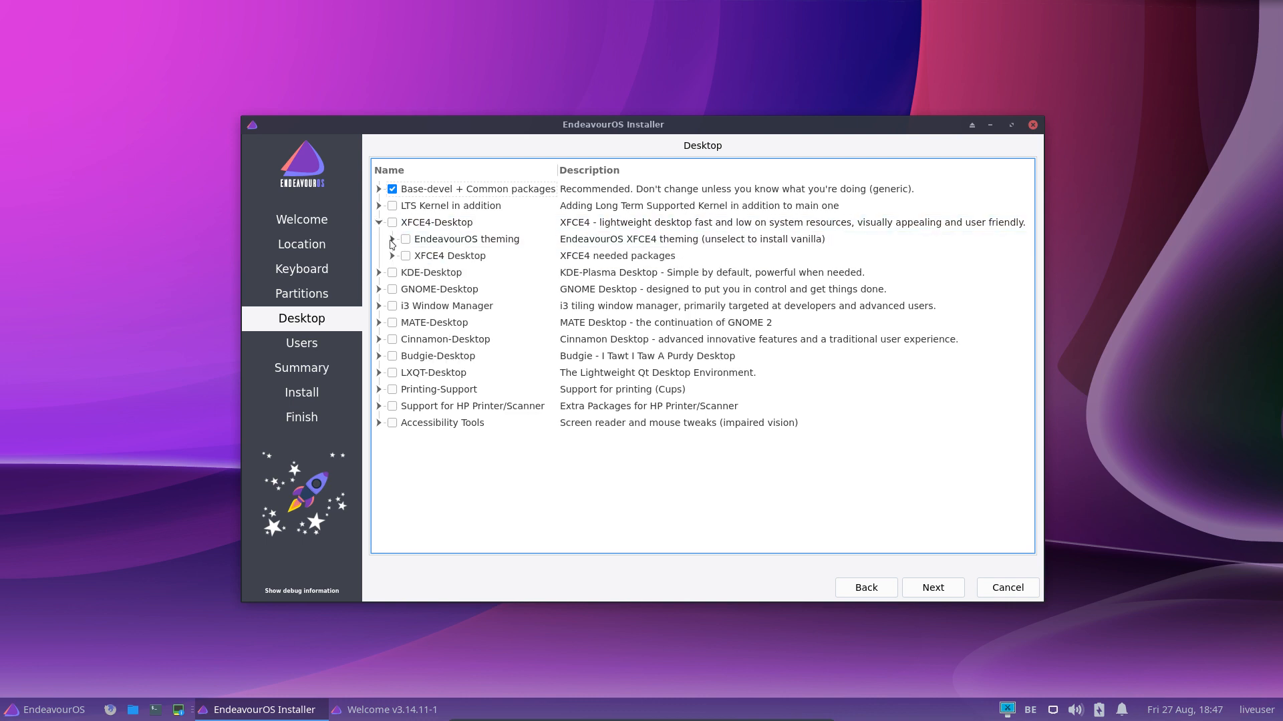
{"action": "left_click", "coordinate": [393, 239]}
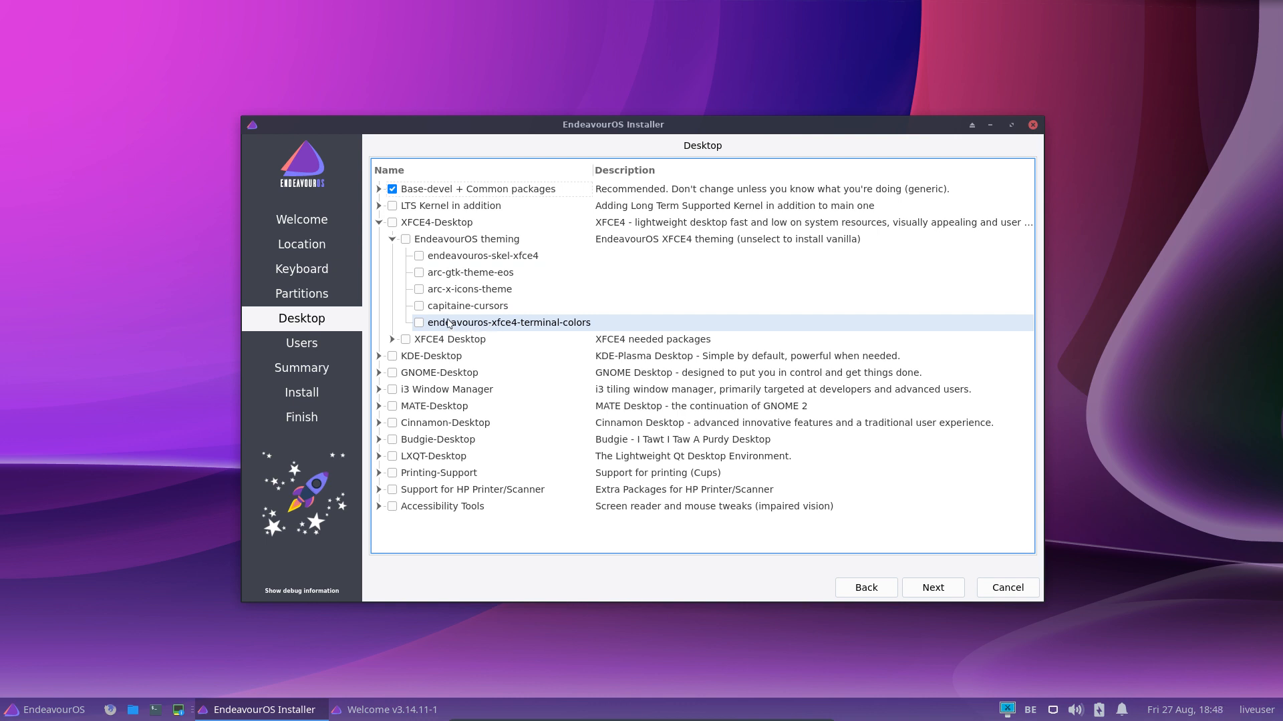
{"action": "mouse_move", "coordinate": [557, 332]}
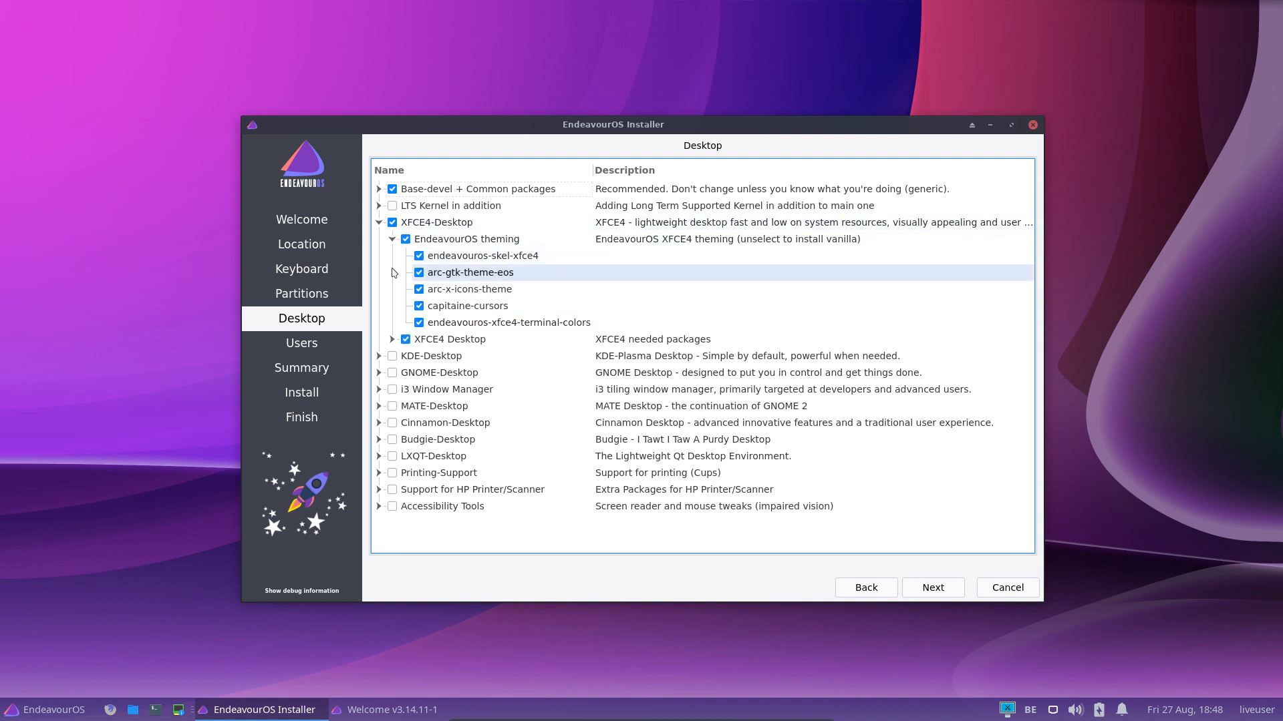
{"action": "left_click", "coordinate": [393, 221]}
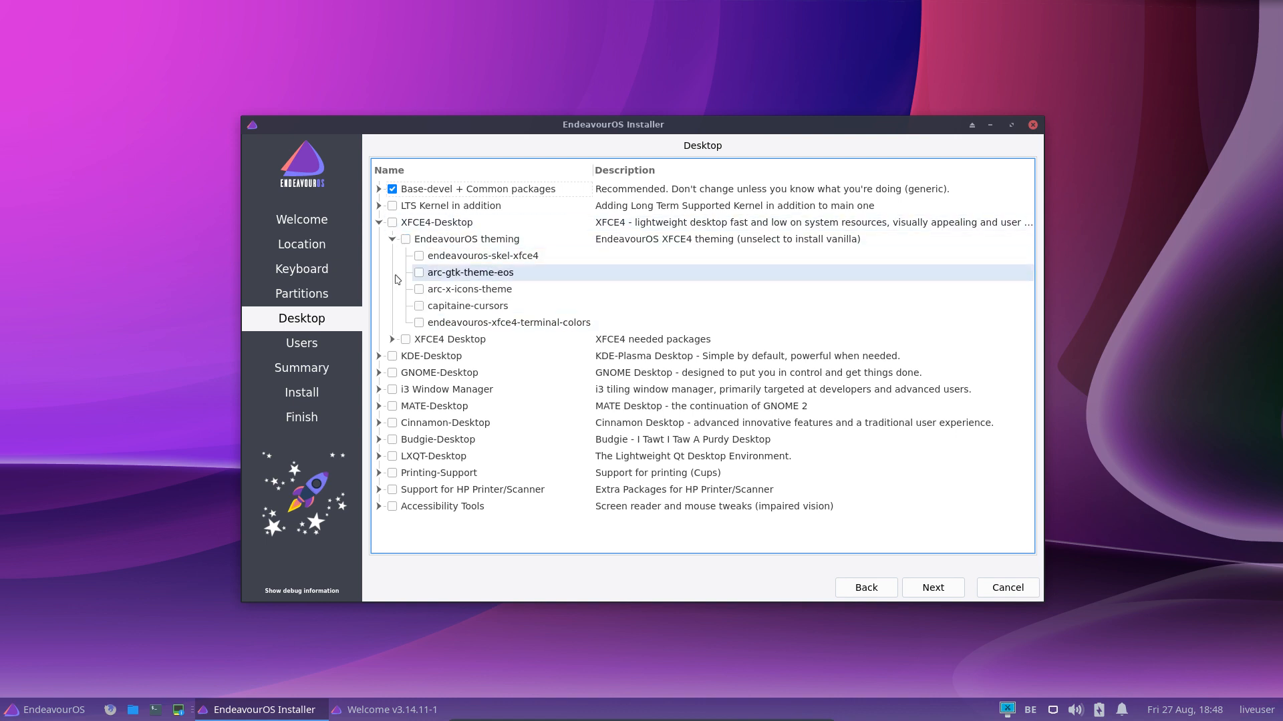
{"action": "left_click", "coordinate": [380, 222]}
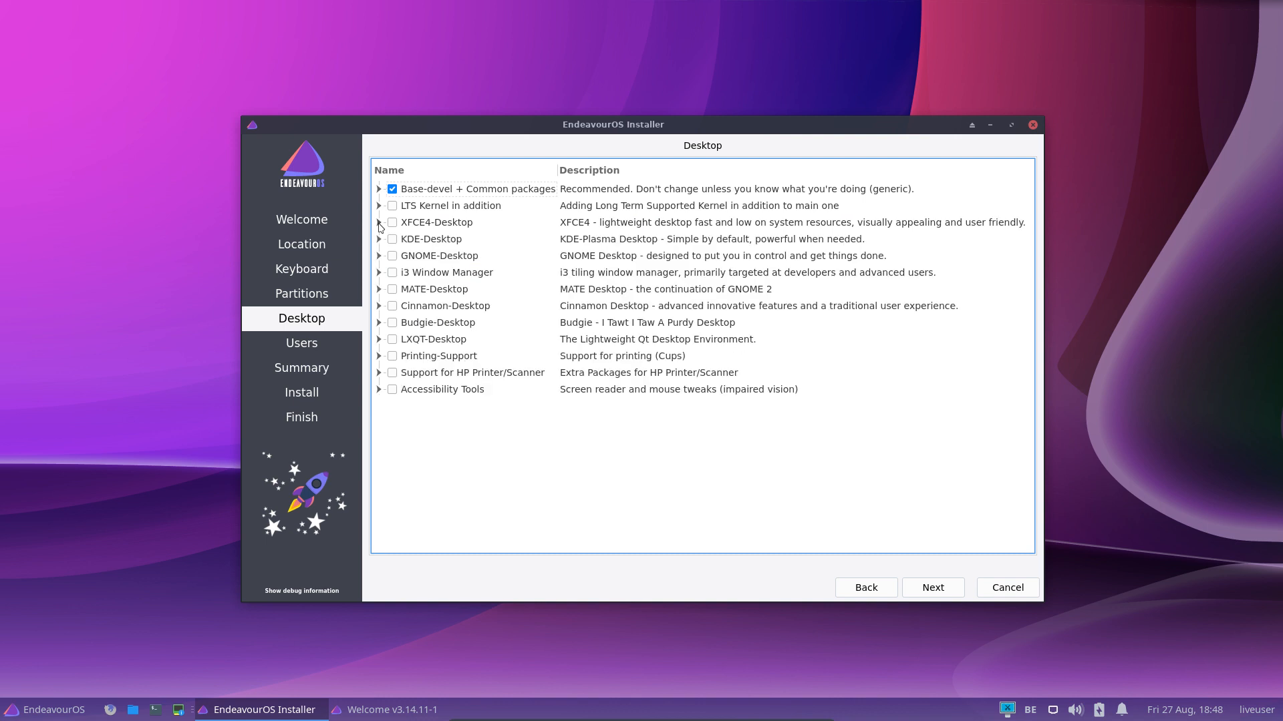
{"action": "left_click", "coordinate": [380, 239]}
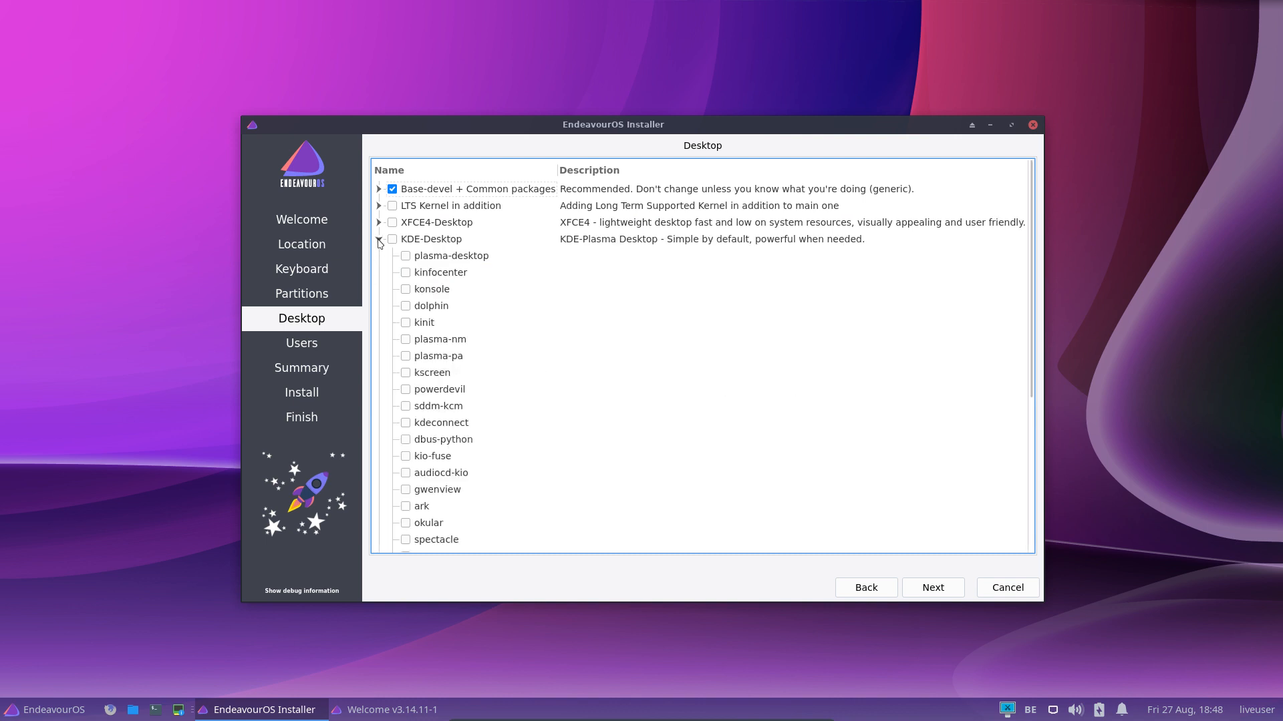
{"action": "left_click", "coordinate": [379, 239]}
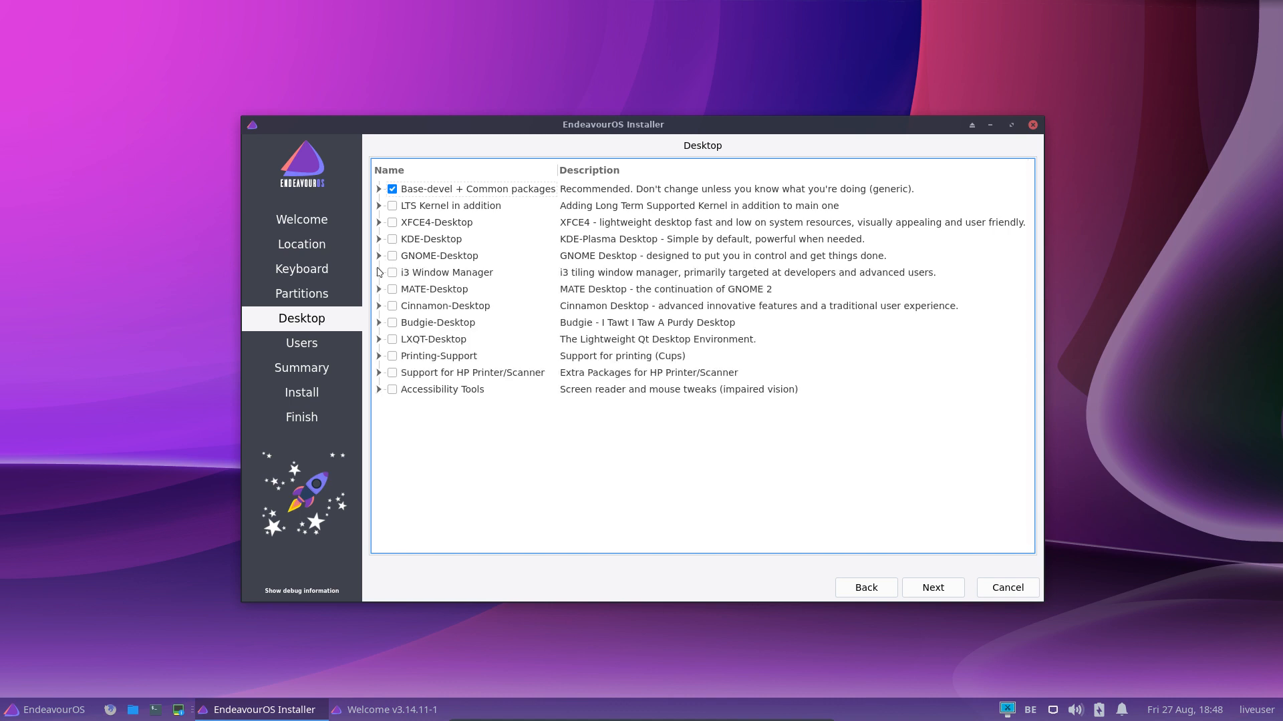
{"action": "left_click", "coordinate": [379, 272]}
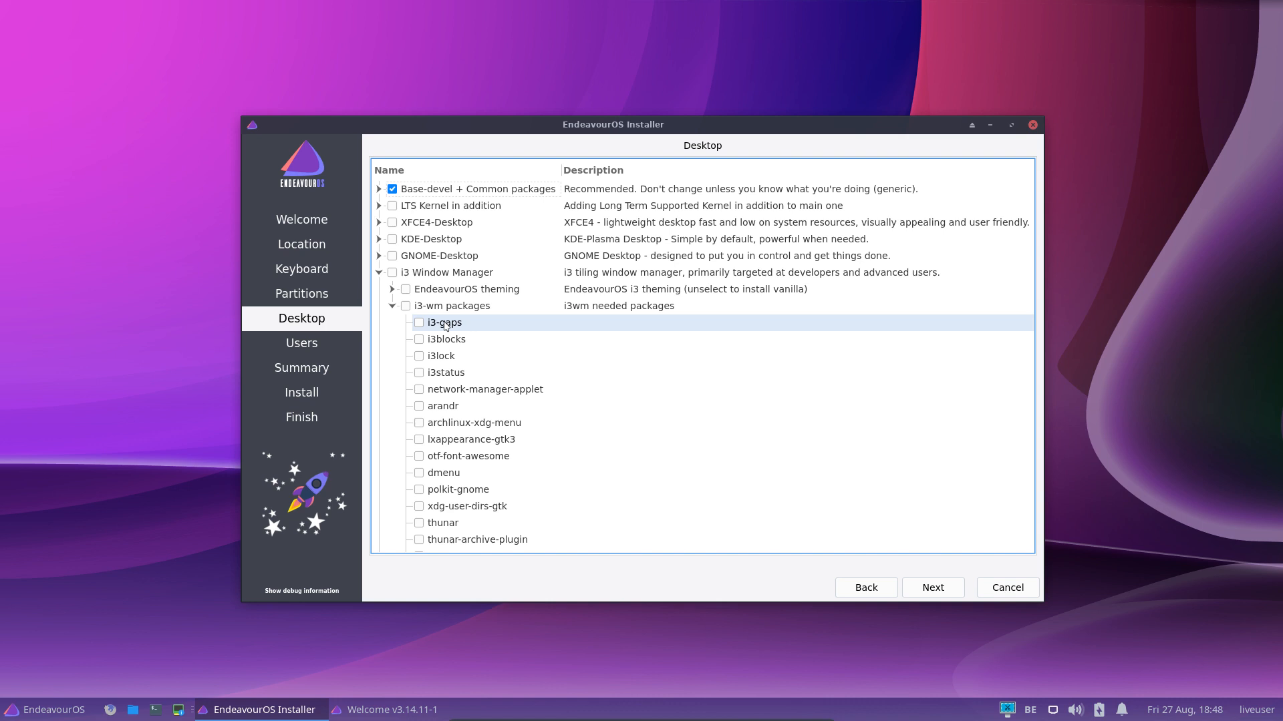
{"action": "left_click", "coordinate": [379, 273]}
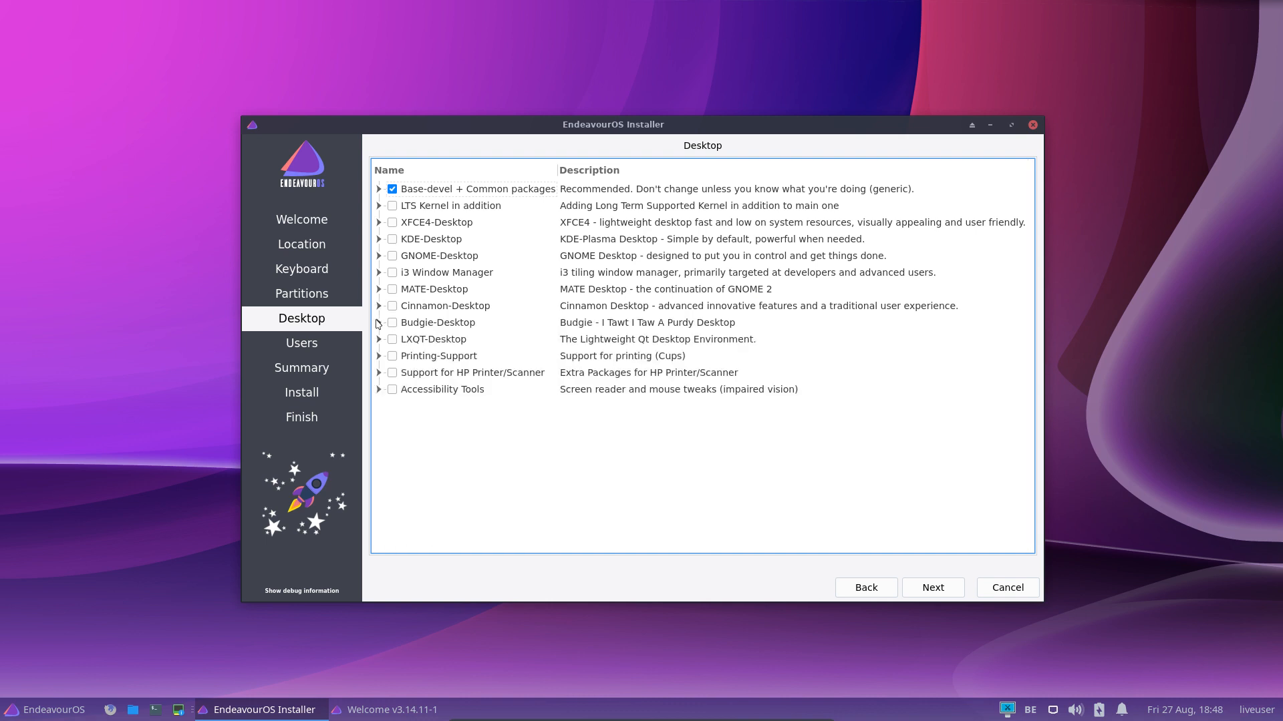
{"action": "left_click", "coordinate": [379, 339]}
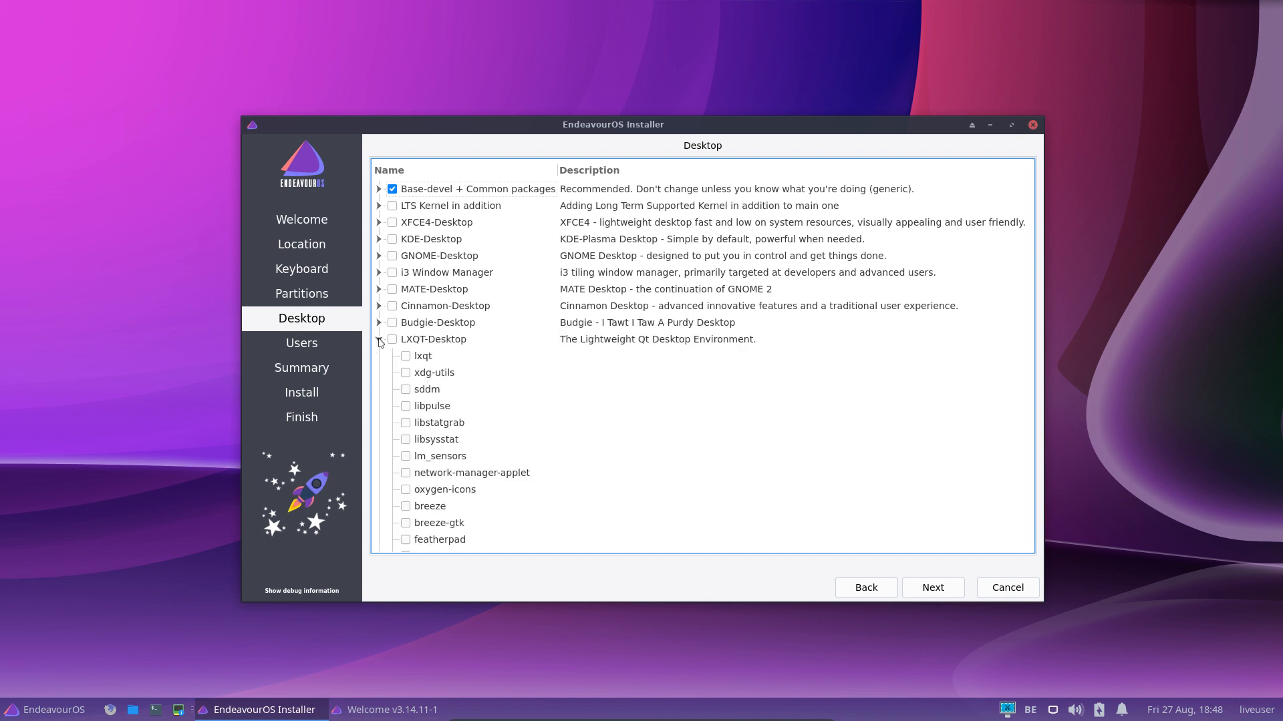
{"action": "left_click", "coordinate": [380, 340]}
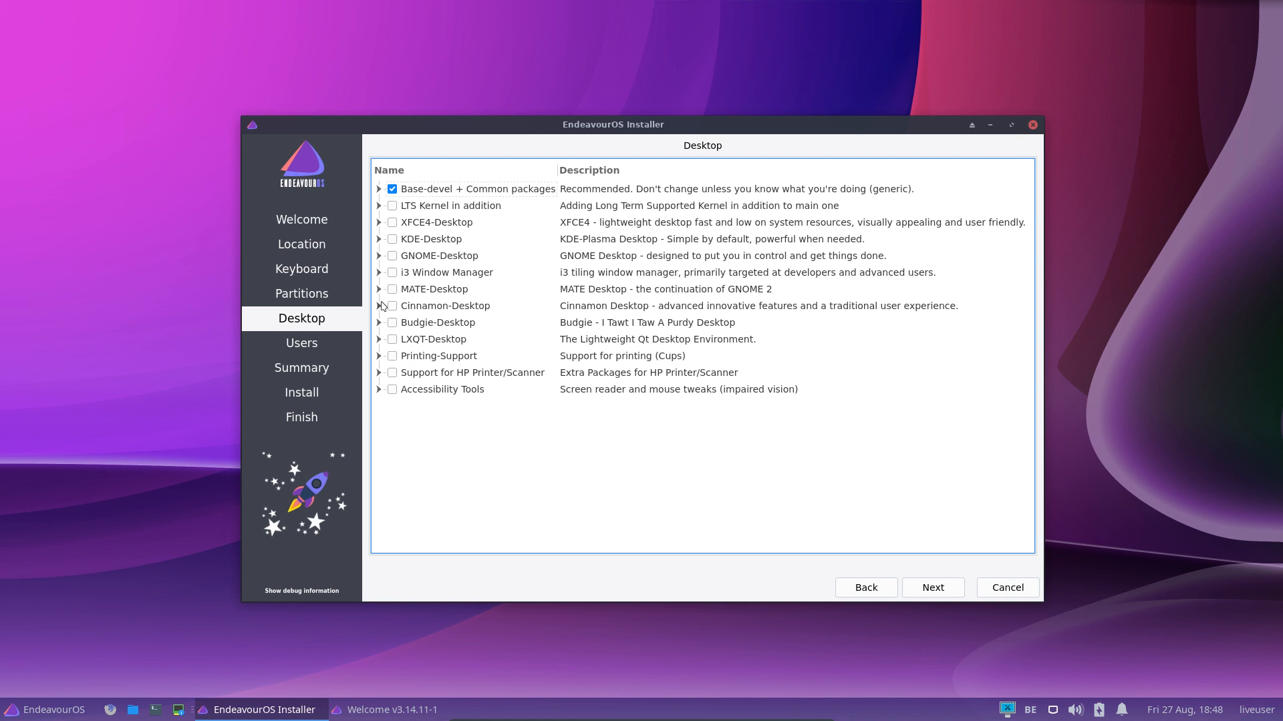
{"action": "mouse_move", "coordinate": [378, 359]}
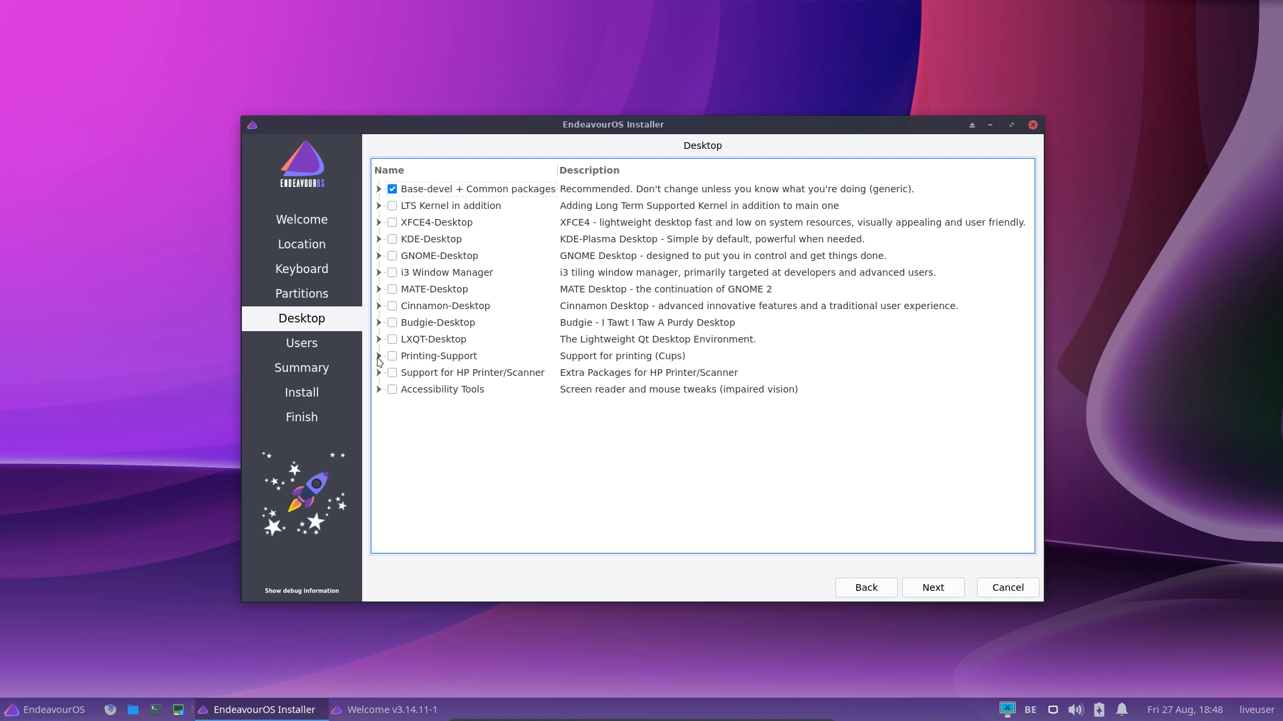
{"action": "left_click", "coordinate": [379, 373]}
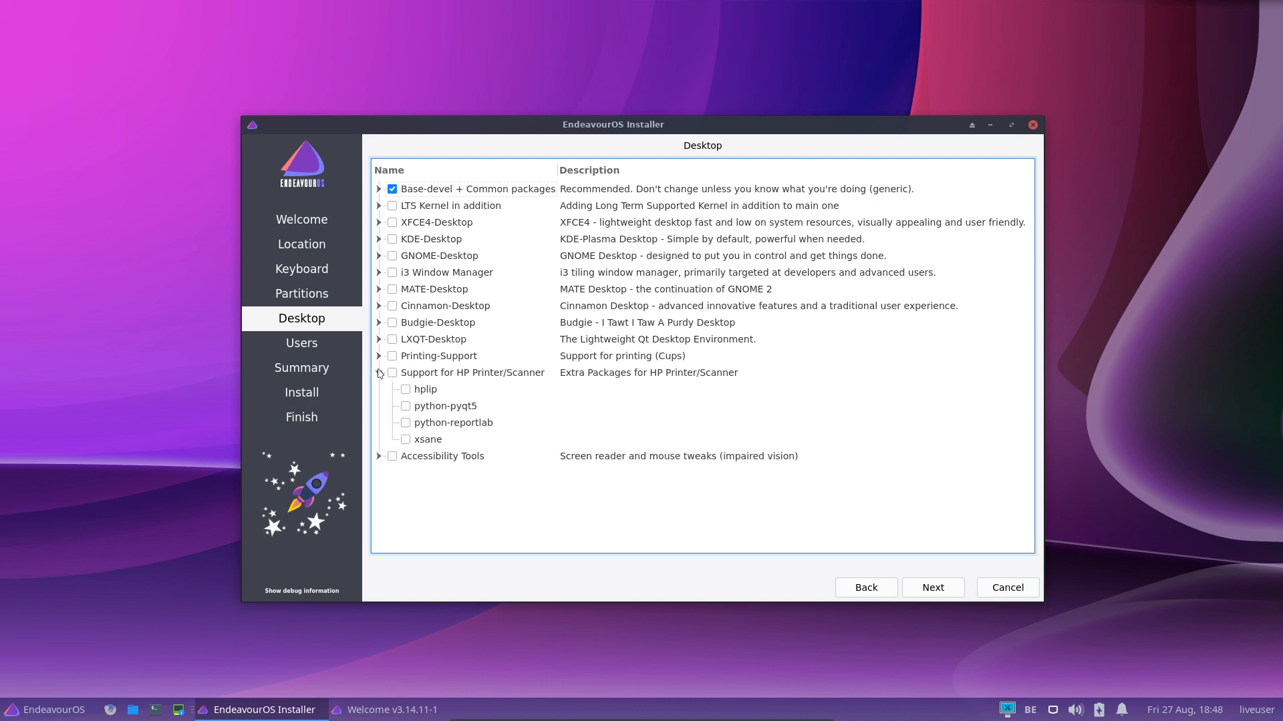
{"action": "left_click", "coordinate": [379, 373]}
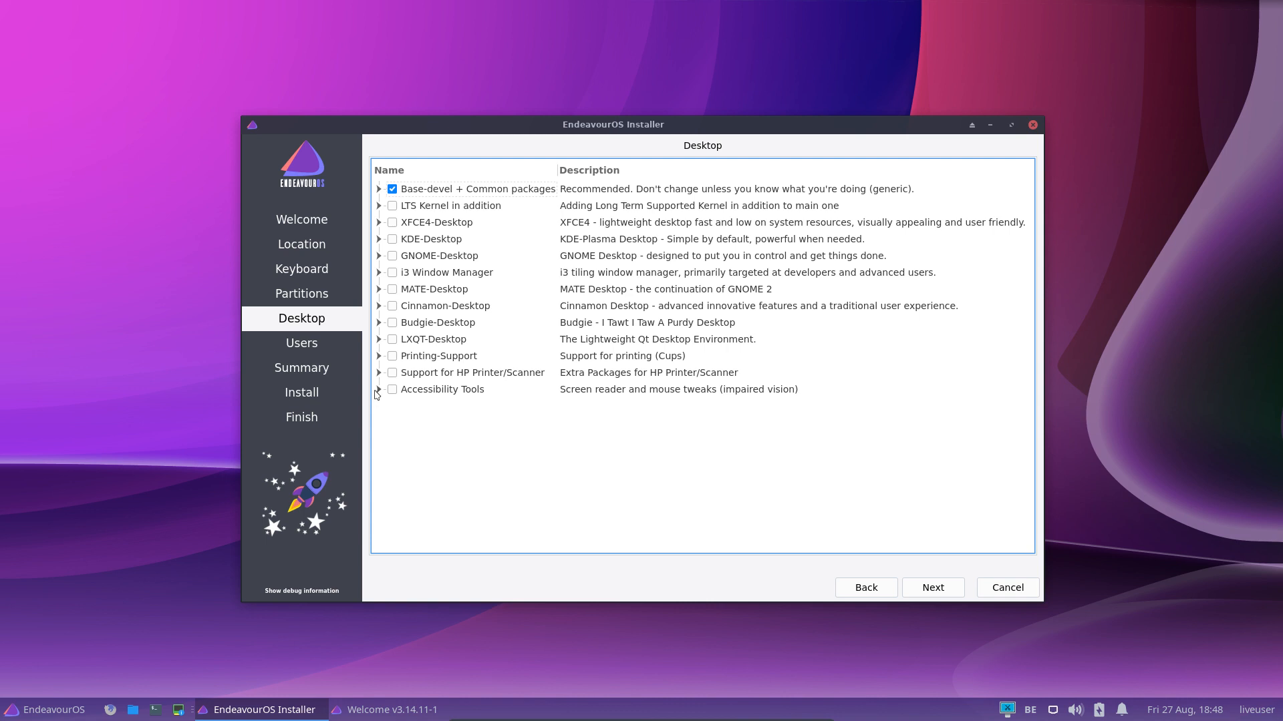
{"action": "left_click", "coordinate": [380, 390]}
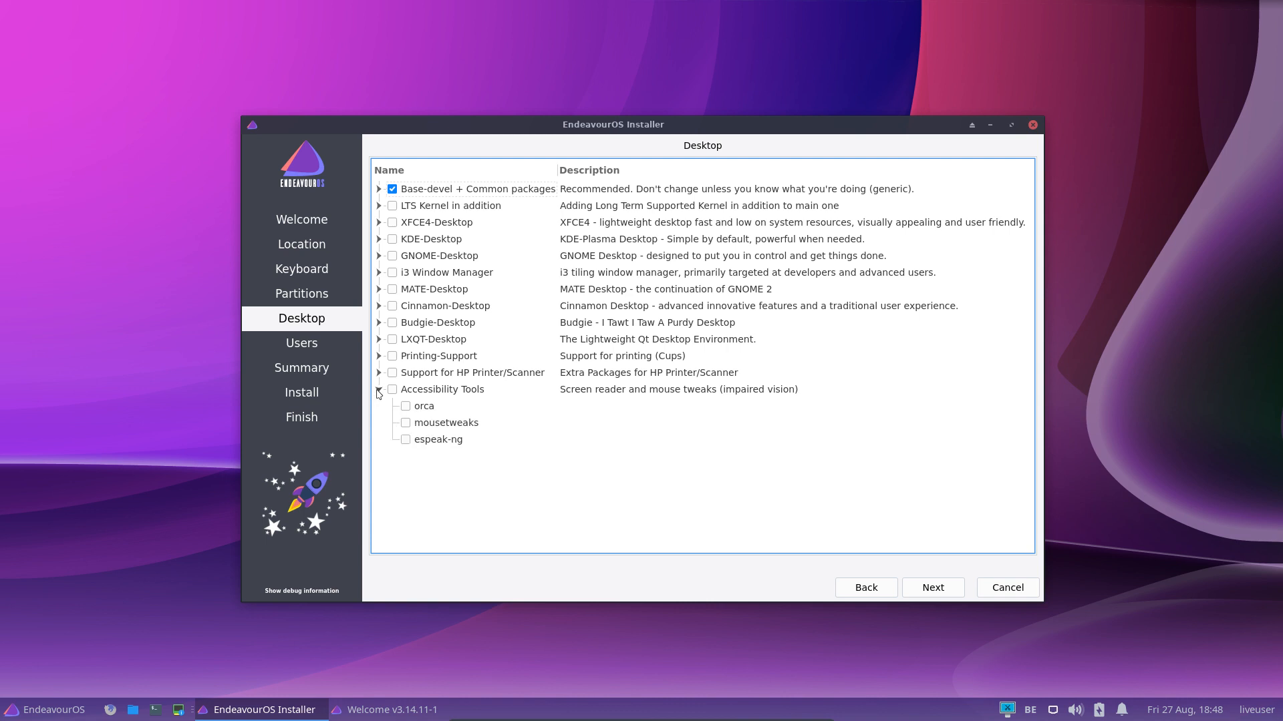
{"action": "mouse_move", "coordinate": [379, 391]}
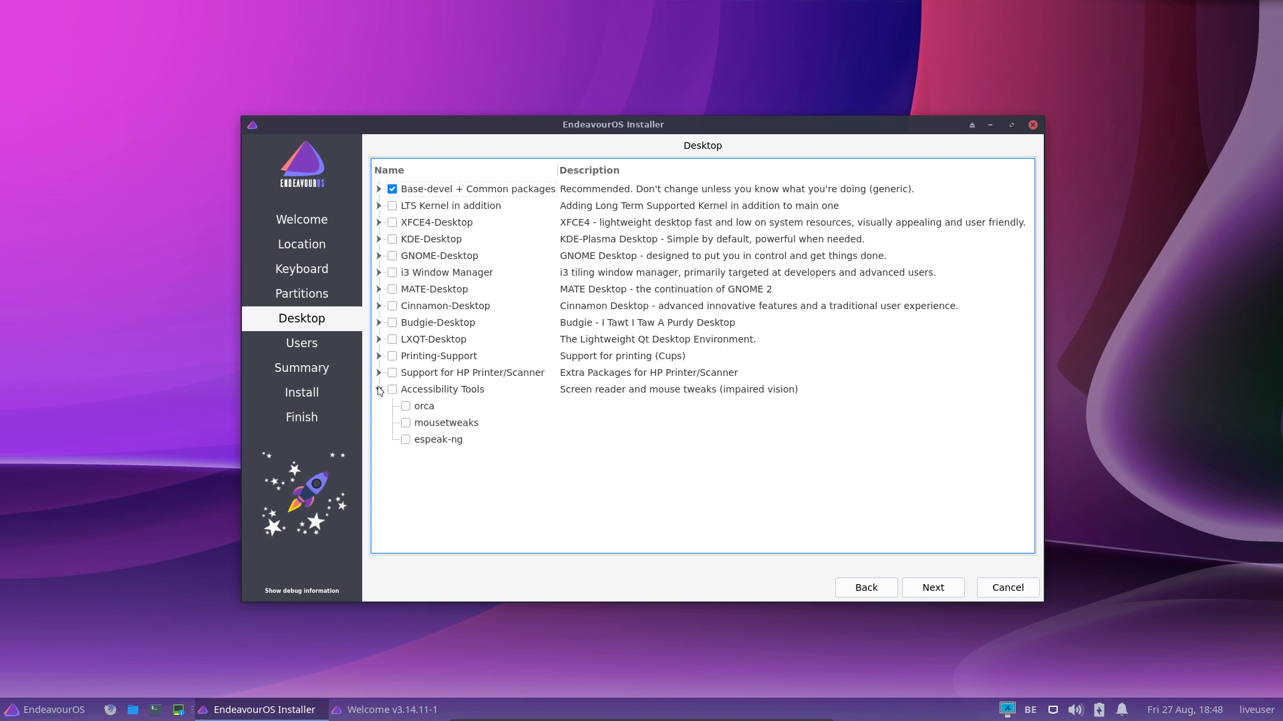
{"action": "left_click", "coordinate": [380, 390]}
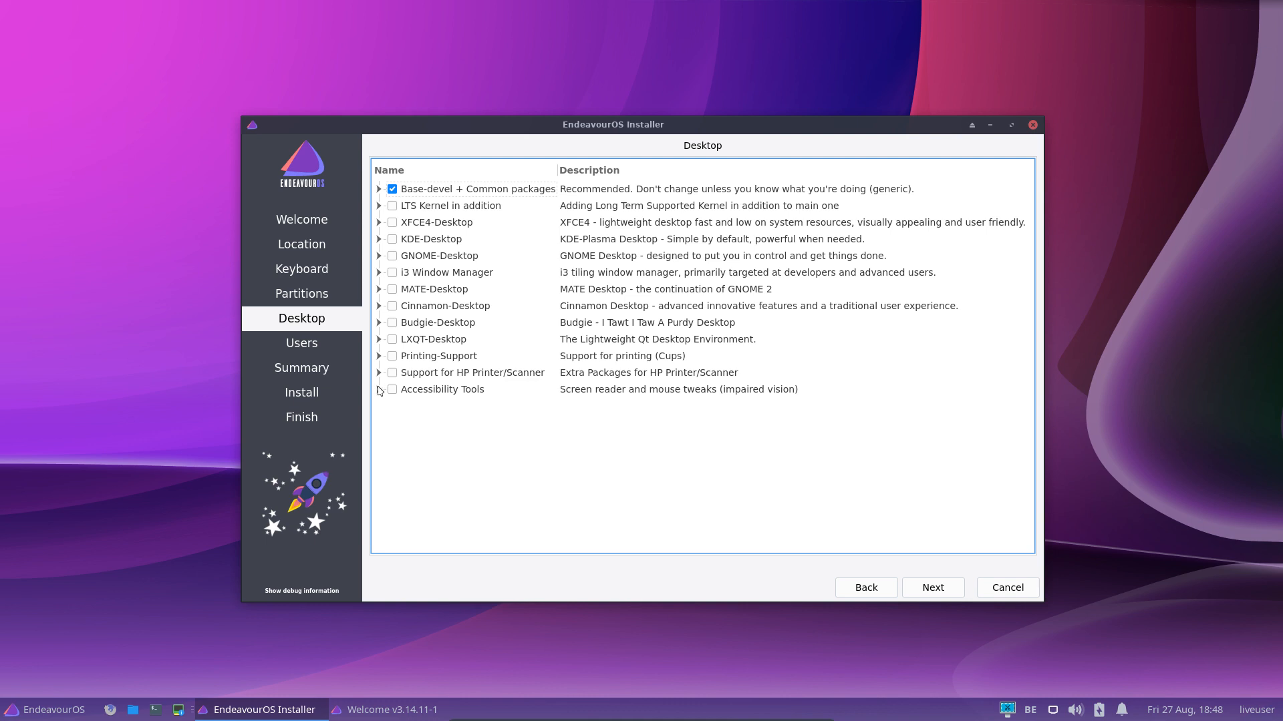
{"action": "left_click", "coordinate": [379, 390]}
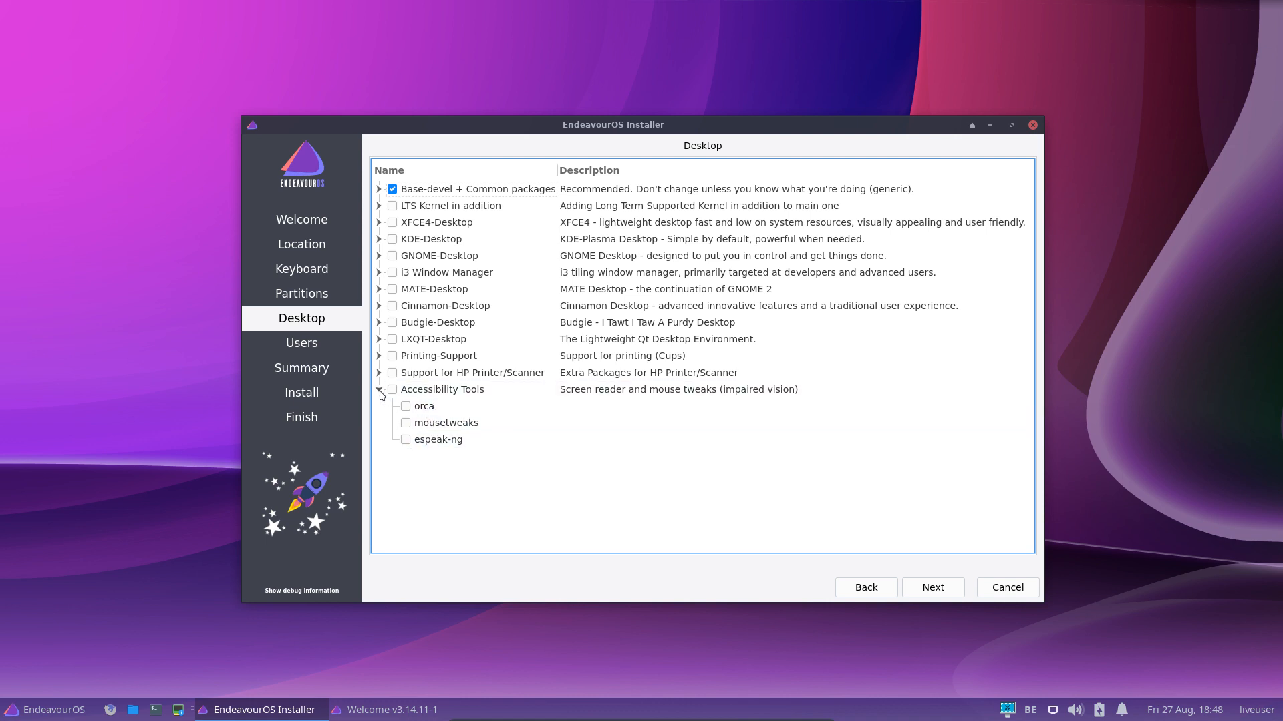
{"action": "left_click", "coordinate": [379, 390]}
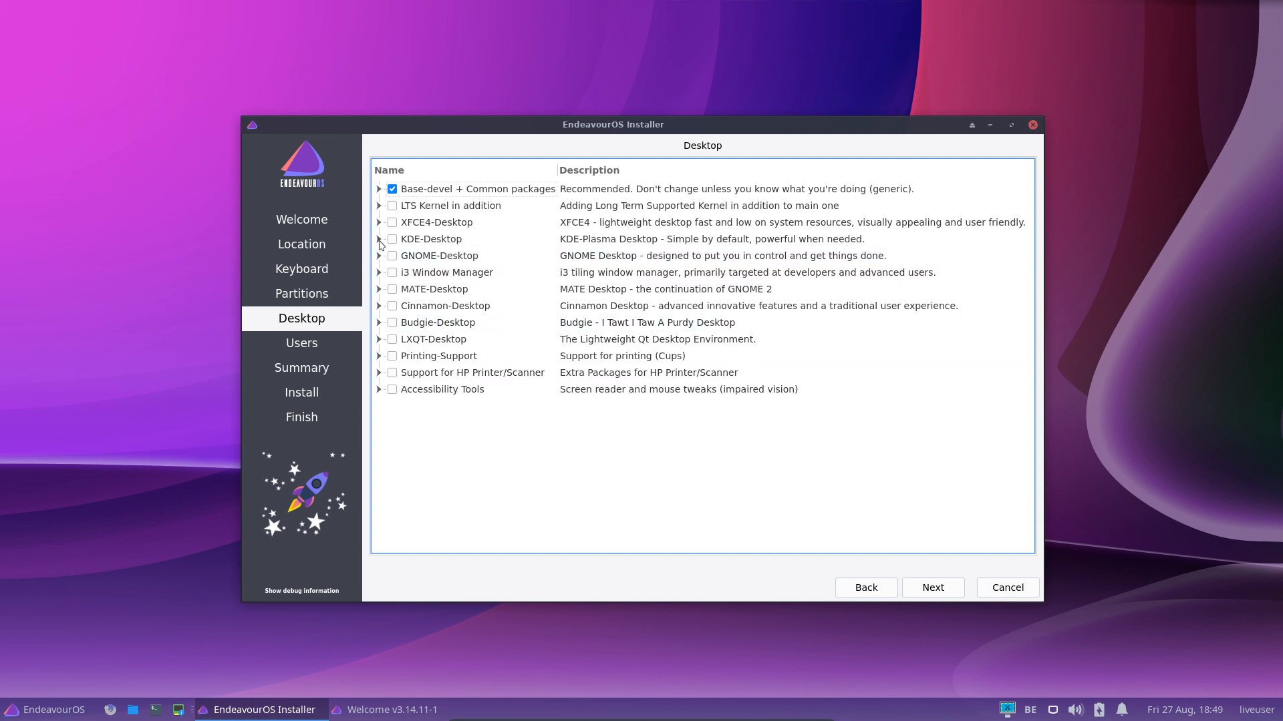
- Select the KDE-Desktop group and create user 'erik' with automatic login
{"action": "left_click", "coordinate": [393, 238]}
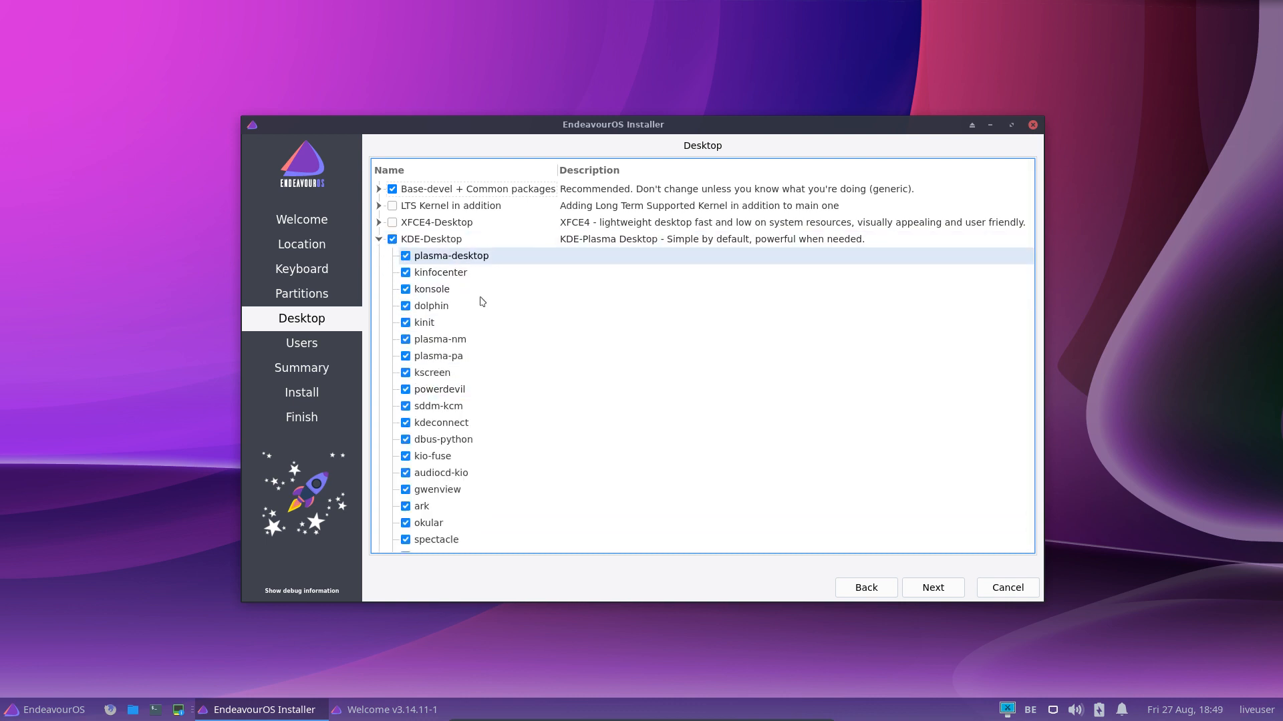
{"action": "left_click", "coordinate": [932, 587]}
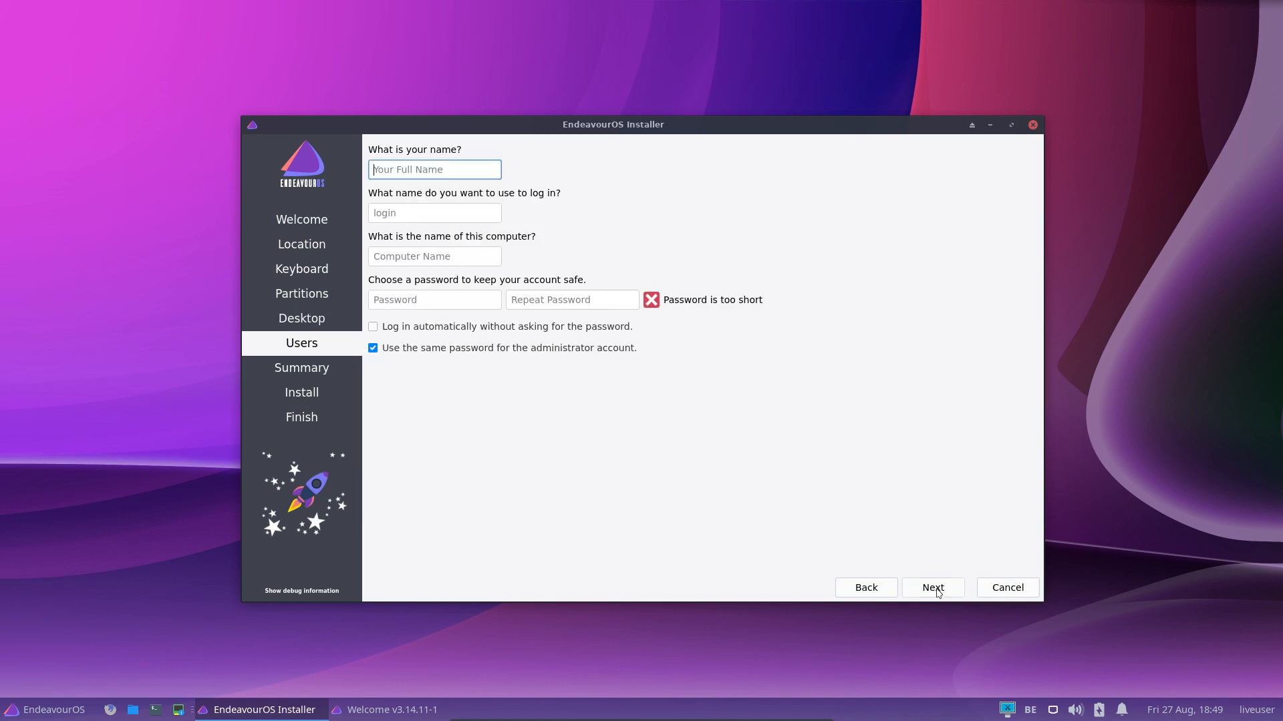
{"action": "type", "text": "erik"}
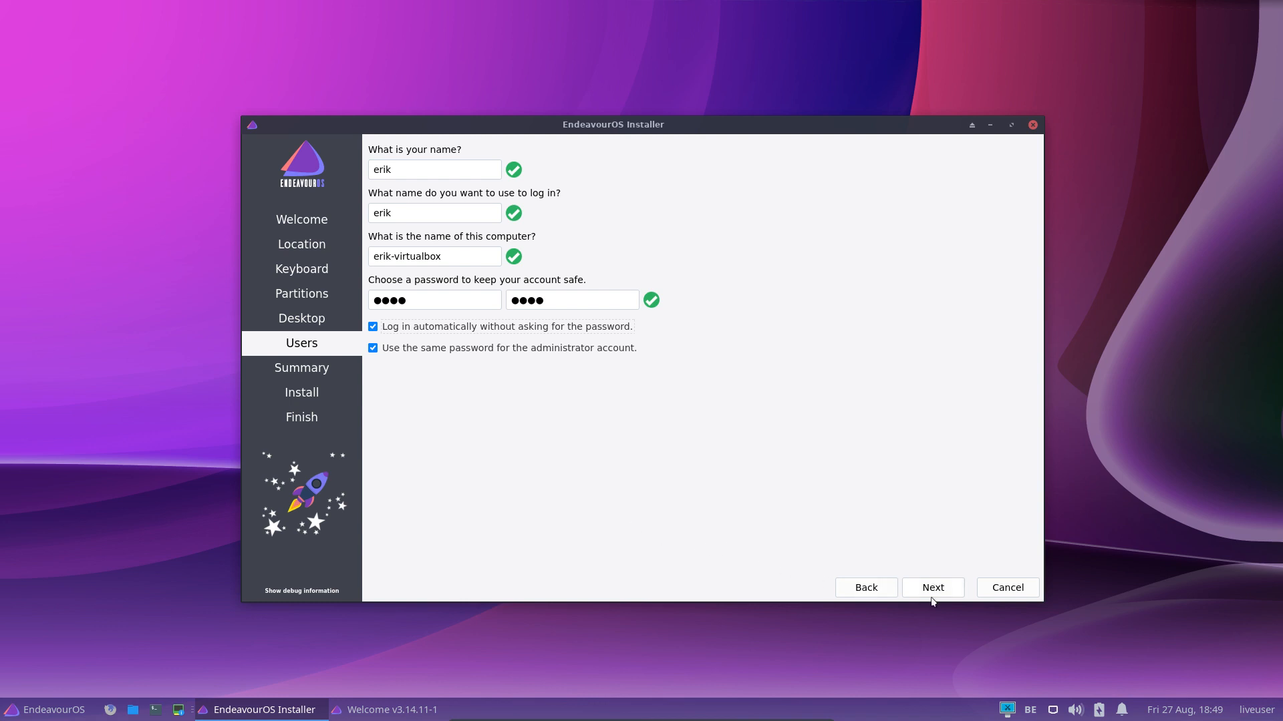
{"action": "left_click", "coordinate": [933, 587]}
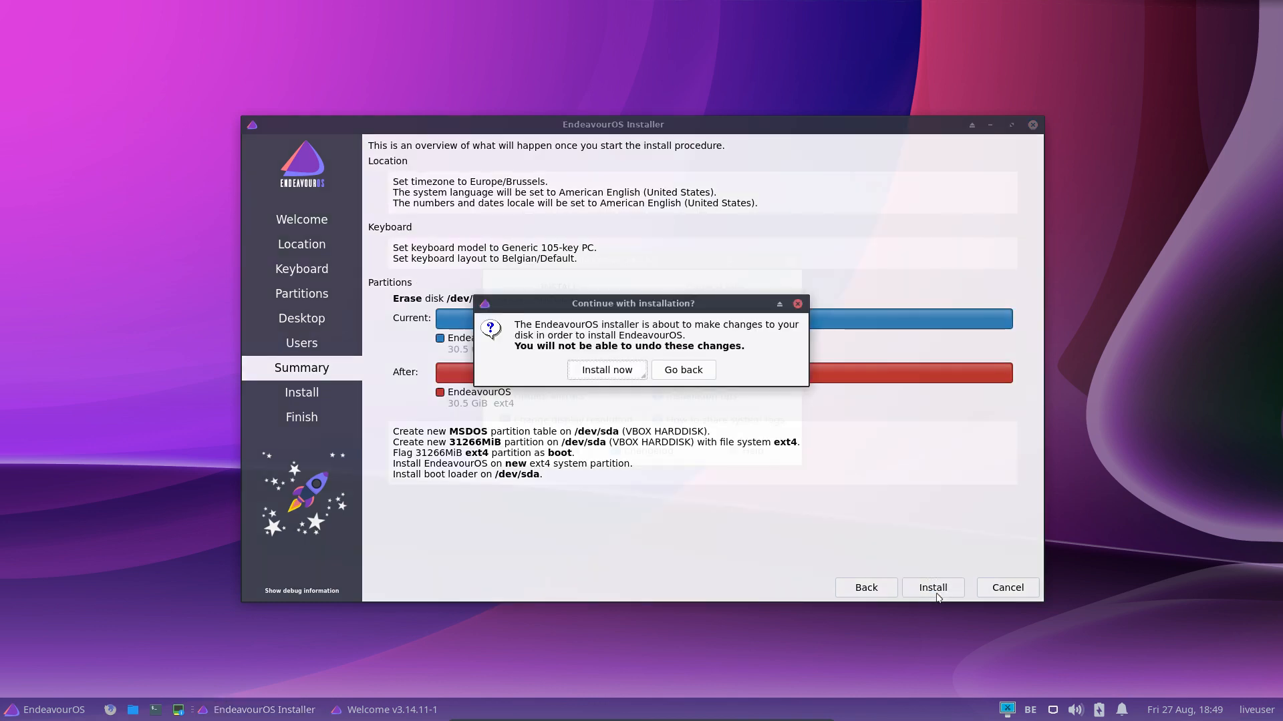
- Confirm 'Install now' to start erasing the disk and installing EndeavourOS
{"action": "left_click", "coordinate": [607, 370]}
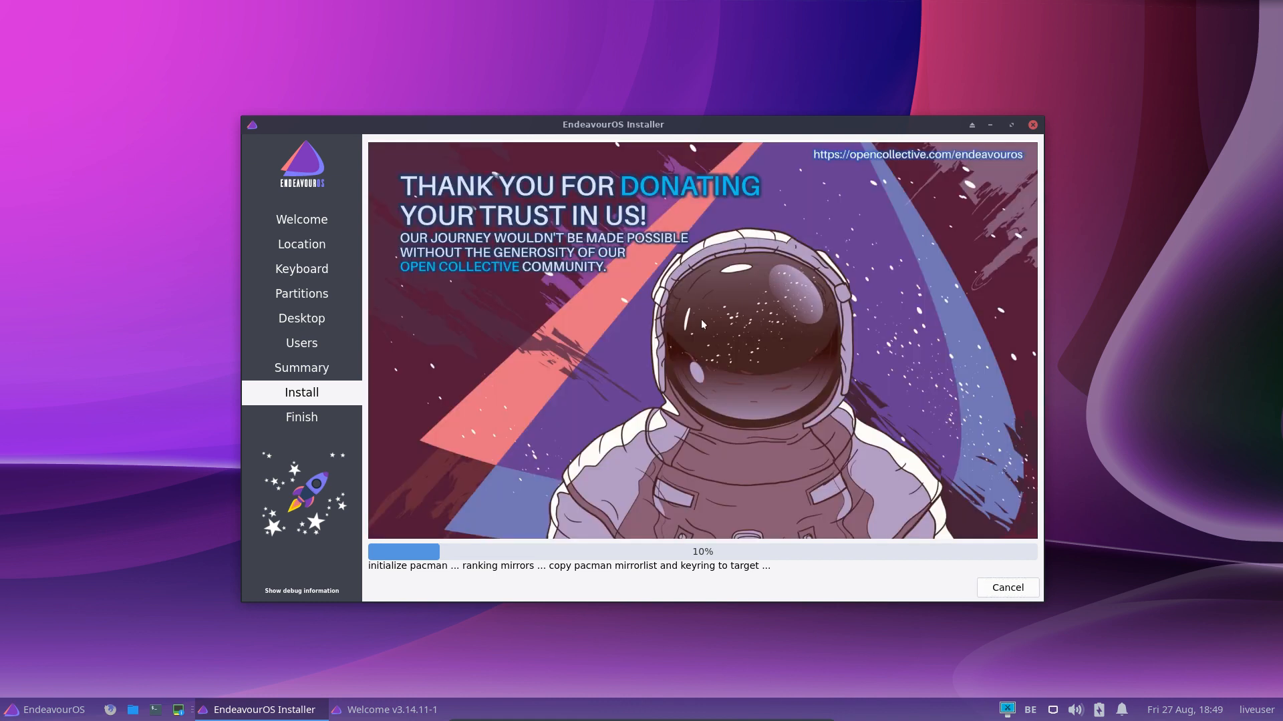
{"action": "mouse_move", "coordinate": [609, 219]}
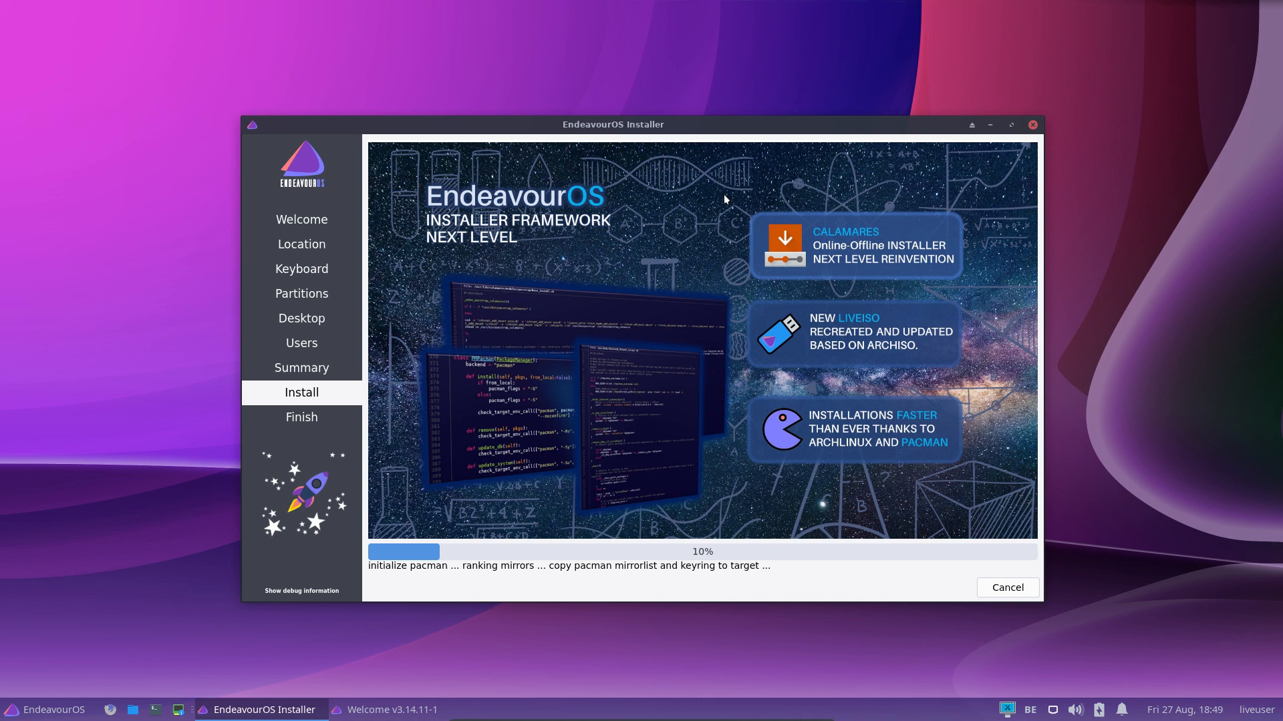
{"action": "mouse_move", "coordinate": [708, 204]}
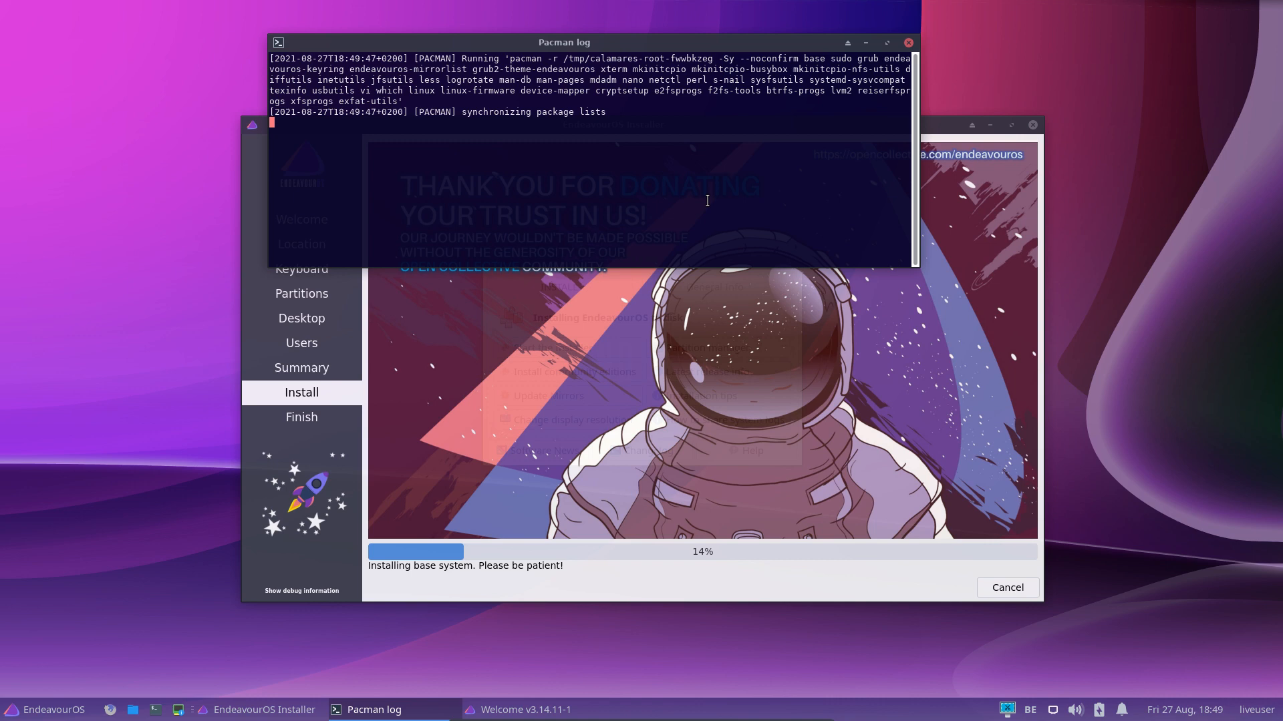
- Arrange the Pacman log and installer windows side by side while installation runs
{"action": "left_click_drag", "start_coordinate": [562, 41], "coordinate": [309, 22]}
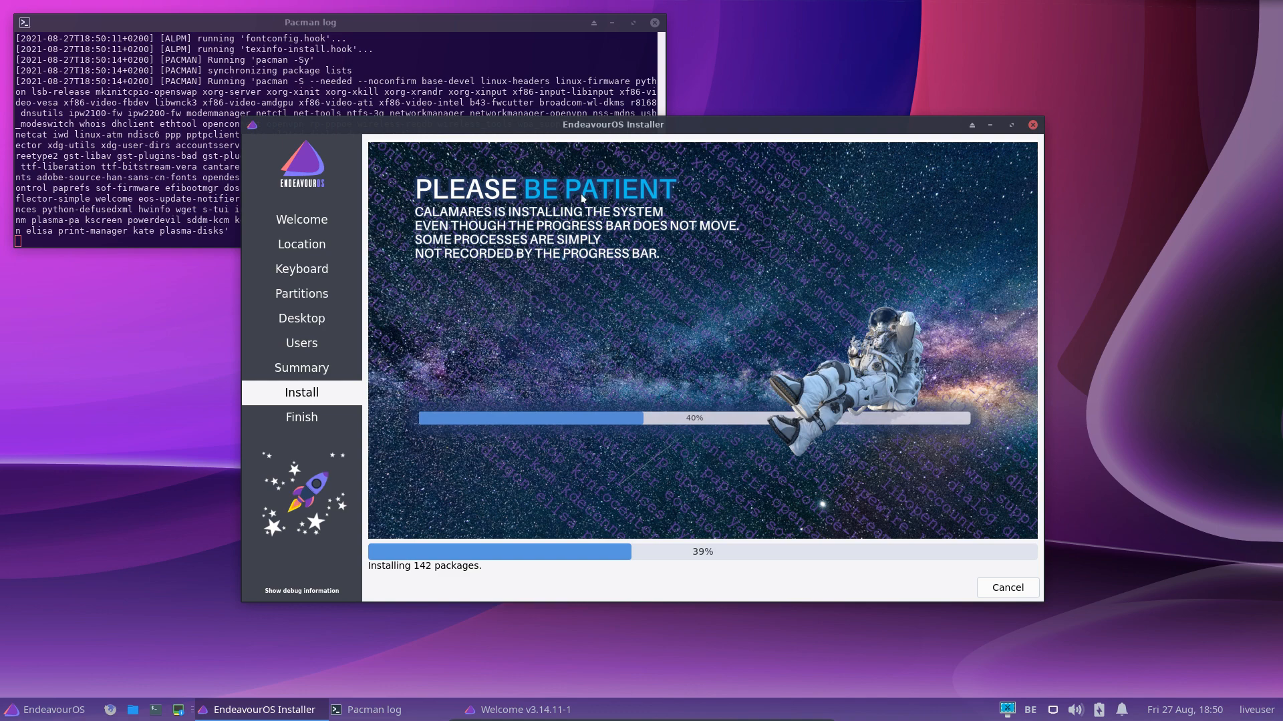
{"action": "left_click_drag", "start_coordinate": [612, 124], "coordinate": [701, 152]}
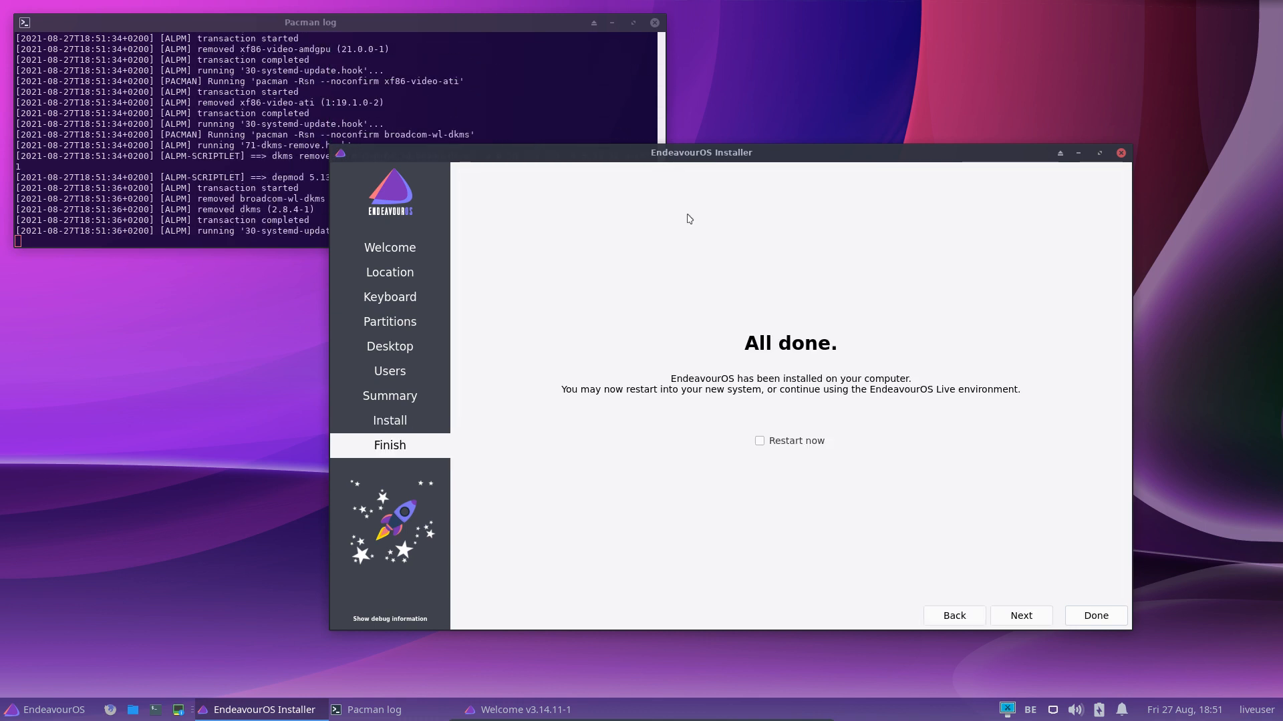
{"action": "mouse_move", "coordinate": [815, 452]}
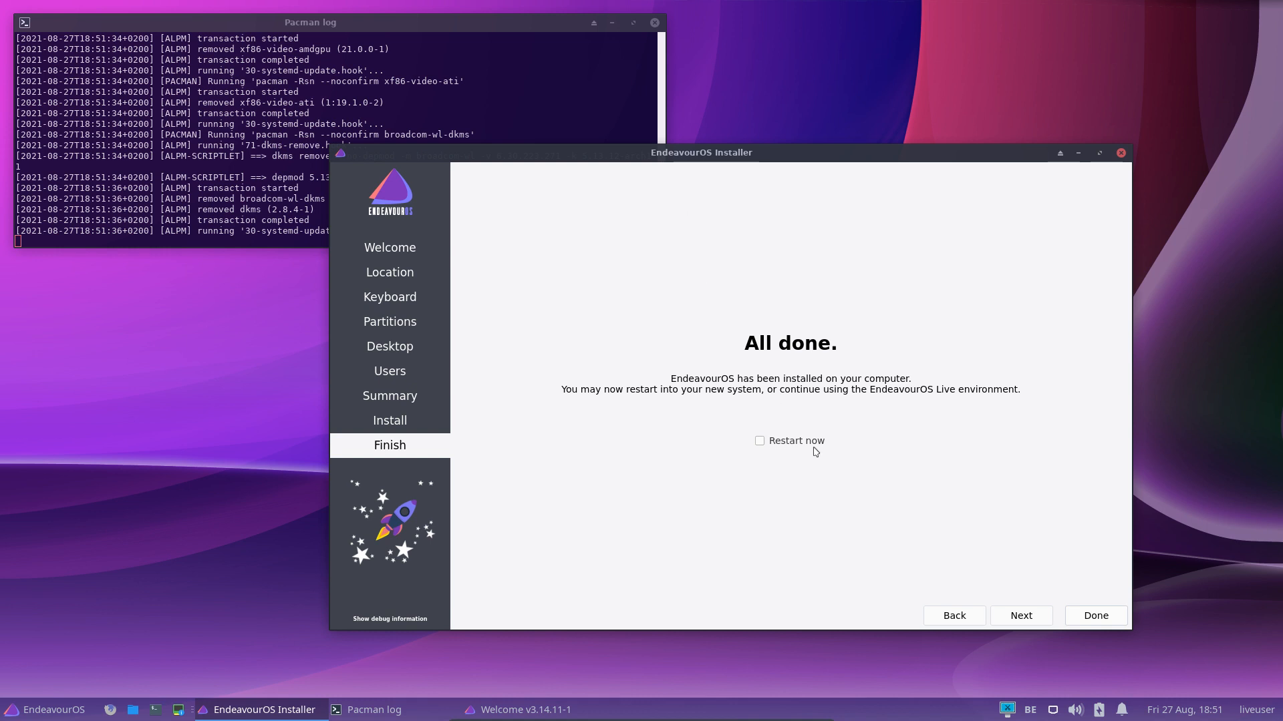
- With 'Restart now' checked, finish the installer and reboot into the new system
{"action": "left_click", "coordinate": [759, 440]}
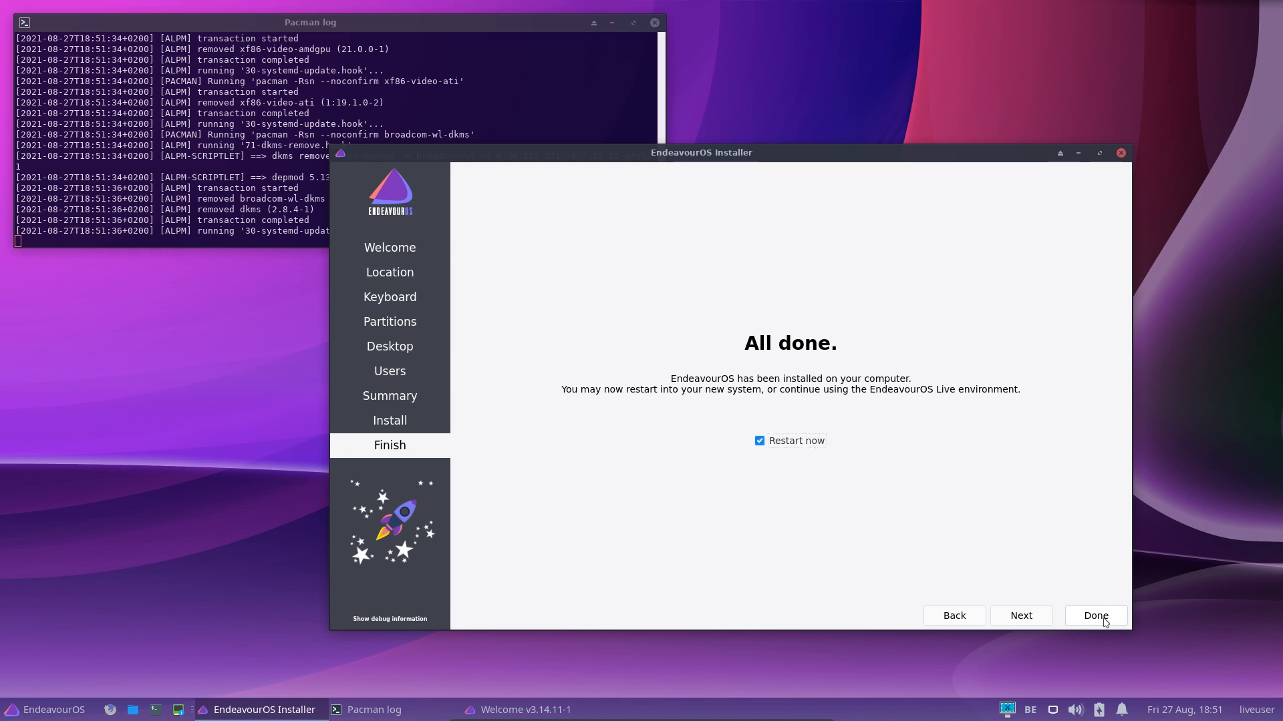
{"action": "left_click", "coordinate": [1095, 615]}
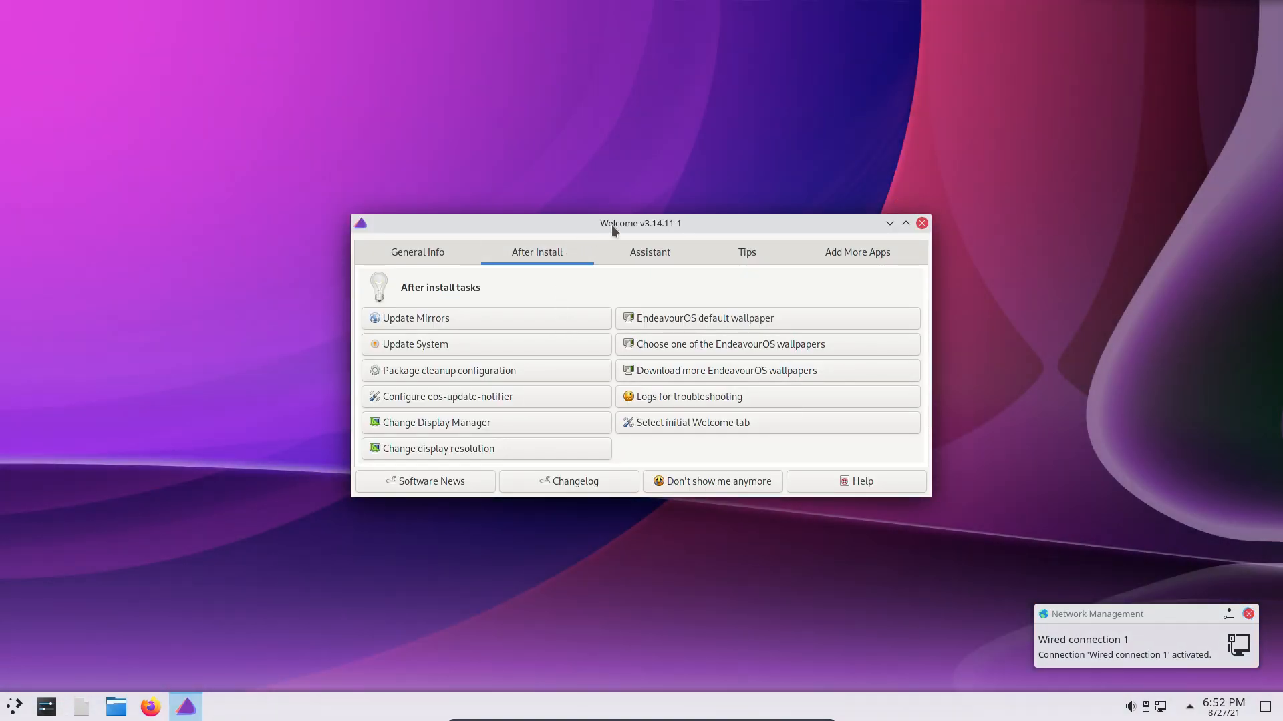
- Move the Welcome window to the centre, peek at the application launcher, then close Welcome
{"action": "left_click_drag", "start_coordinate": [640, 223], "coordinate": [972, 504]}
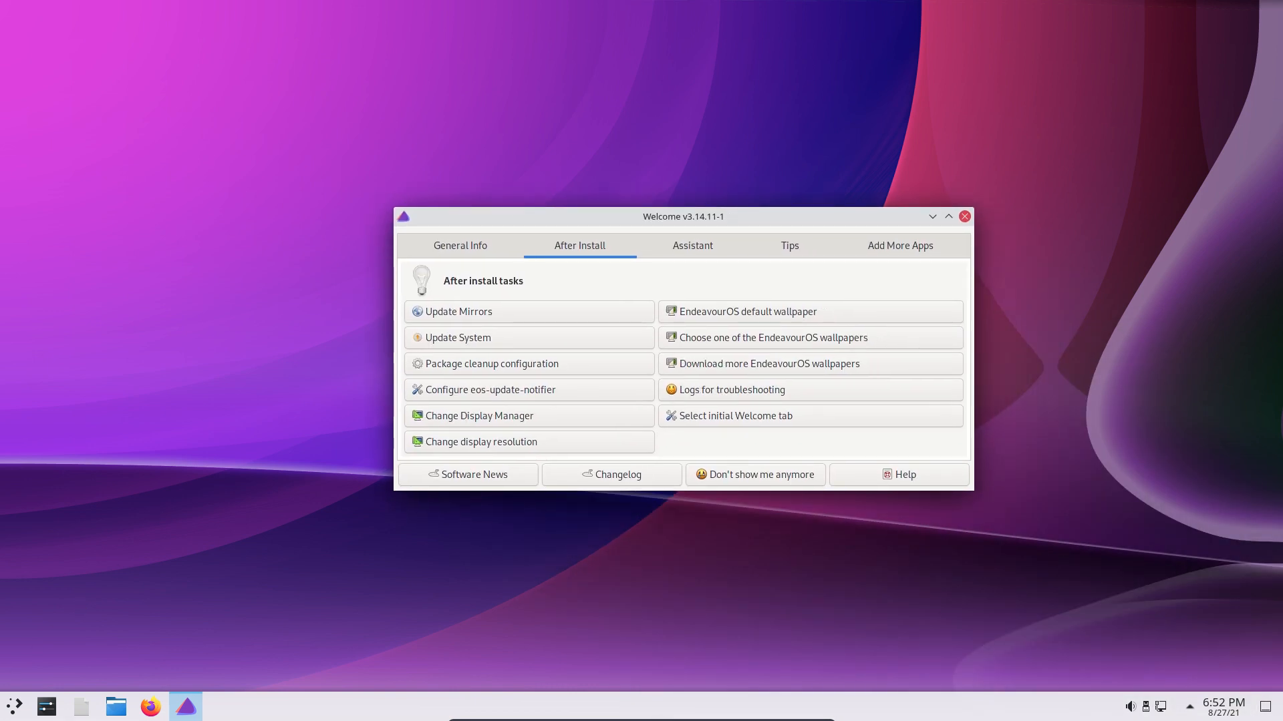
{"action": "left_click", "coordinate": [12, 702]}
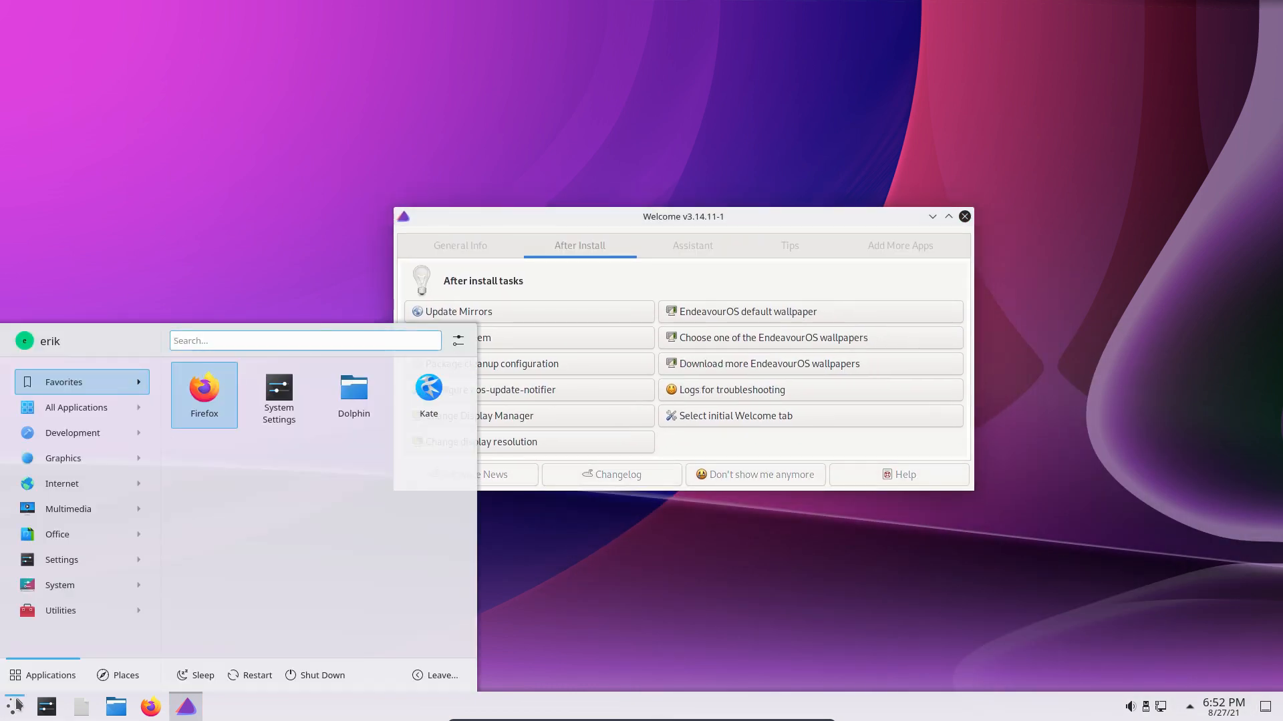
{"action": "left_click", "coordinate": [72, 433]}
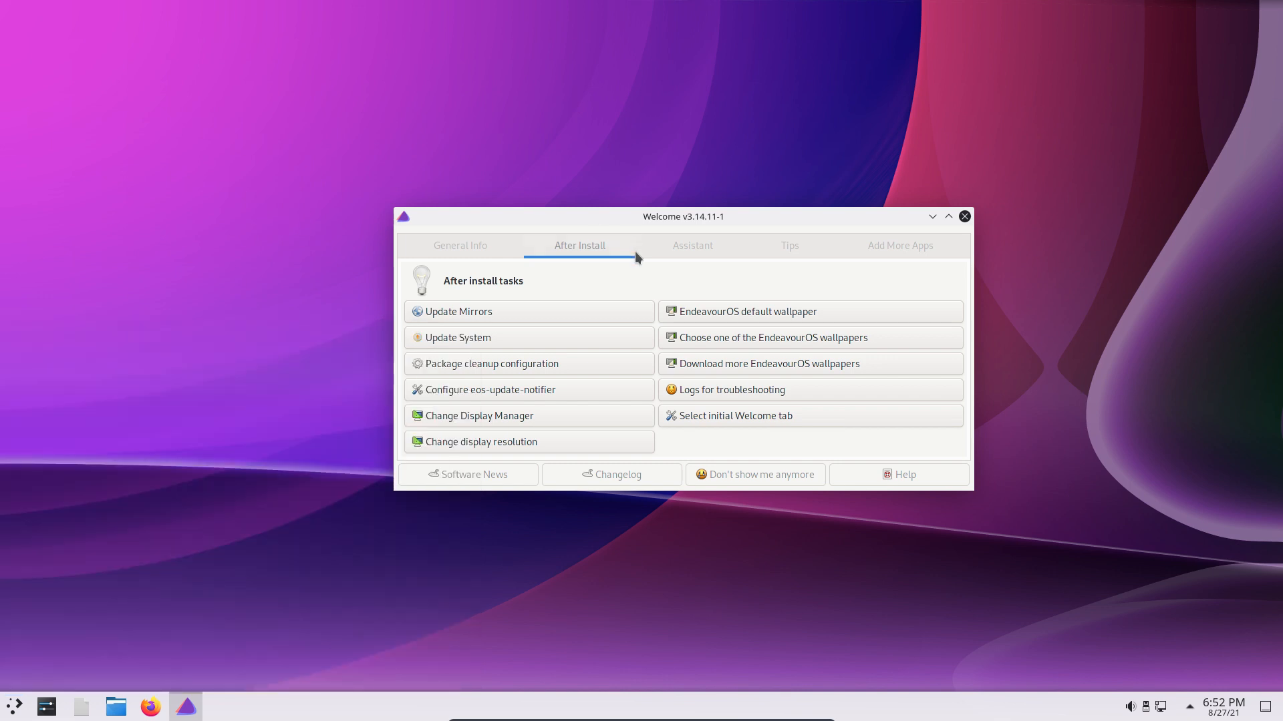
{"action": "mouse_move", "coordinate": [728, 350]}
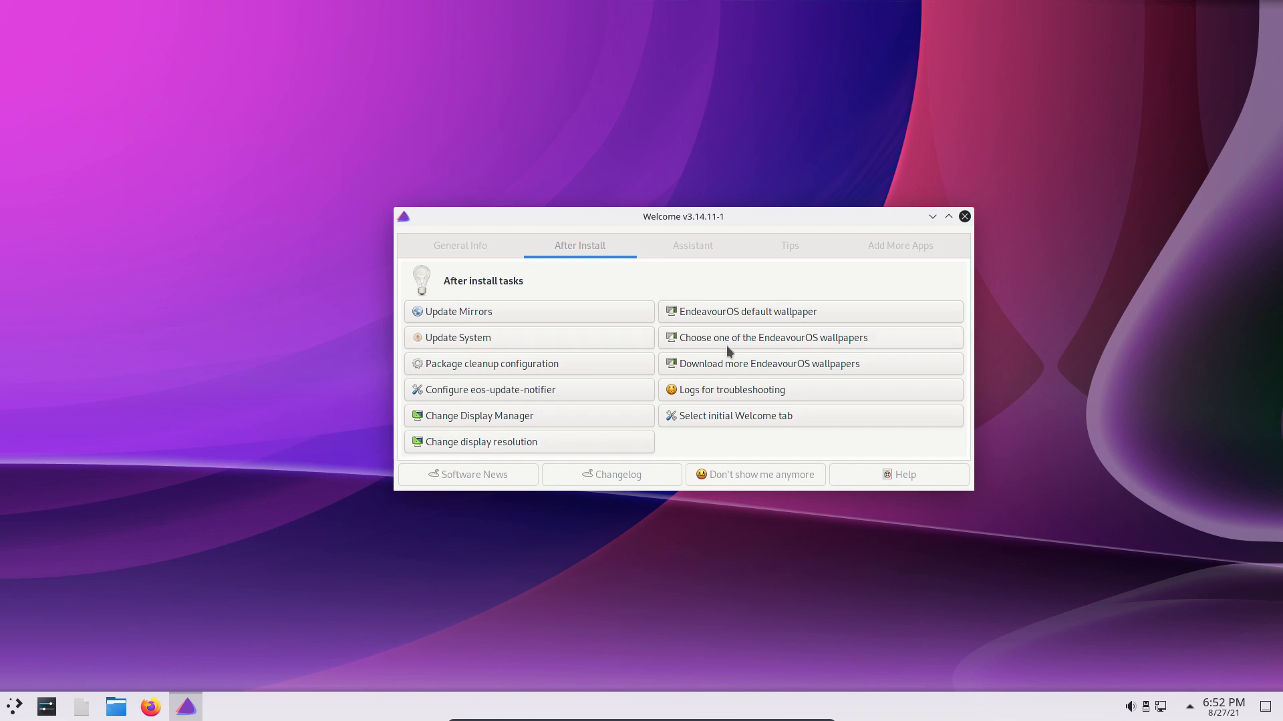
{"action": "left_click", "coordinate": [965, 216]}
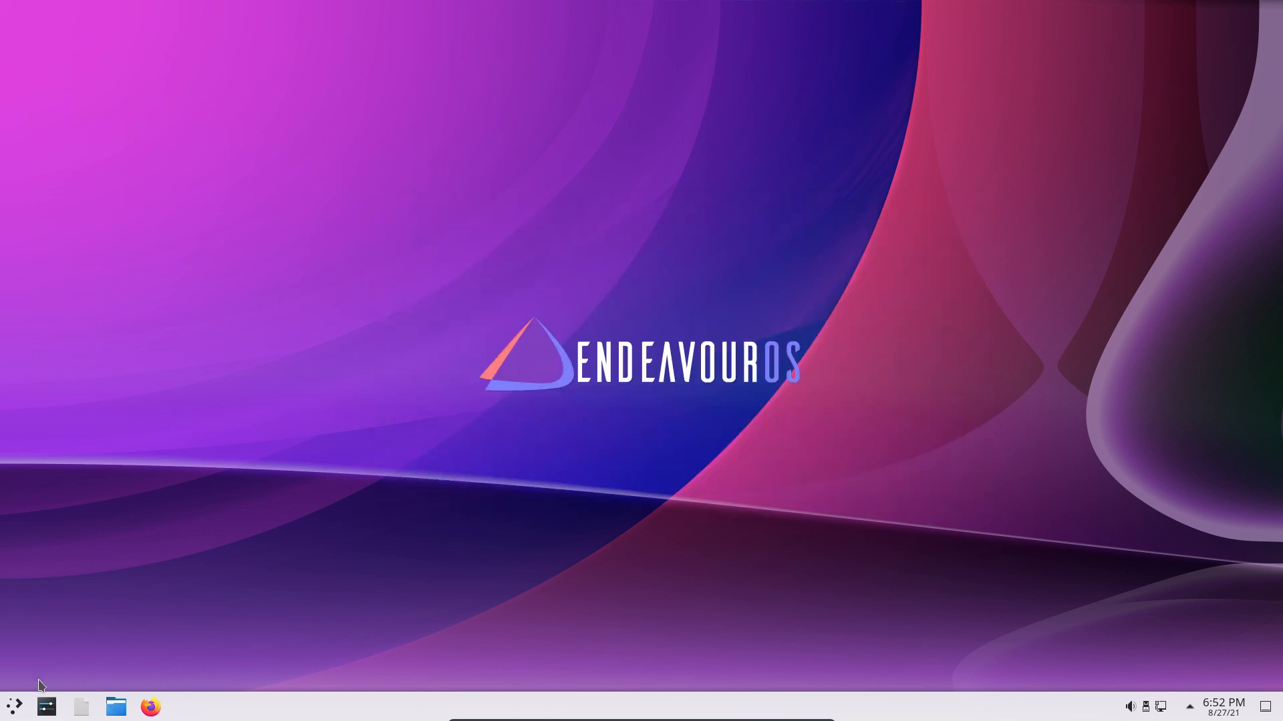
- Reopen the application launcher, bring up its settings window and close it again
{"action": "left_click", "coordinate": [11, 705]}
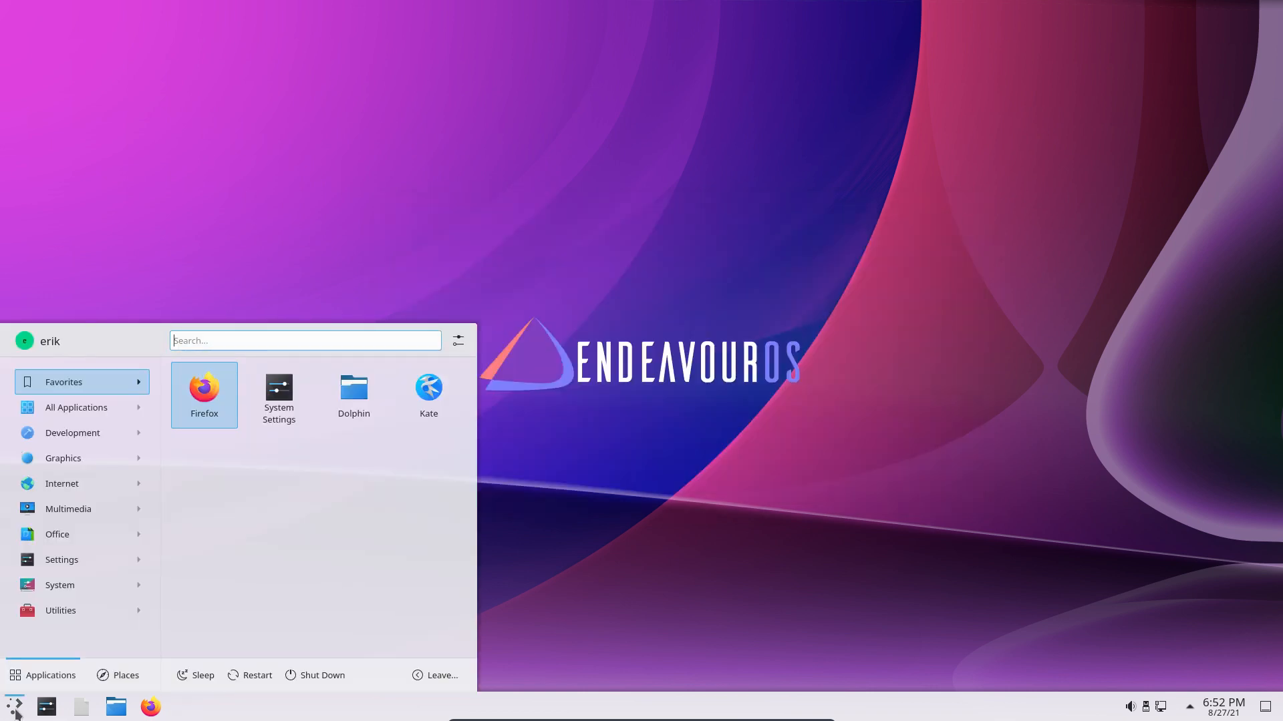
{"action": "mouse_move", "coordinate": [230, 683]}
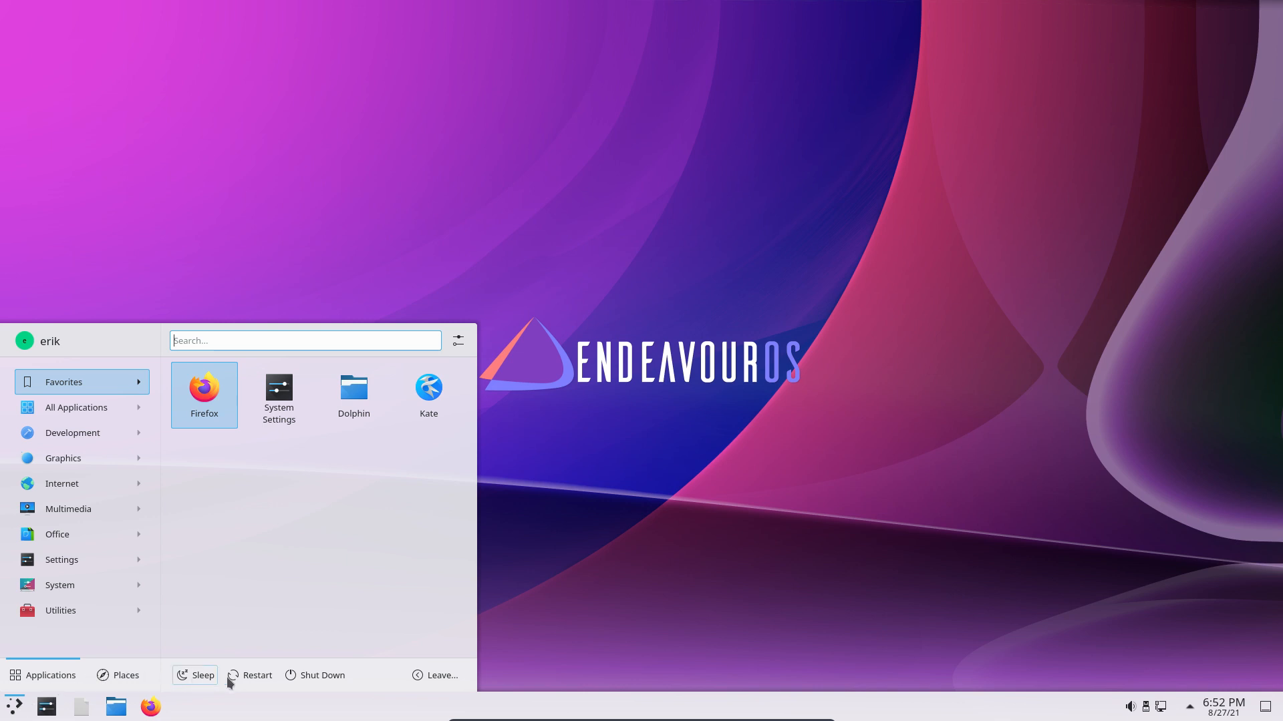
{"action": "mouse_move", "coordinate": [79, 706]}
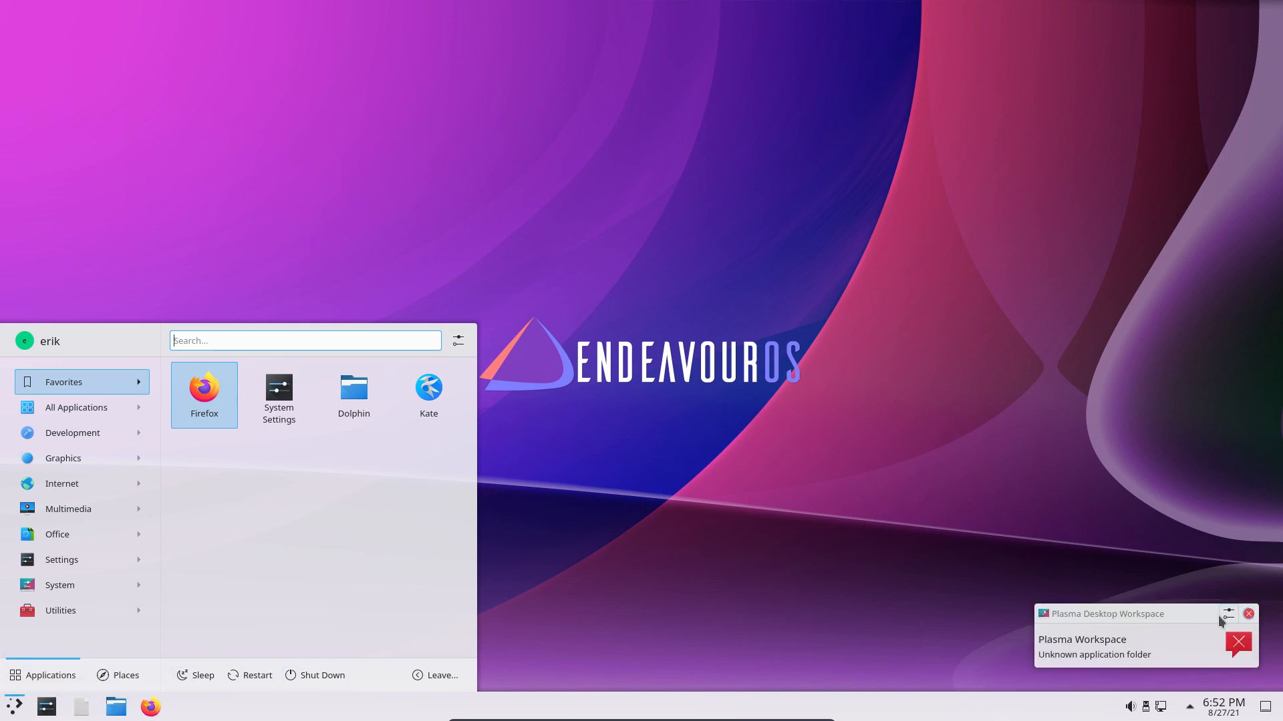
{"action": "left_click", "coordinate": [1247, 613]}
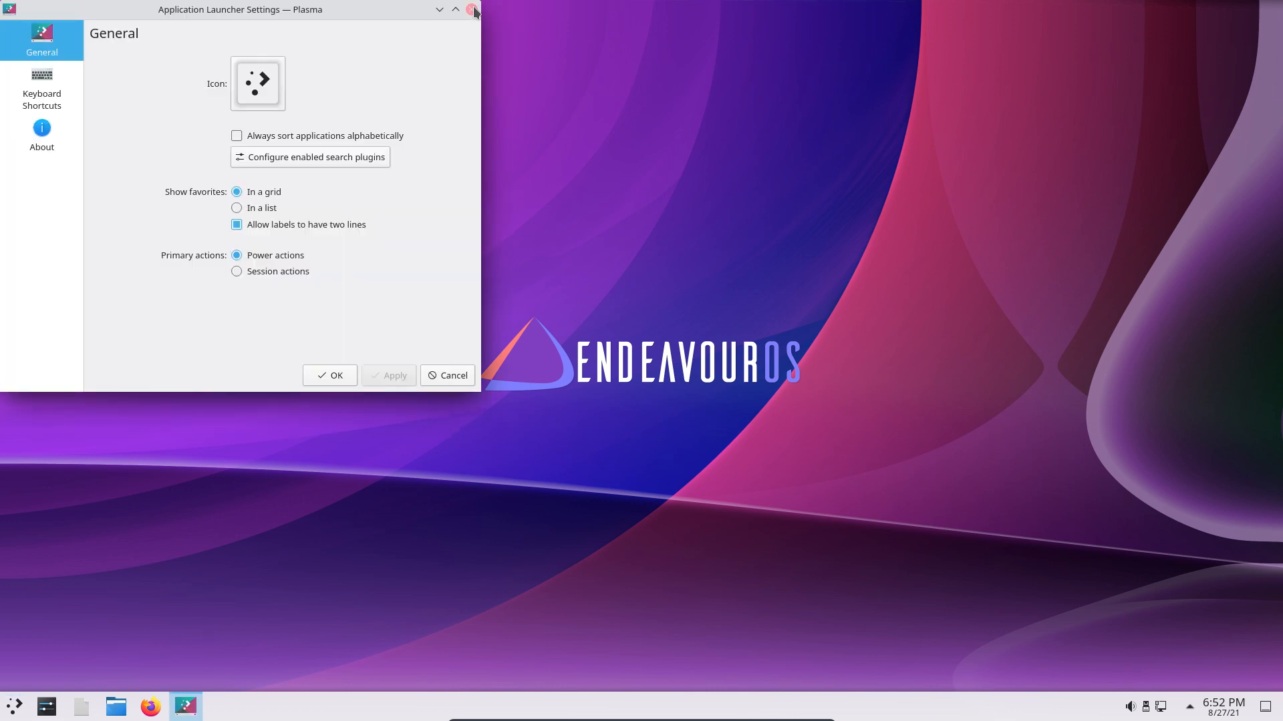
{"action": "left_click", "coordinate": [473, 10]}
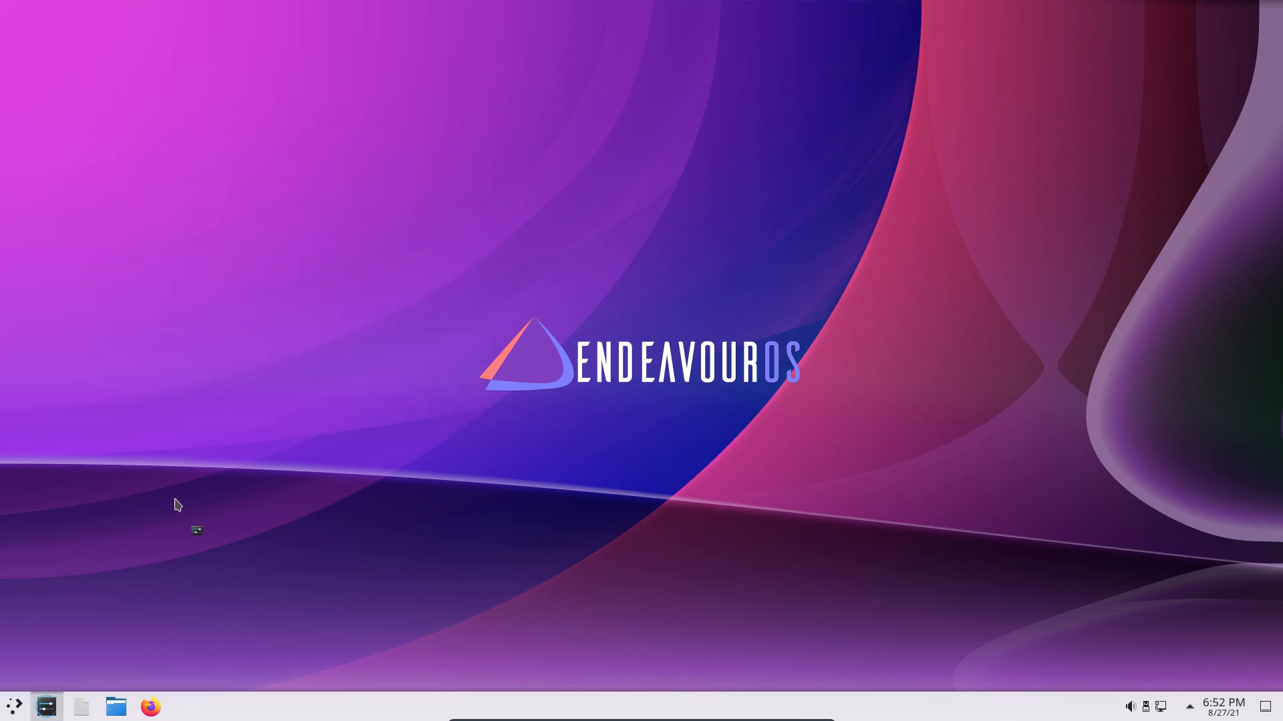
- Launch System Settings maximised and browse the Appearance pages from Application Style to Splash Screen
{"action": "left_click", "coordinate": [47, 705]}
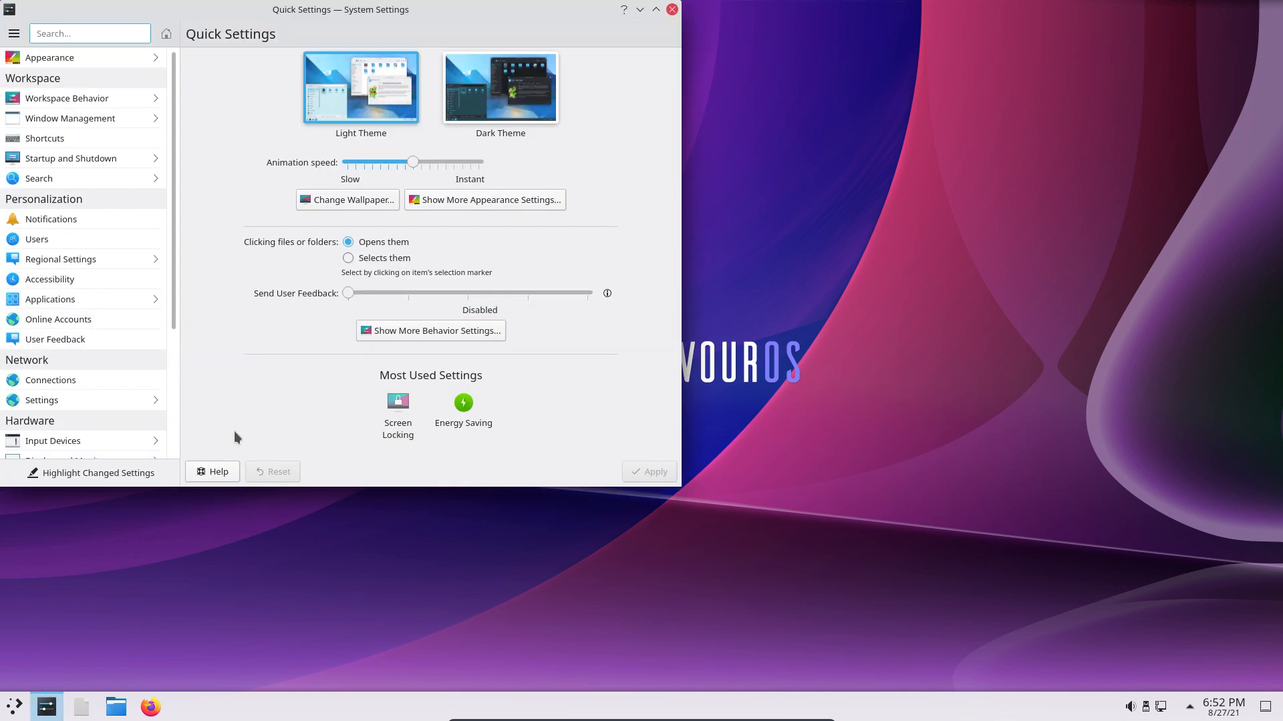
{"action": "left_click", "coordinate": [655, 8]}
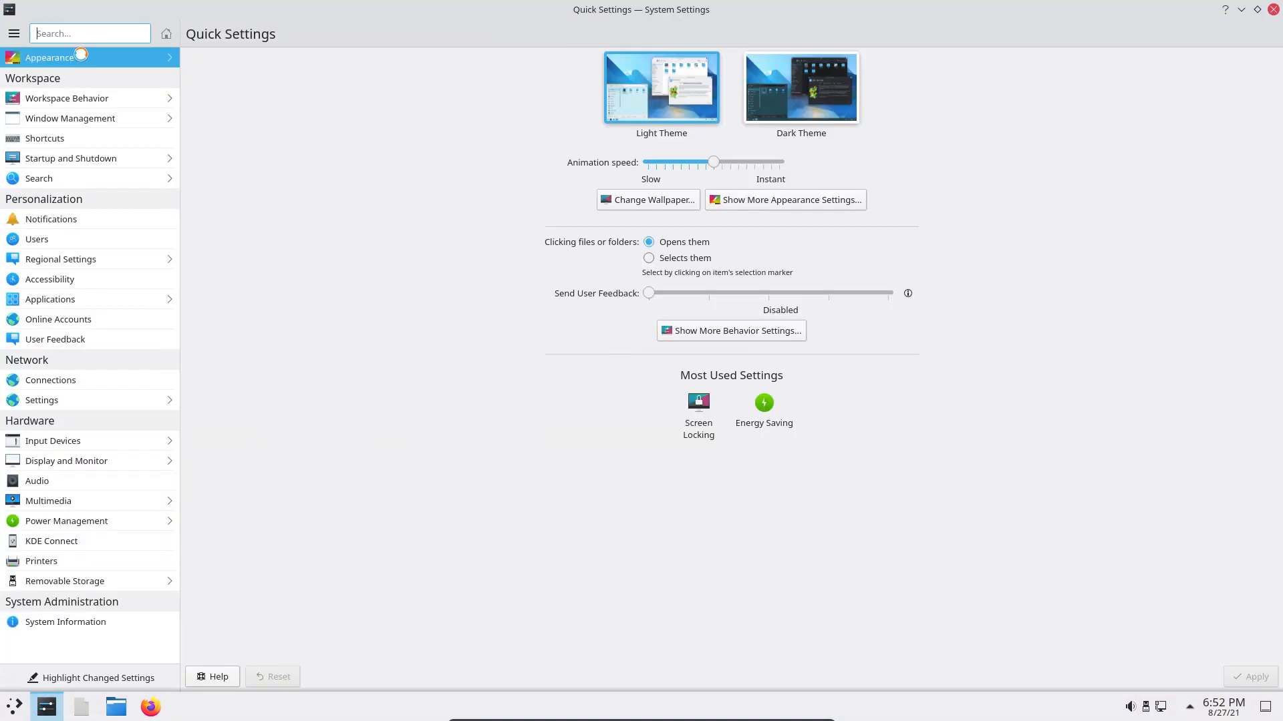
{"action": "left_click", "coordinate": [48, 56]}
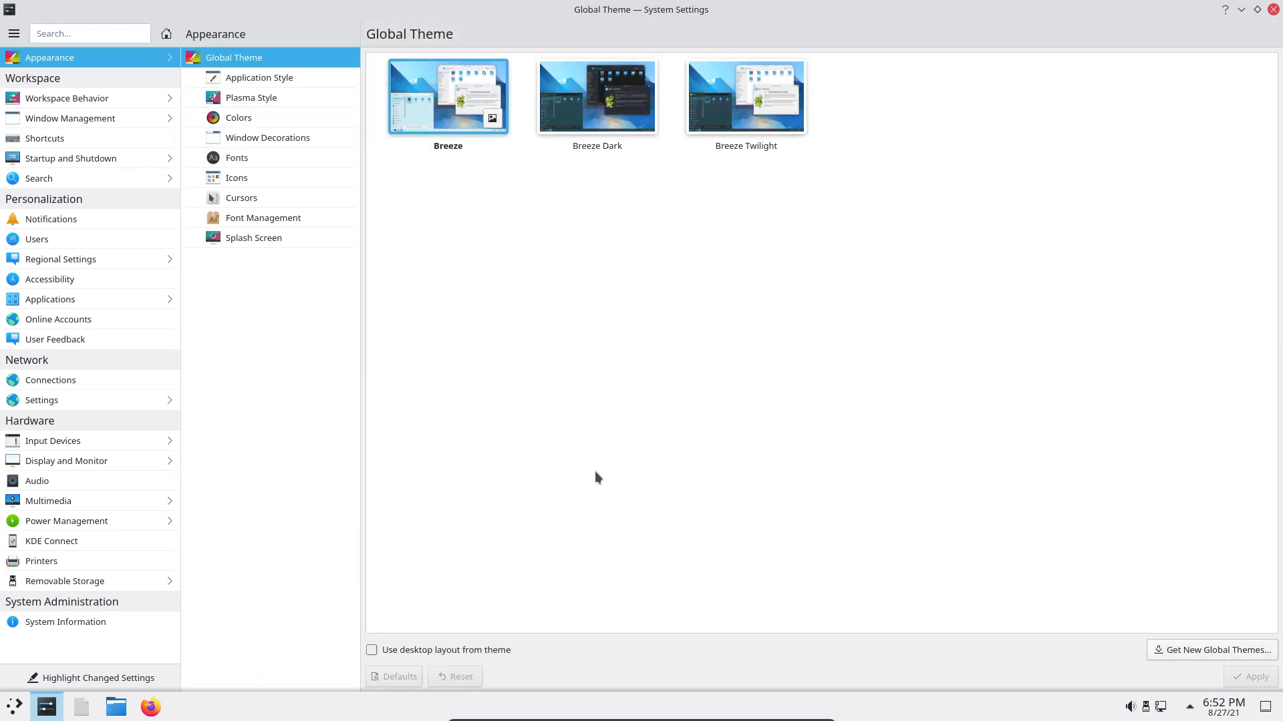
{"action": "left_click", "coordinate": [260, 77]}
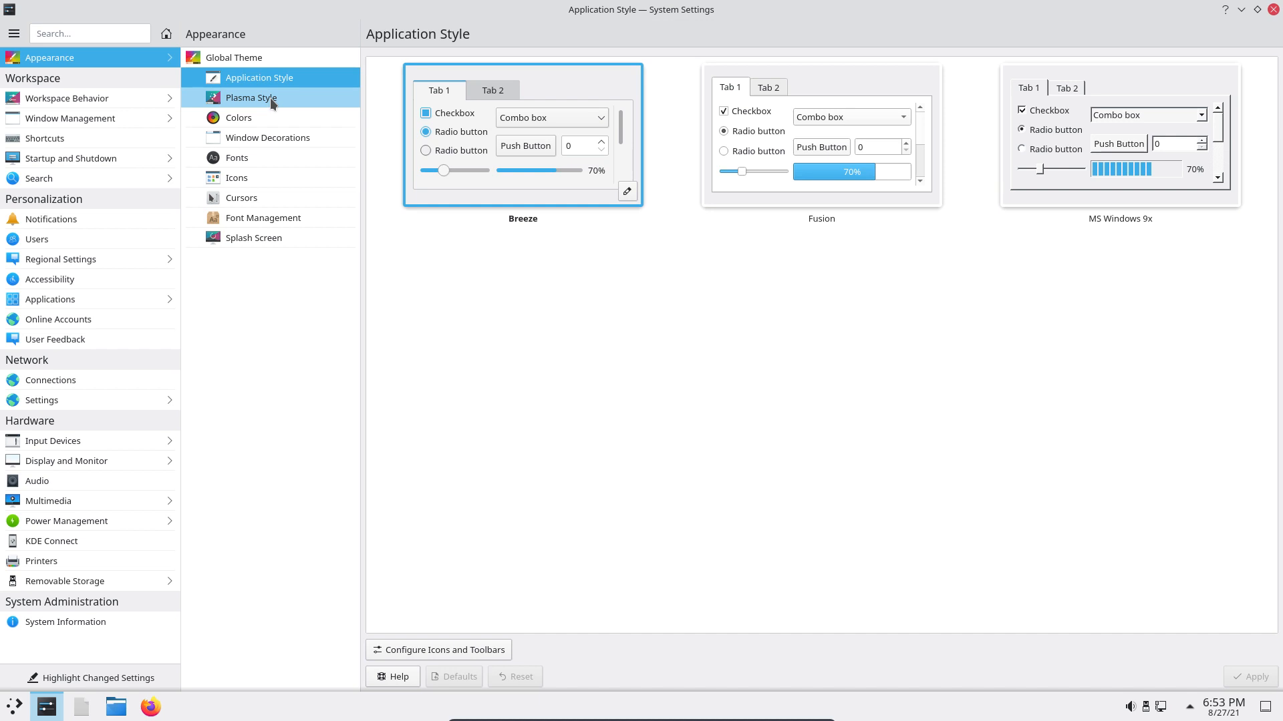
{"action": "left_click", "coordinate": [238, 118]}
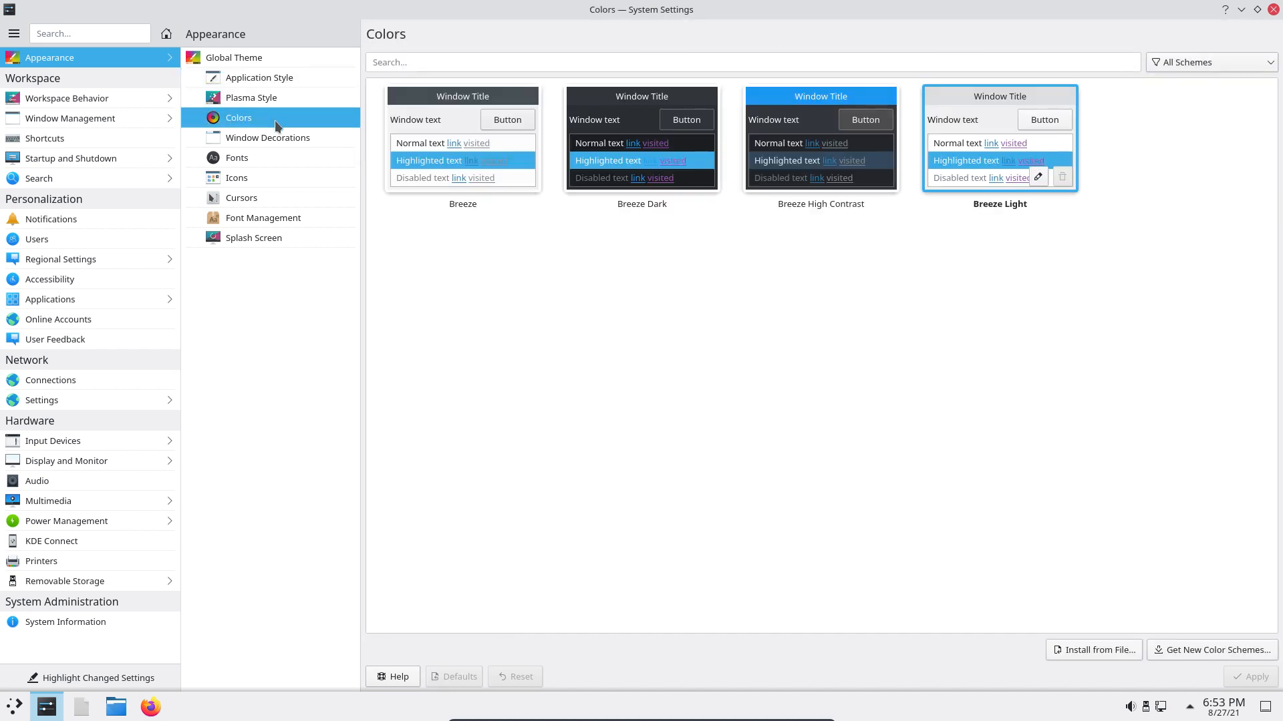
{"action": "left_click", "coordinate": [236, 158]}
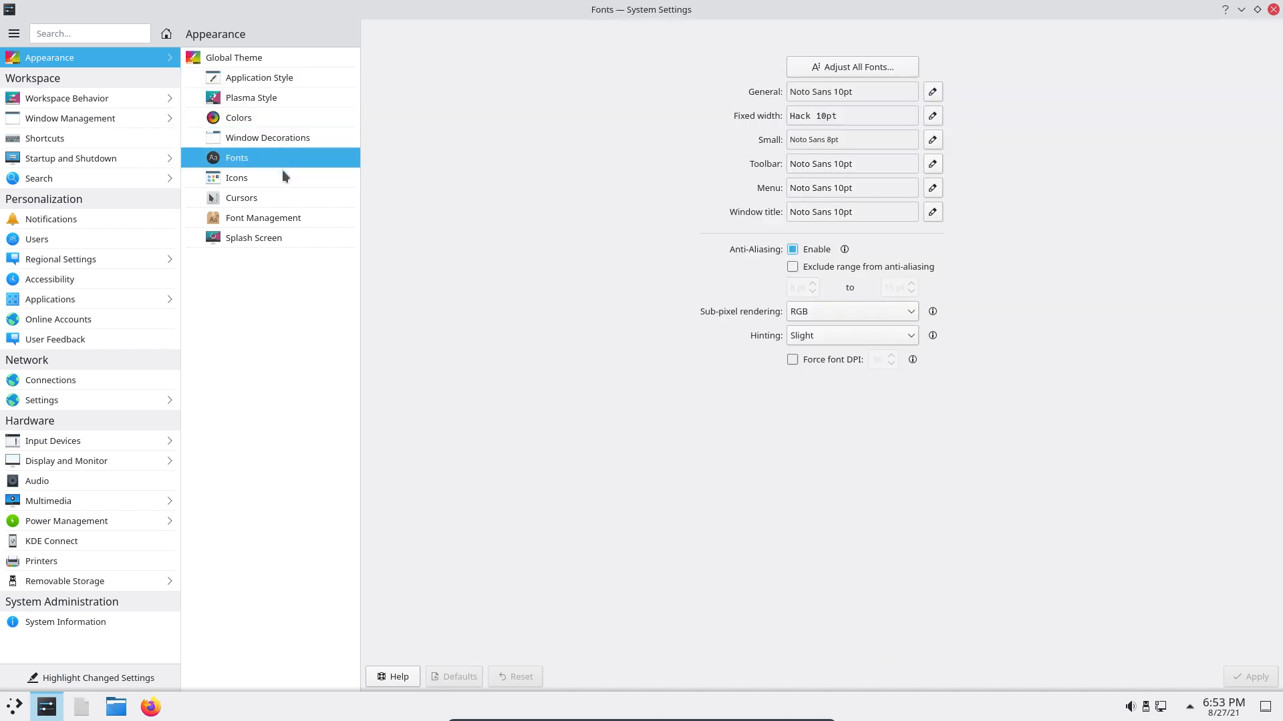
{"action": "left_click", "coordinate": [236, 177]}
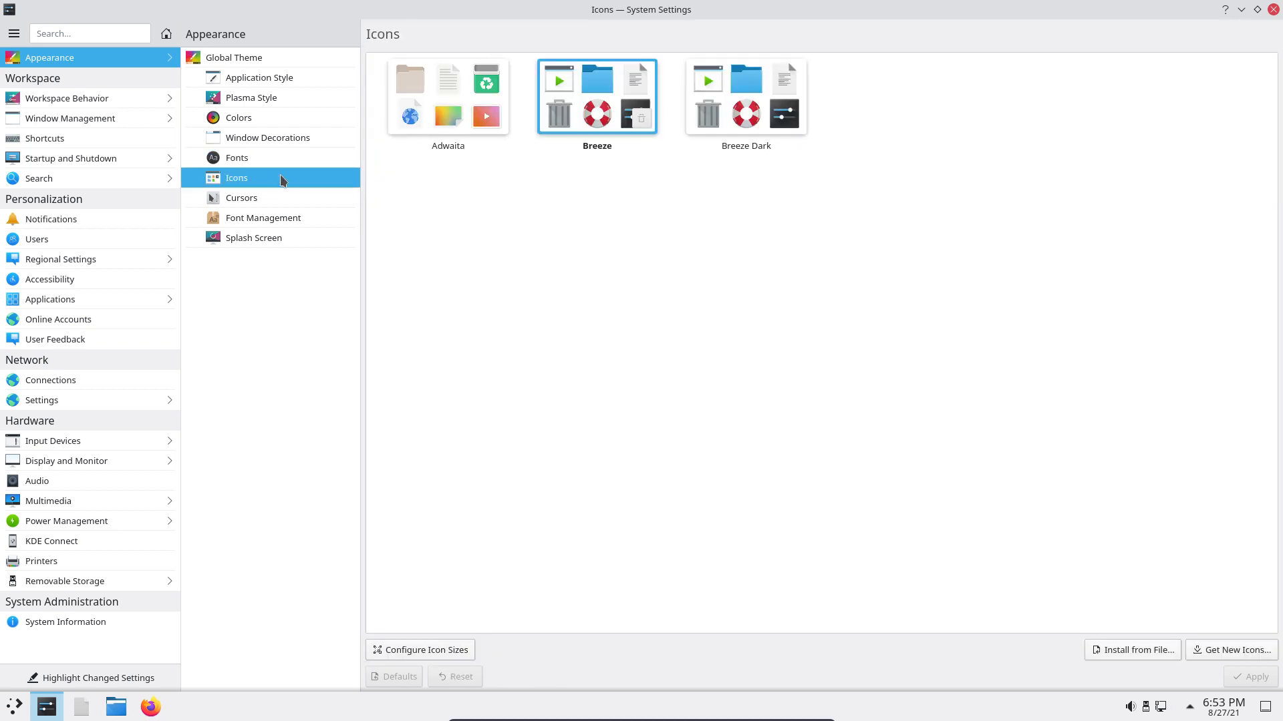
{"action": "left_click", "coordinate": [241, 198]}
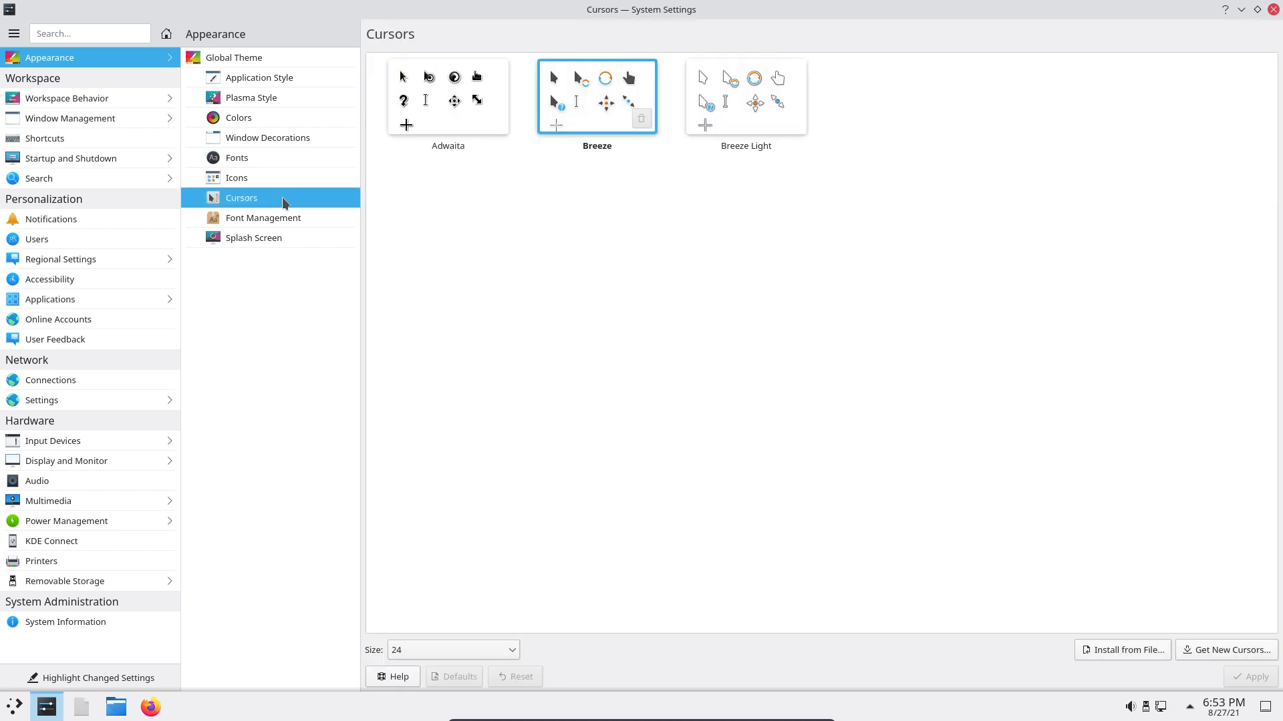
{"action": "left_click", "coordinate": [262, 218]}
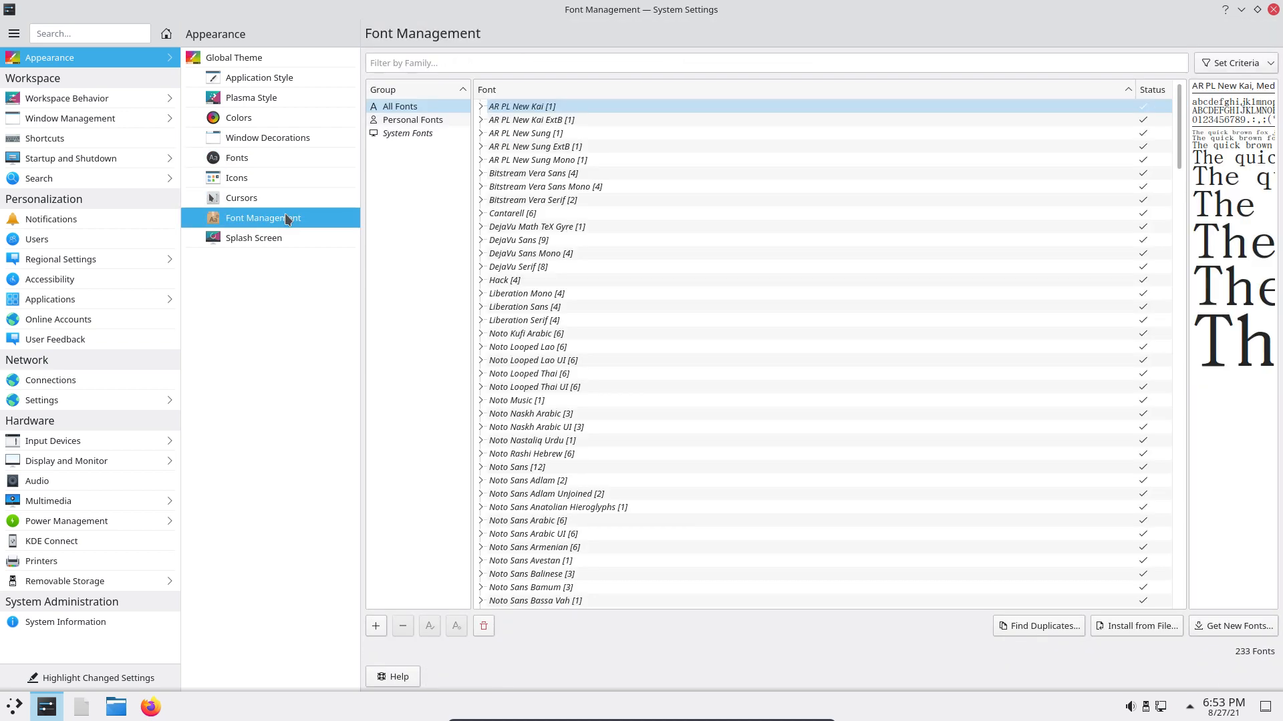
{"action": "left_click", "coordinate": [254, 238]}
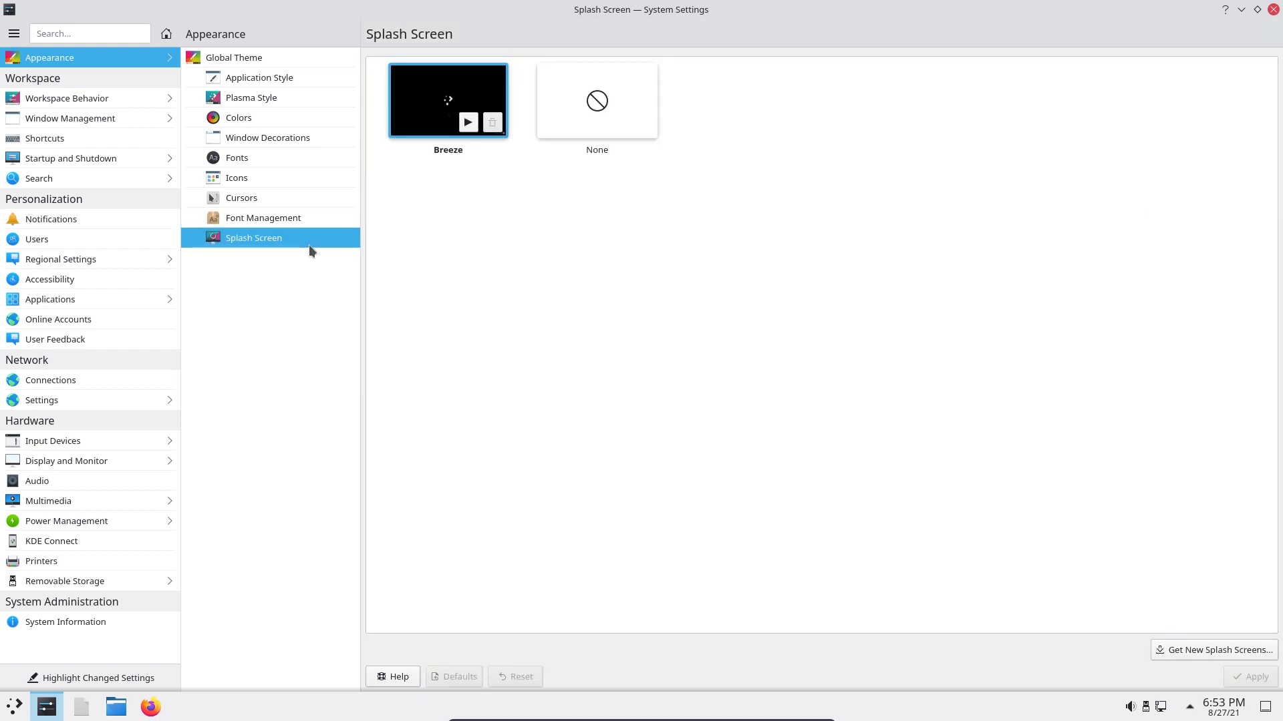
{"action": "left_click", "coordinate": [235, 177]}
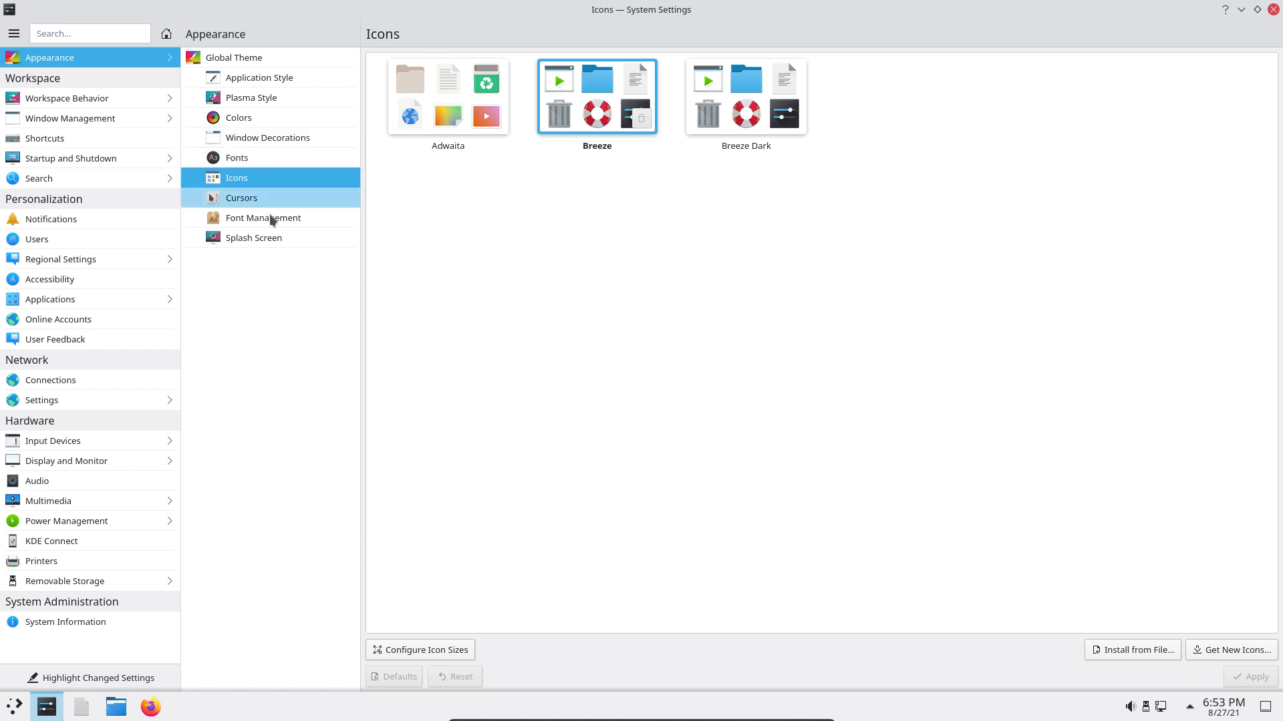
- Set the splash screen to None and the cursor theme to Breeze Light, then apply
{"action": "left_click", "coordinate": [254, 238]}
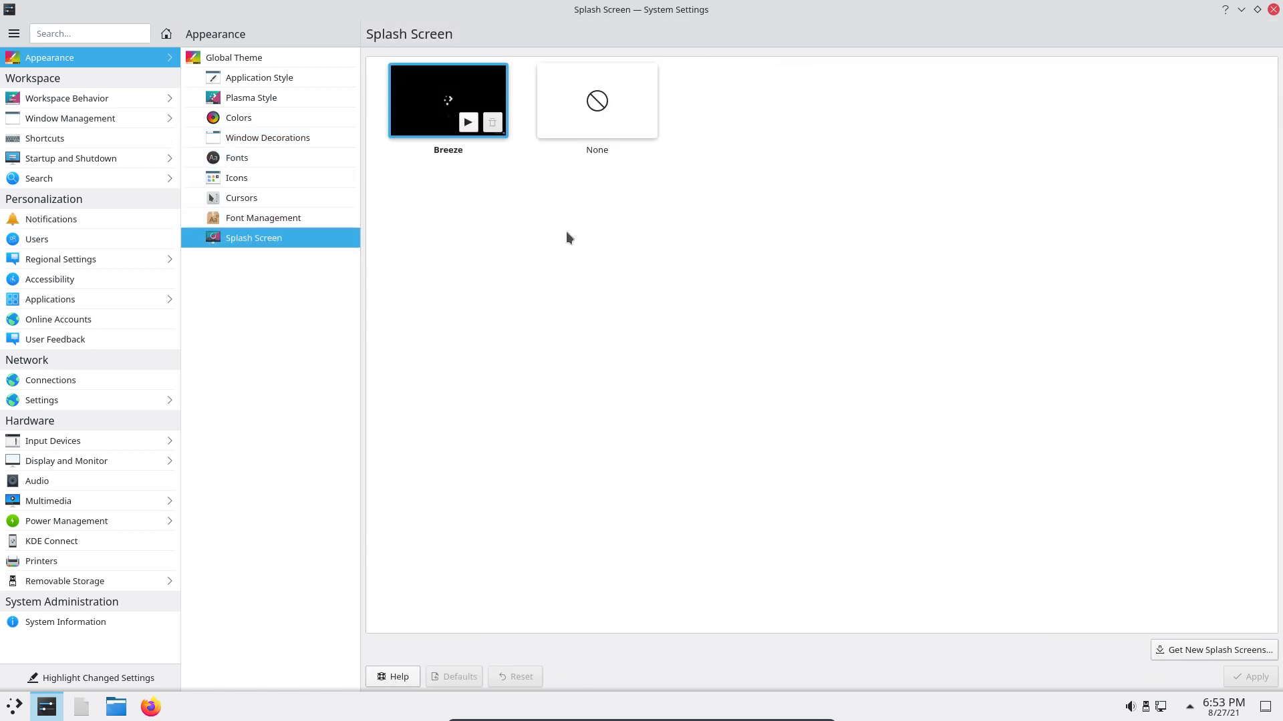
{"action": "left_click", "coordinate": [596, 102]}
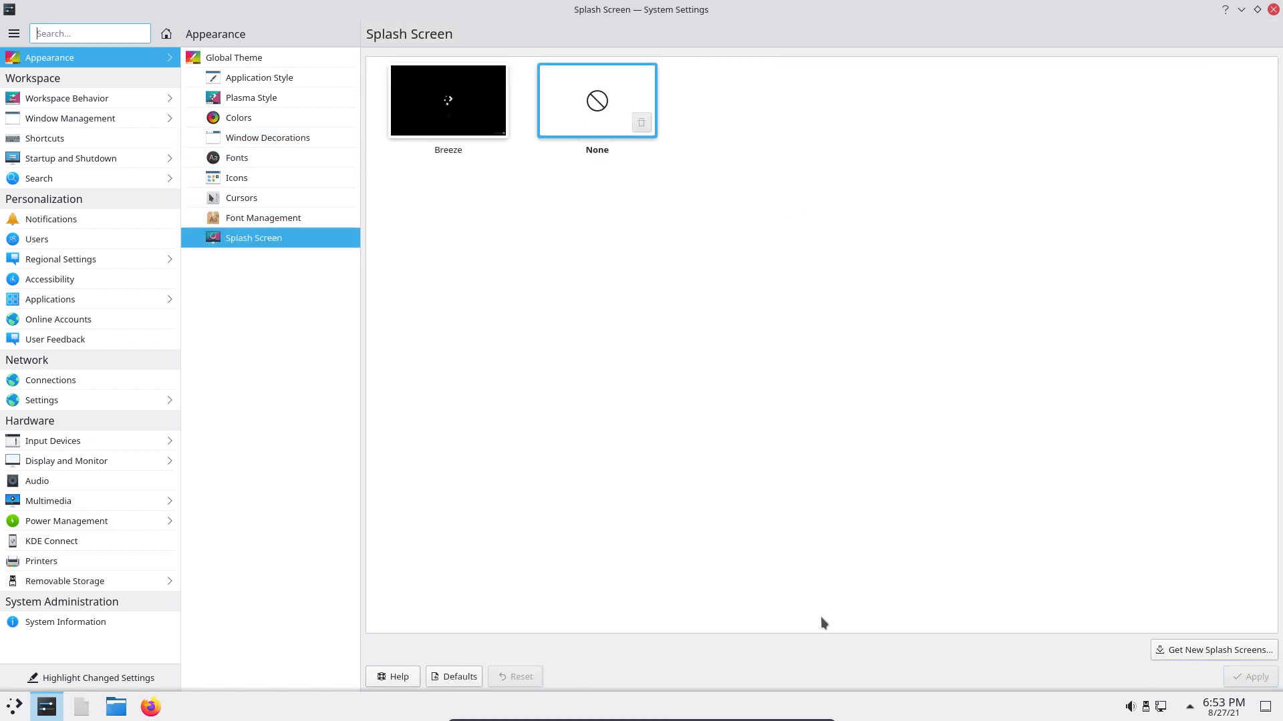
{"action": "left_click", "coordinate": [241, 197]}
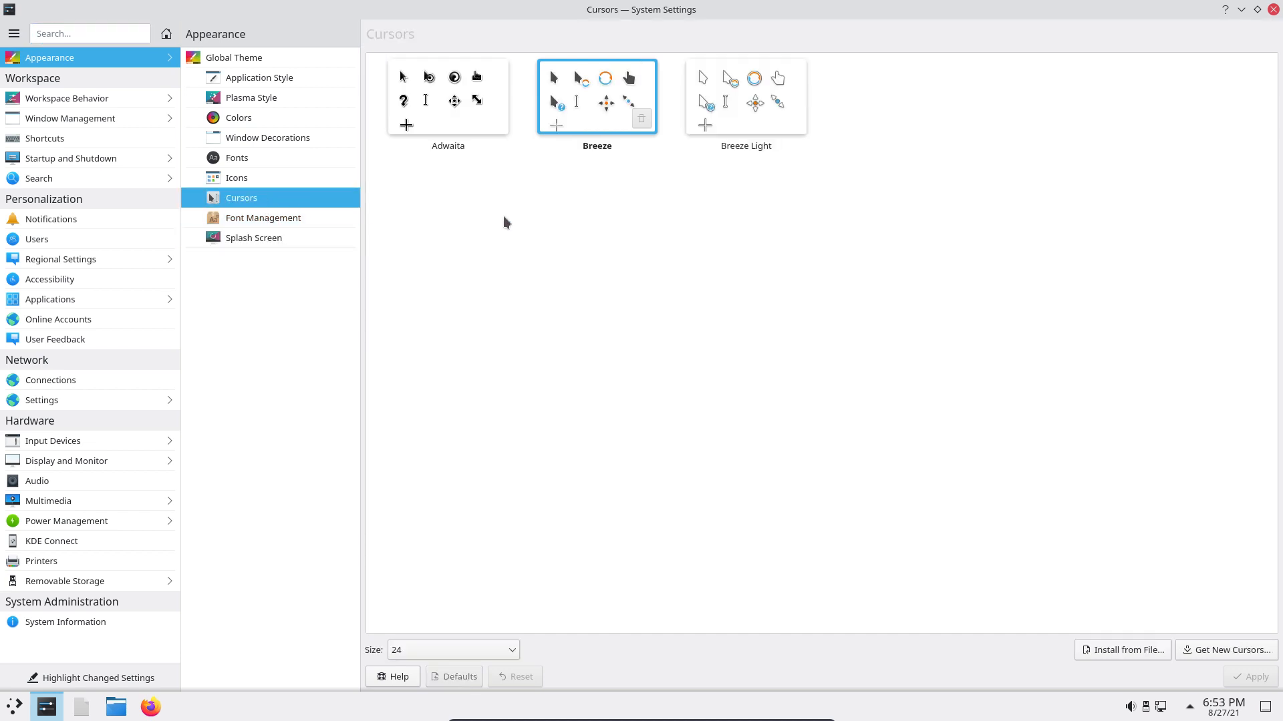
{"action": "left_click", "coordinate": [746, 96]}
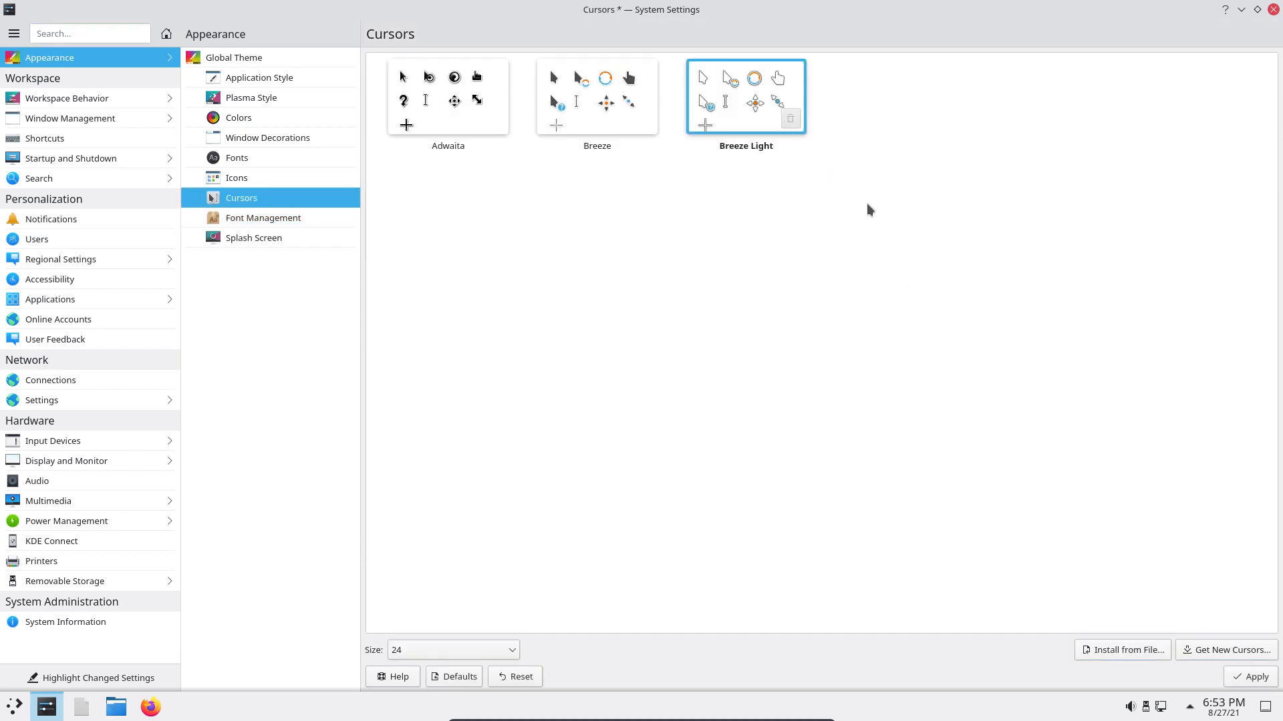
{"action": "left_click", "coordinate": [1255, 676]}
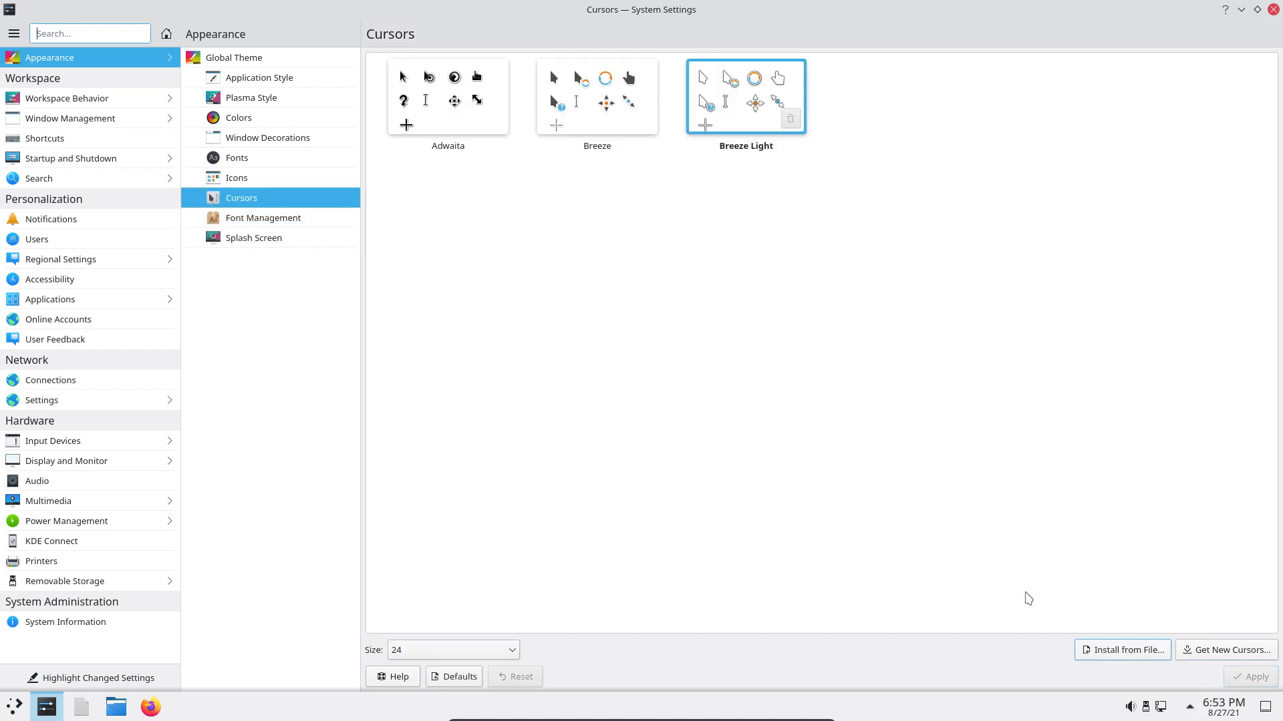
{"action": "mouse_move", "coordinate": [752, 192]}
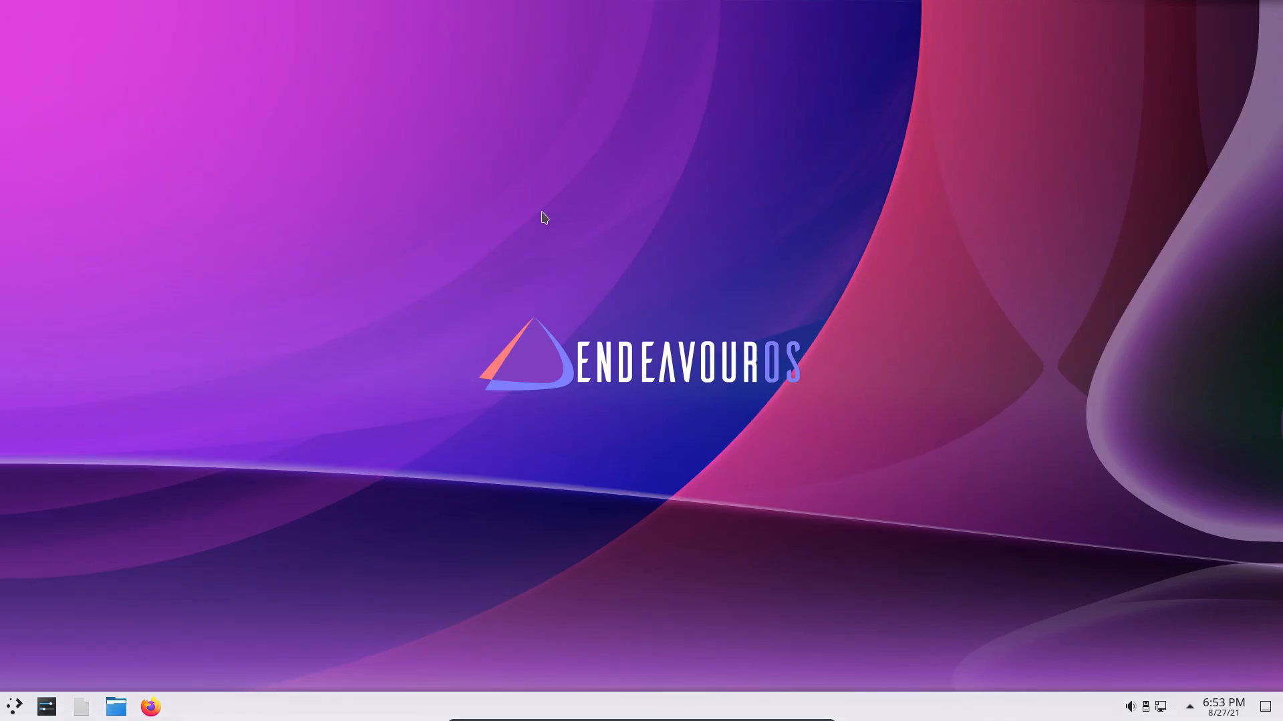
- Launch Konsole from the launcher by searching 'kon', then dismiss a second launcher search
{"action": "left_click", "coordinate": [10, 703]}
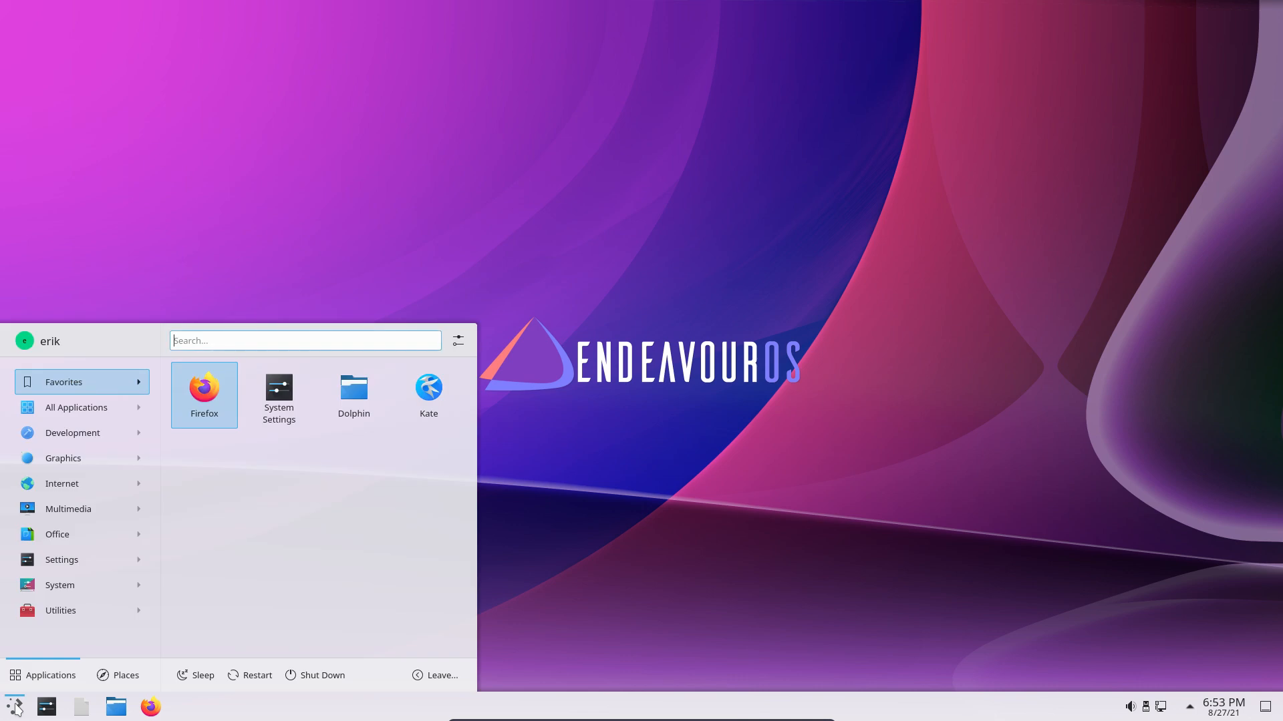
{"action": "type", "text": "kon"}
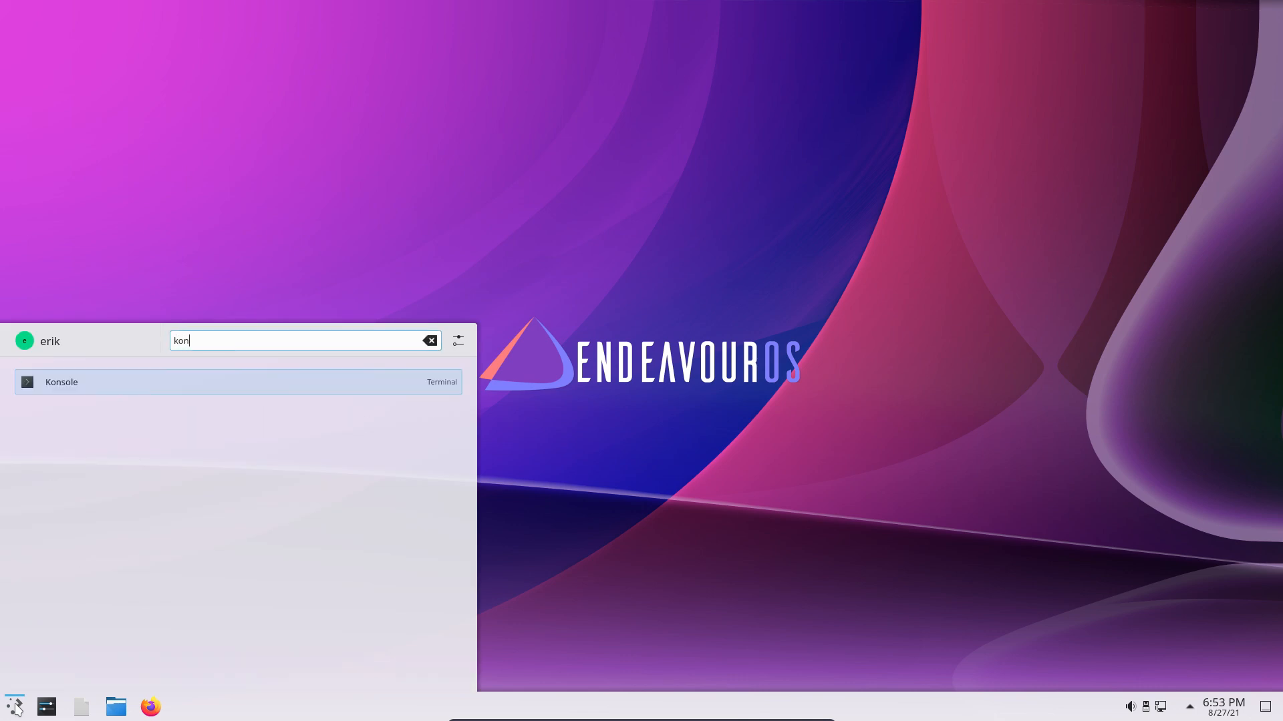
{"action": "left_click", "coordinate": [61, 382]}
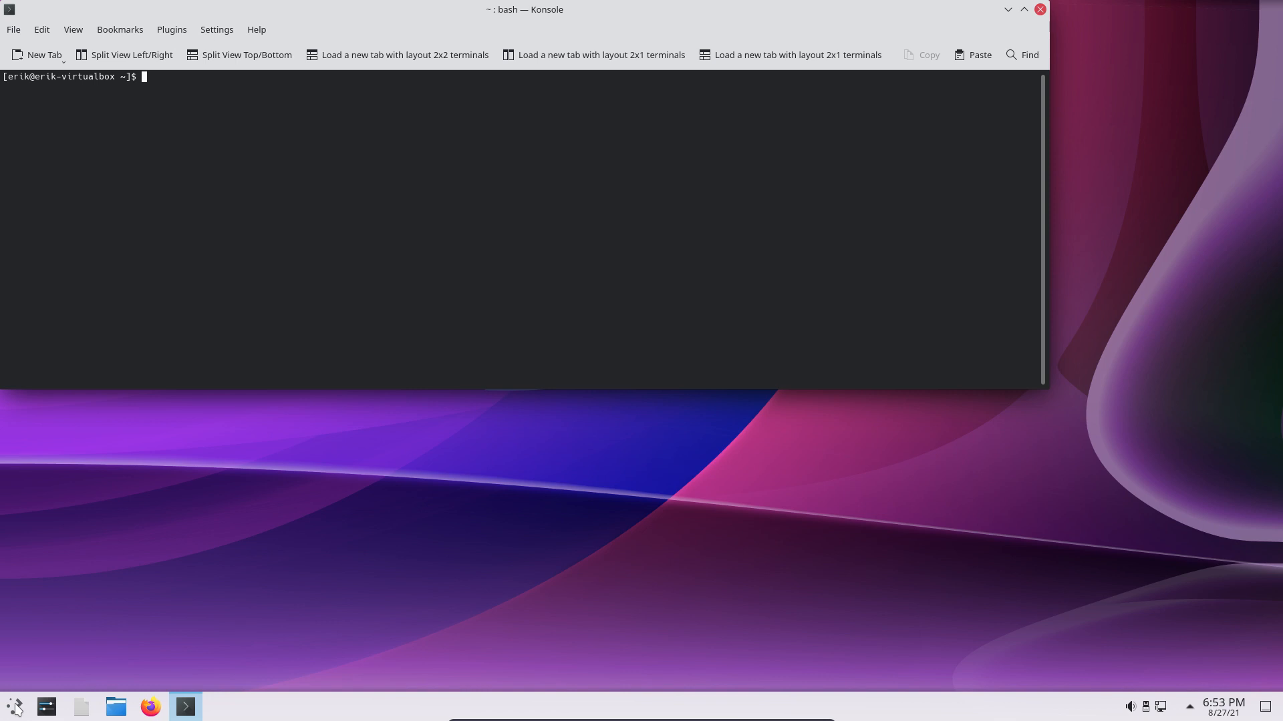
{"action": "mouse_move", "coordinate": [20, 707]}
{"action": "type", "text": "yak"}
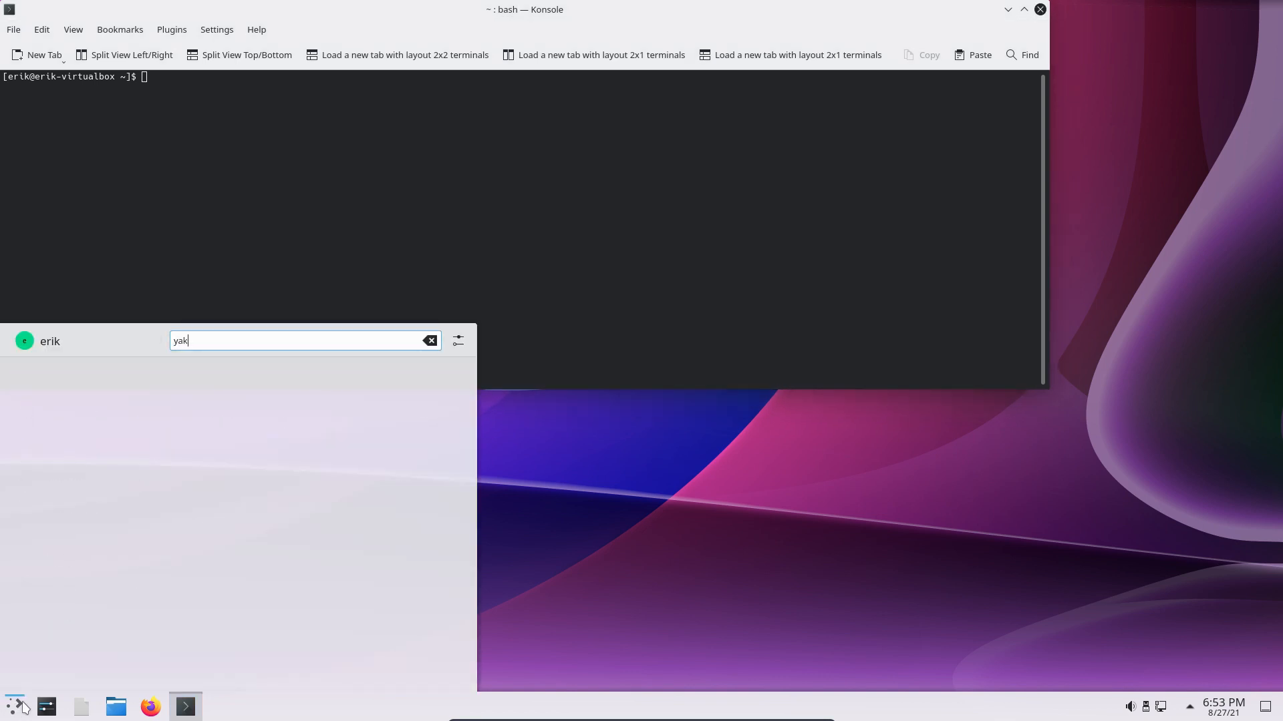
{"action": "key", "text": "BackSpace"}
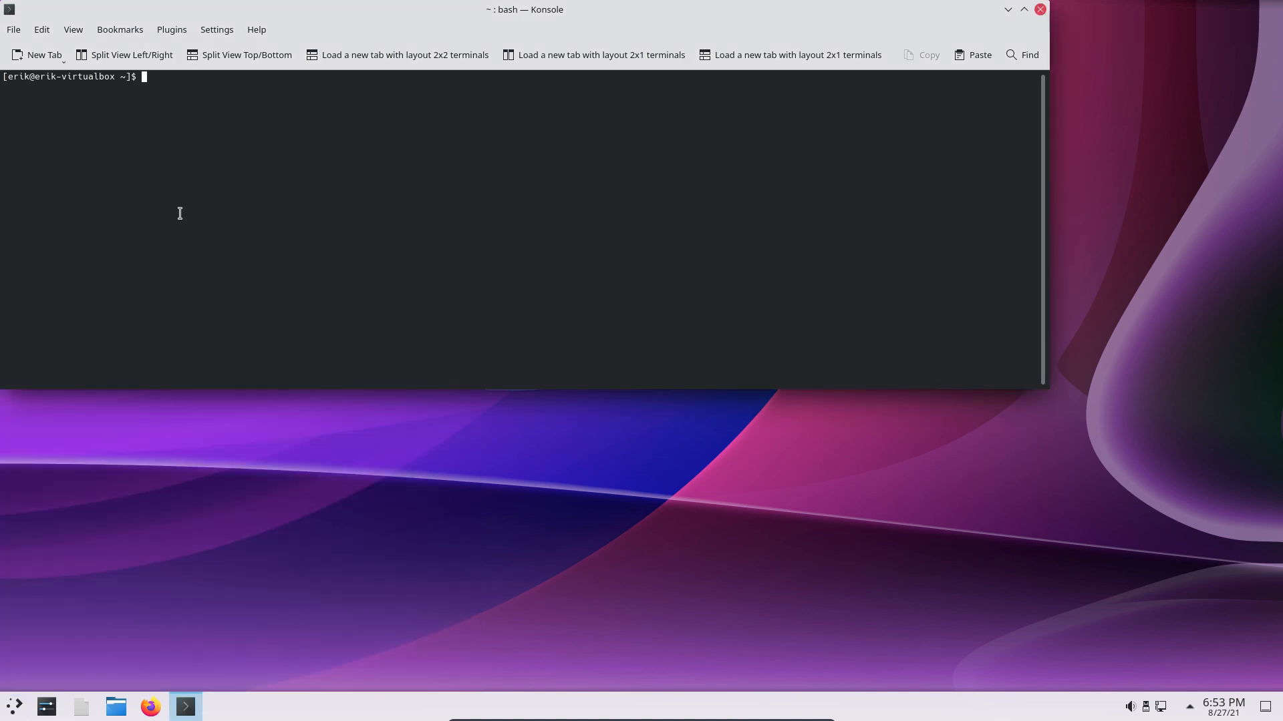
- Run yay yakuake in Konsole and install package 1 with the sudo password
{"action": "type", "text": "yay u"}
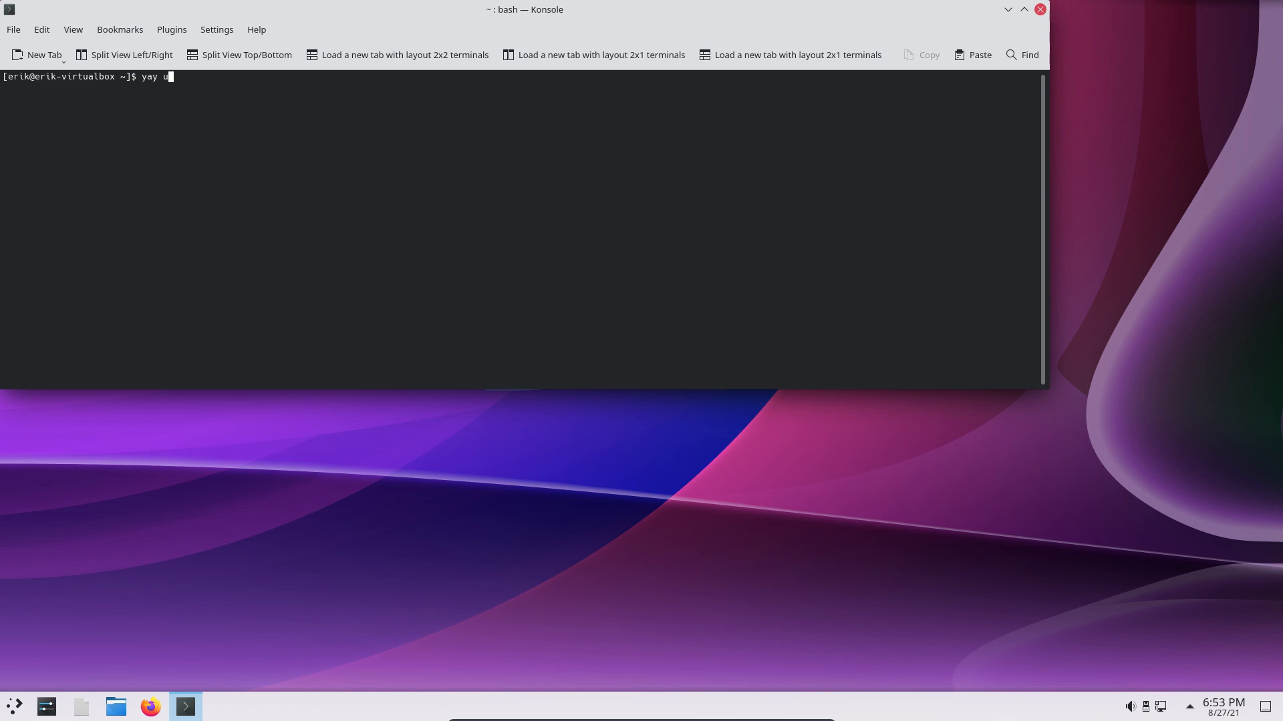
{"action": "type", "text": "a"}
{"action": "type", "text": "1"}
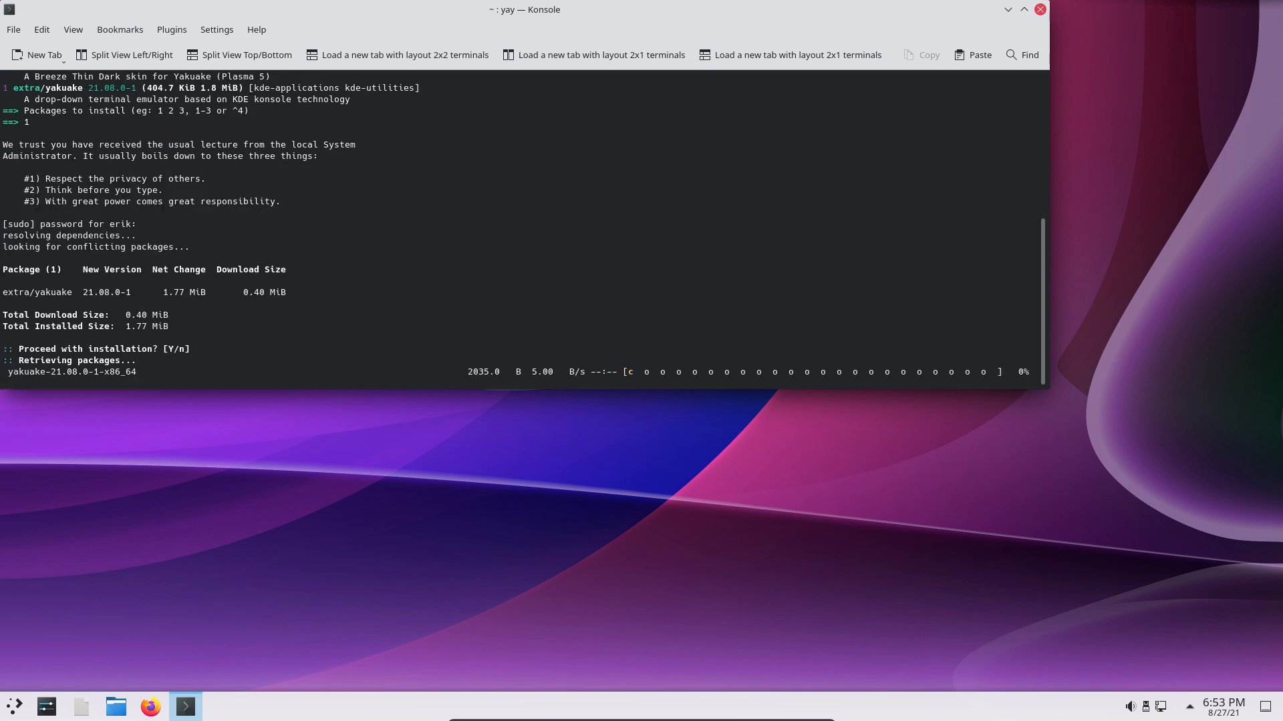
- Launch Yakuake from the launcher and accept its default toggle shortcut in the welcome dialog
{"action": "left_click", "coordinate": [11, 705]}
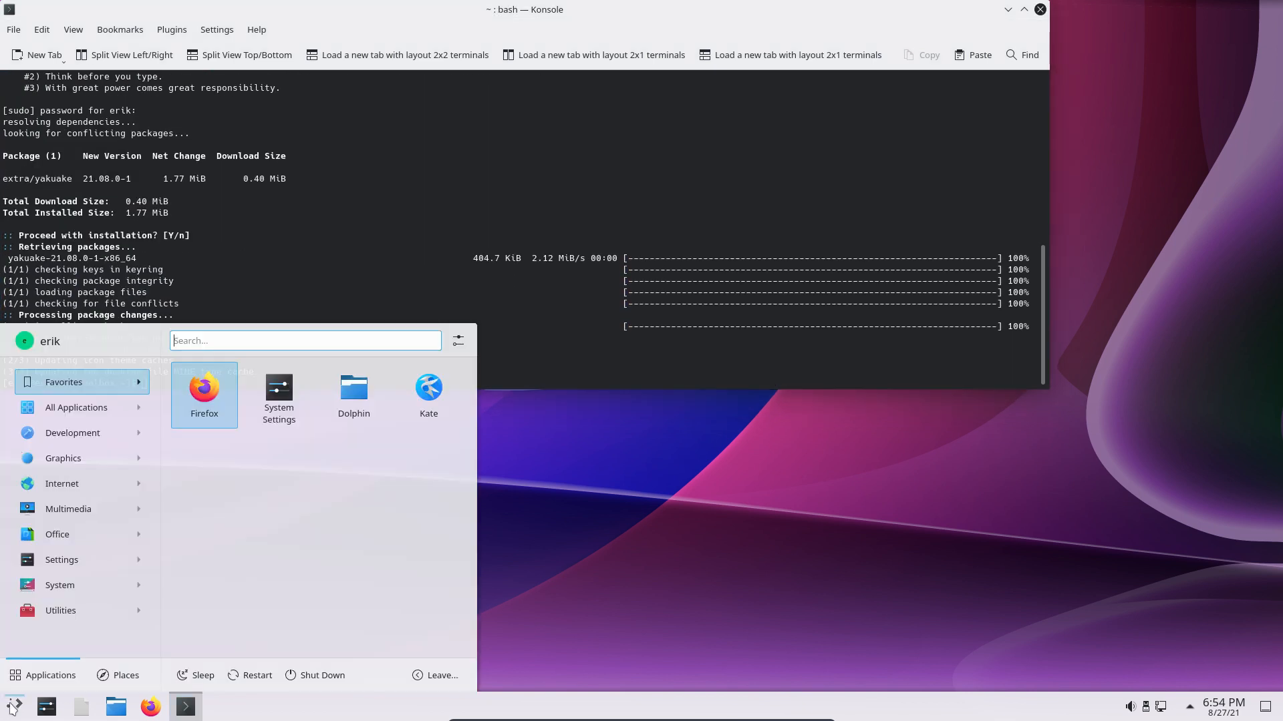
{"action": "type", "text": "ya"}
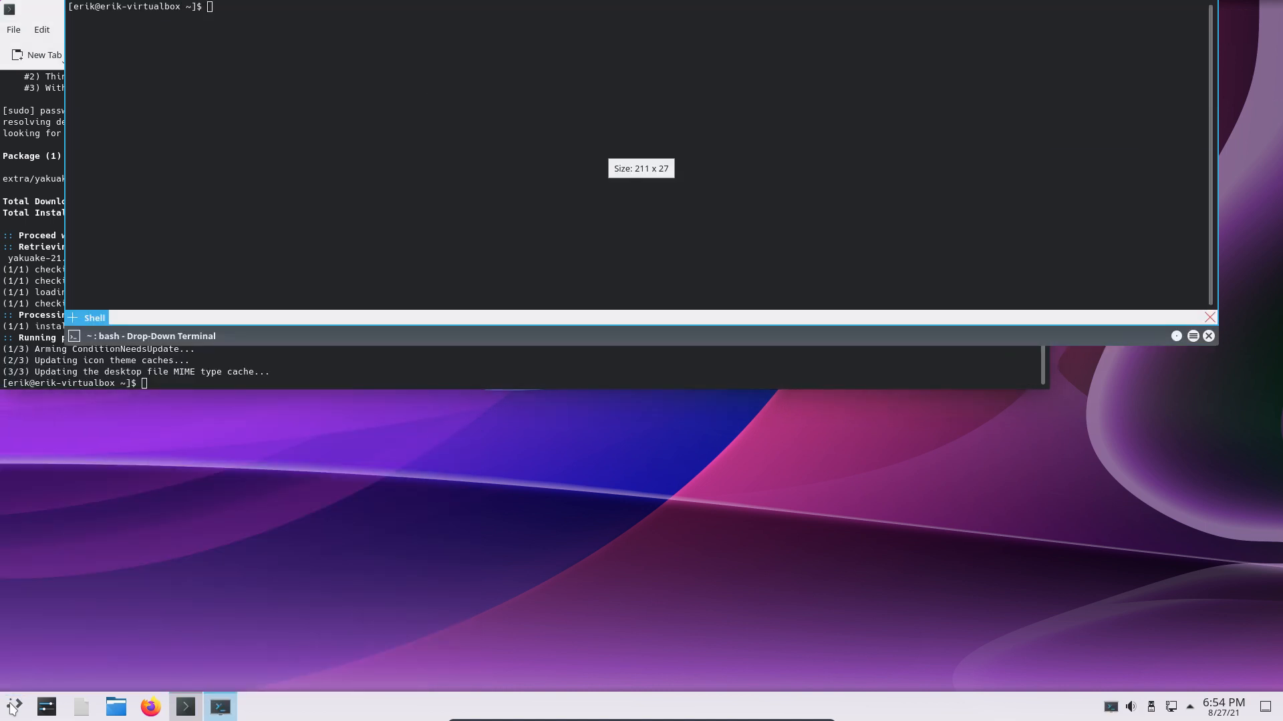
{"action": "mouse_move", "coordinate": [14, 704]}
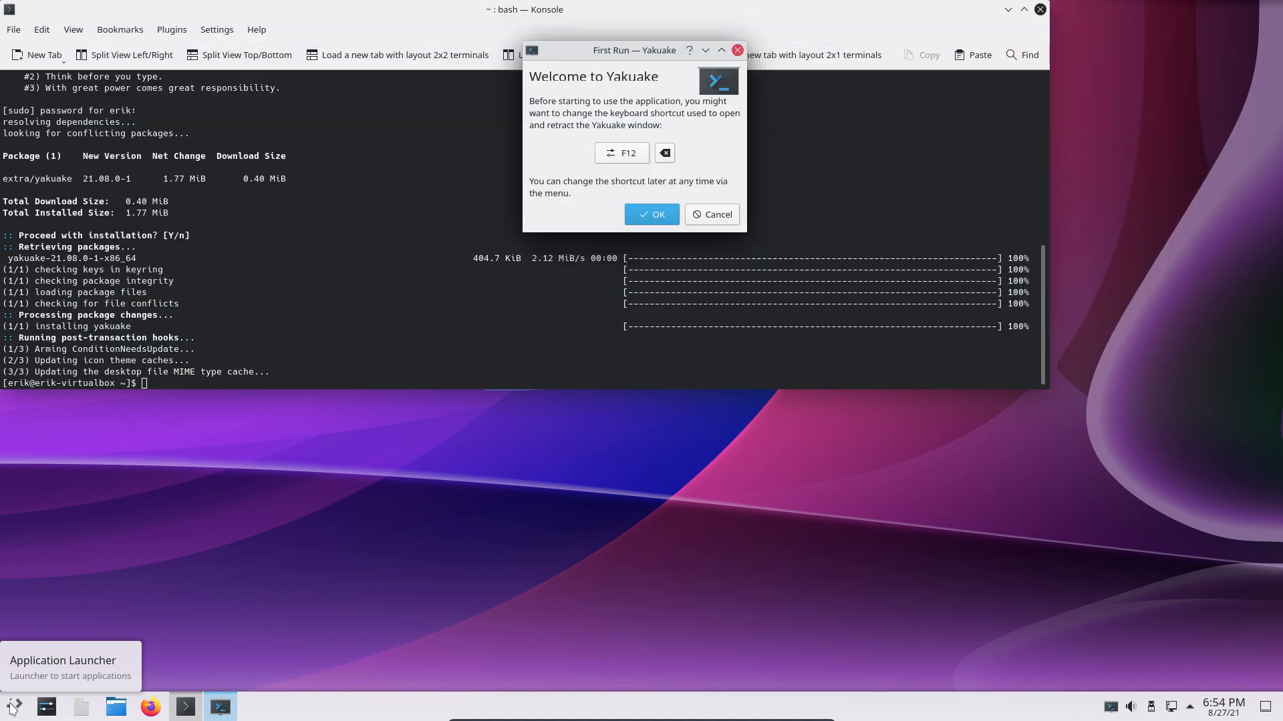
{"action": "left_click", "coordinate": [652, 214]}
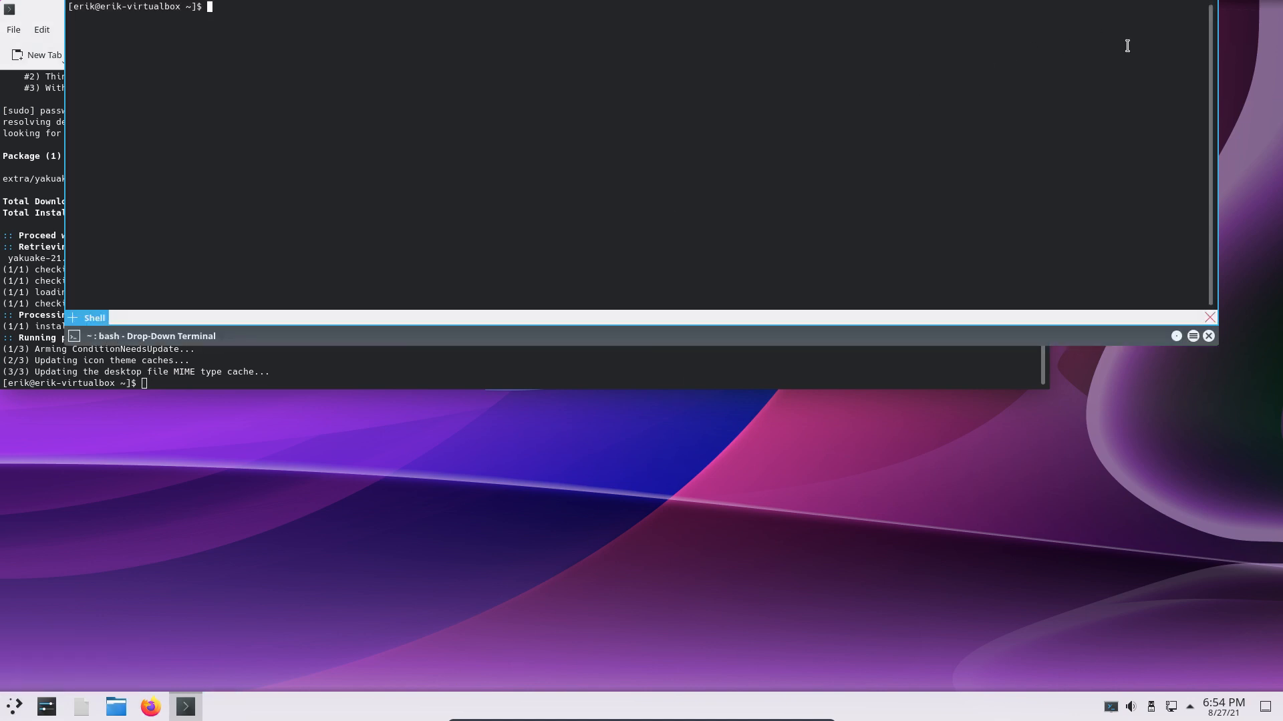
{"action": "type", "text": "su"}
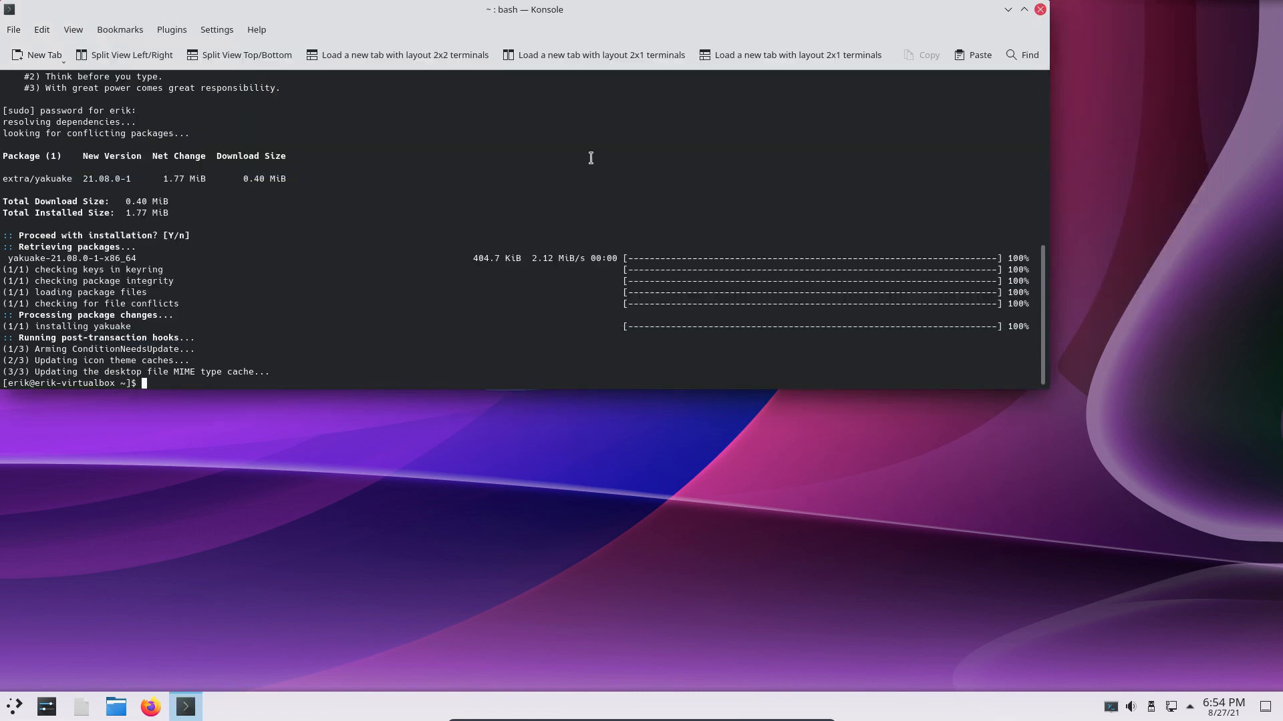
- Centre Konsole, run yay pamac, then force-close the window despite the pending package prompt
{"action": "left_click_drag", "start_coordinate": [524, 10], "coordinate": [639, 160]}
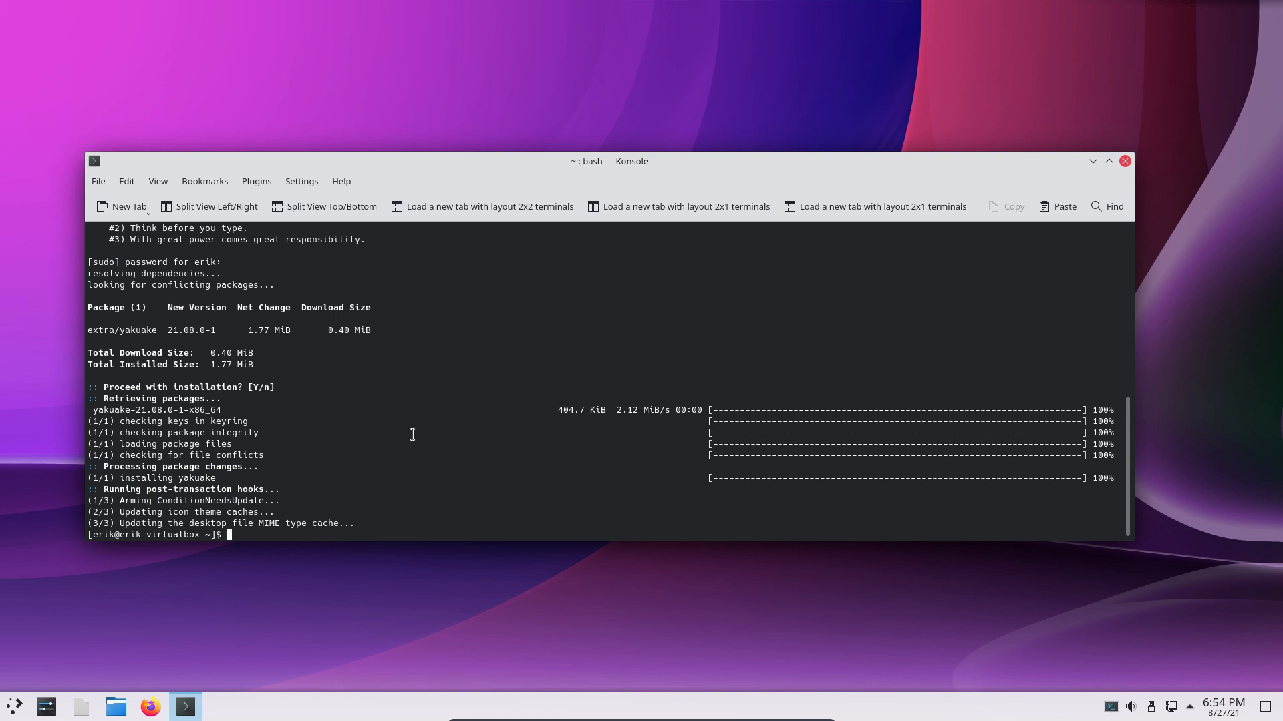
{"action": "type", "text": "yay pamac-aur"}
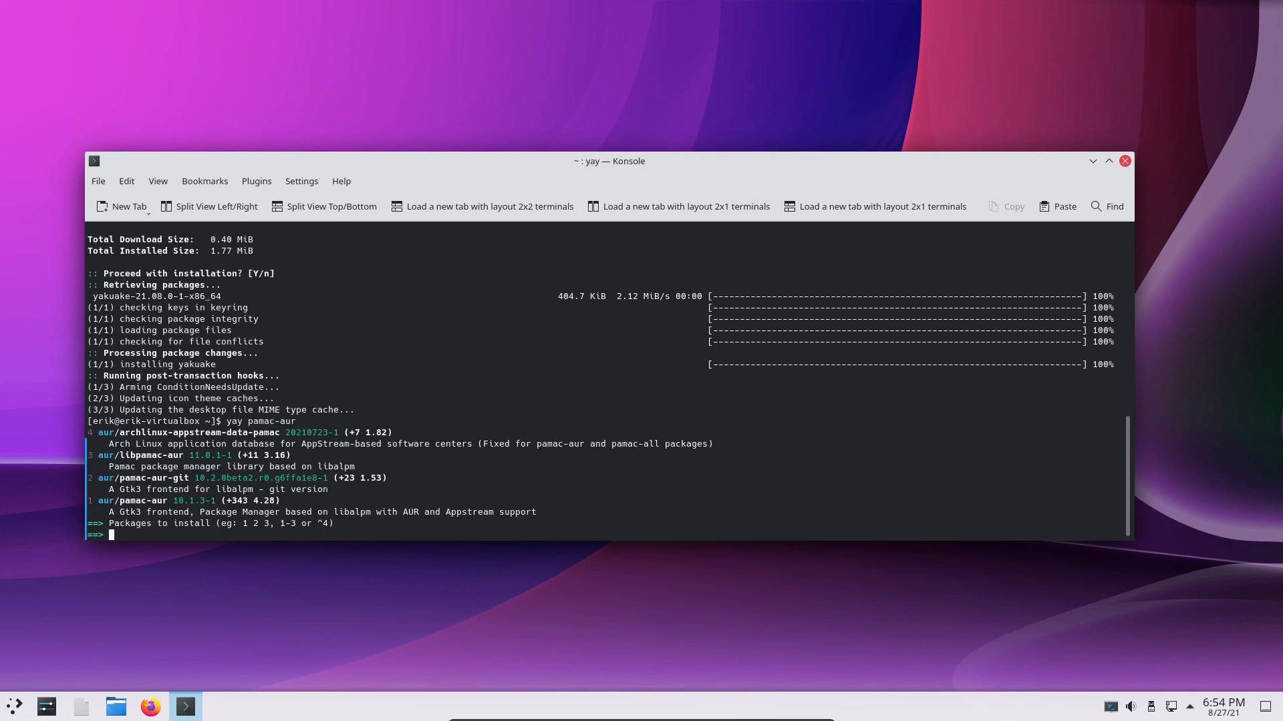
{"action": "mouse_move", "coordinate": [939, 240]}
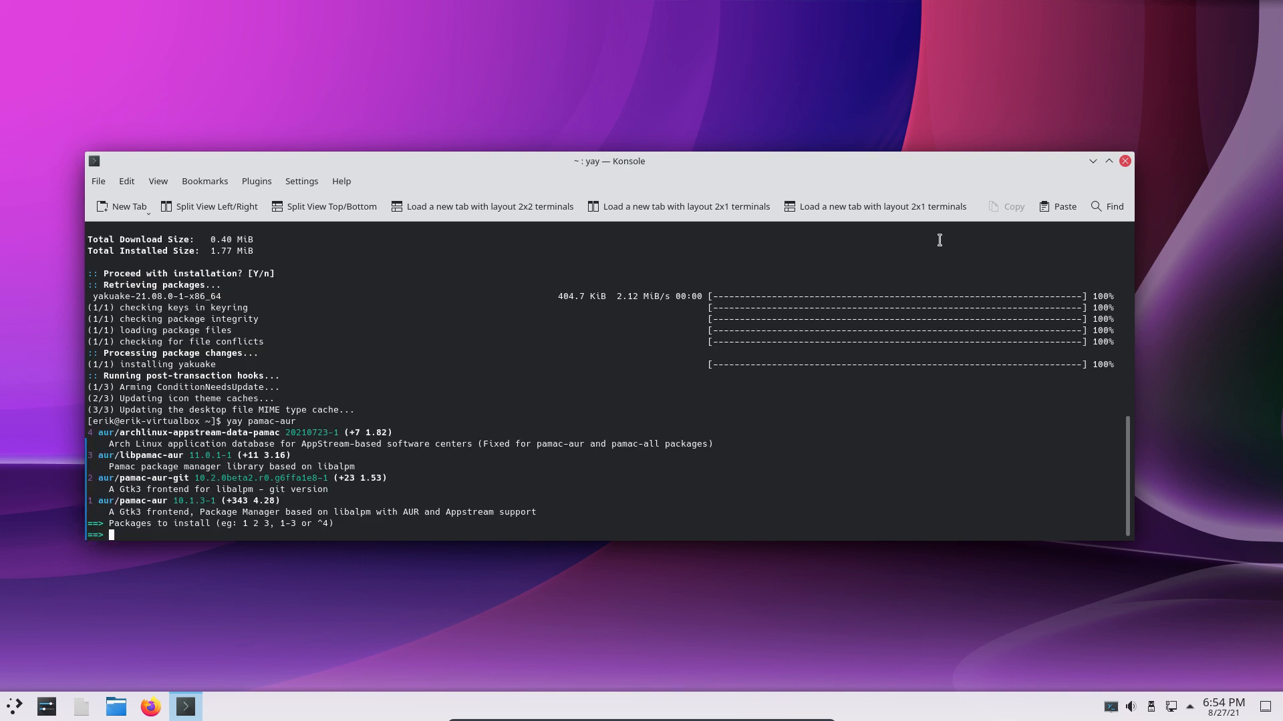
{"action": "left_click", "coordinate": [1125, 160]}
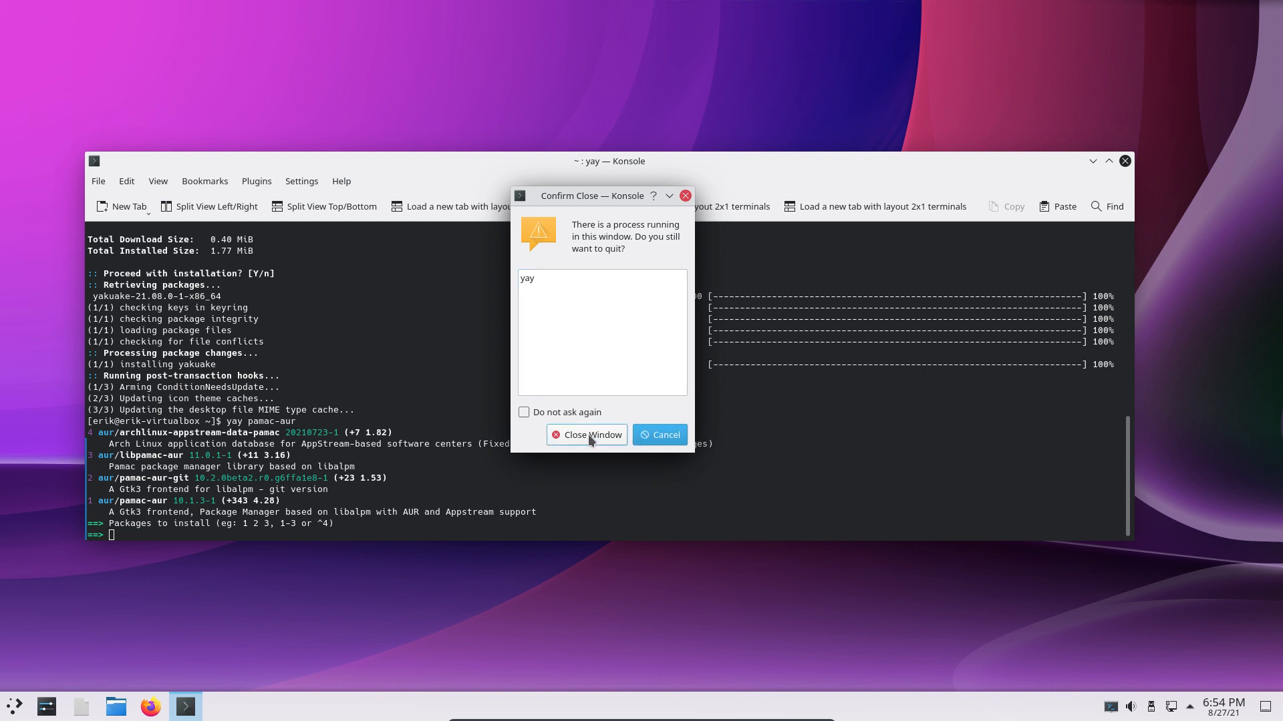
{"action": "left_click", "coordinate": [586, 436]}
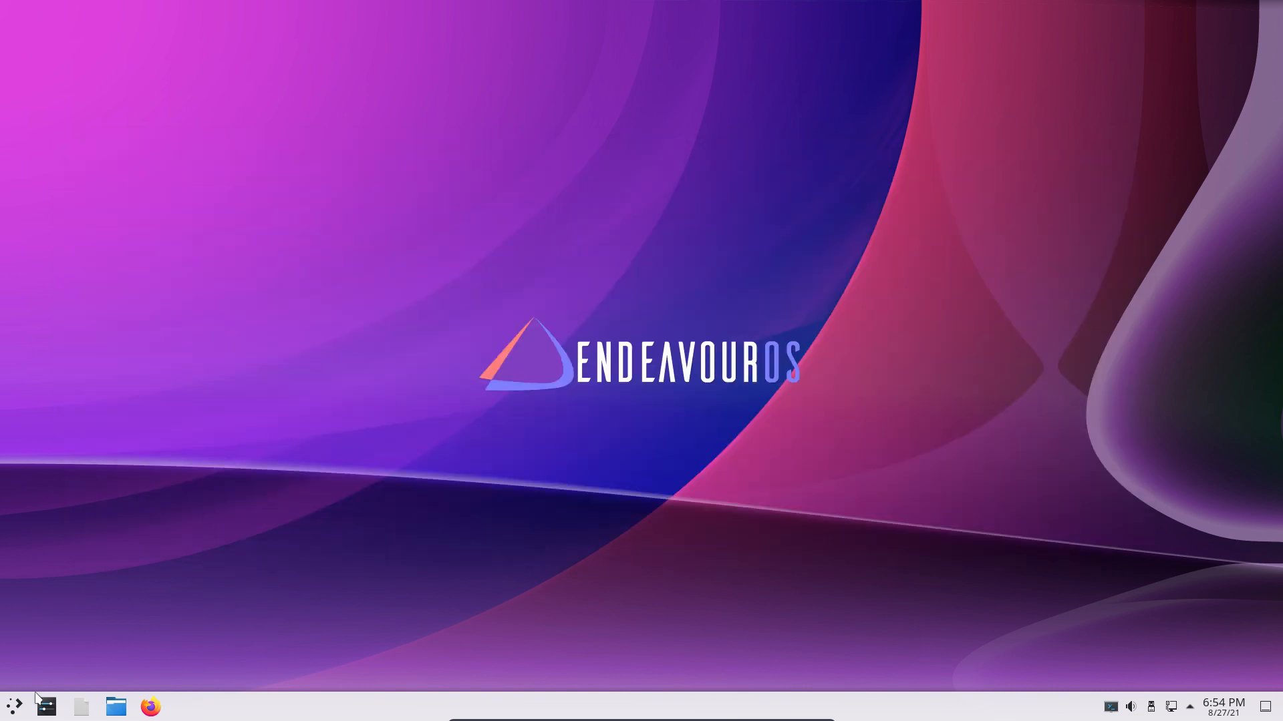
{"action": "left_click", "coordinate": [13, 706]}
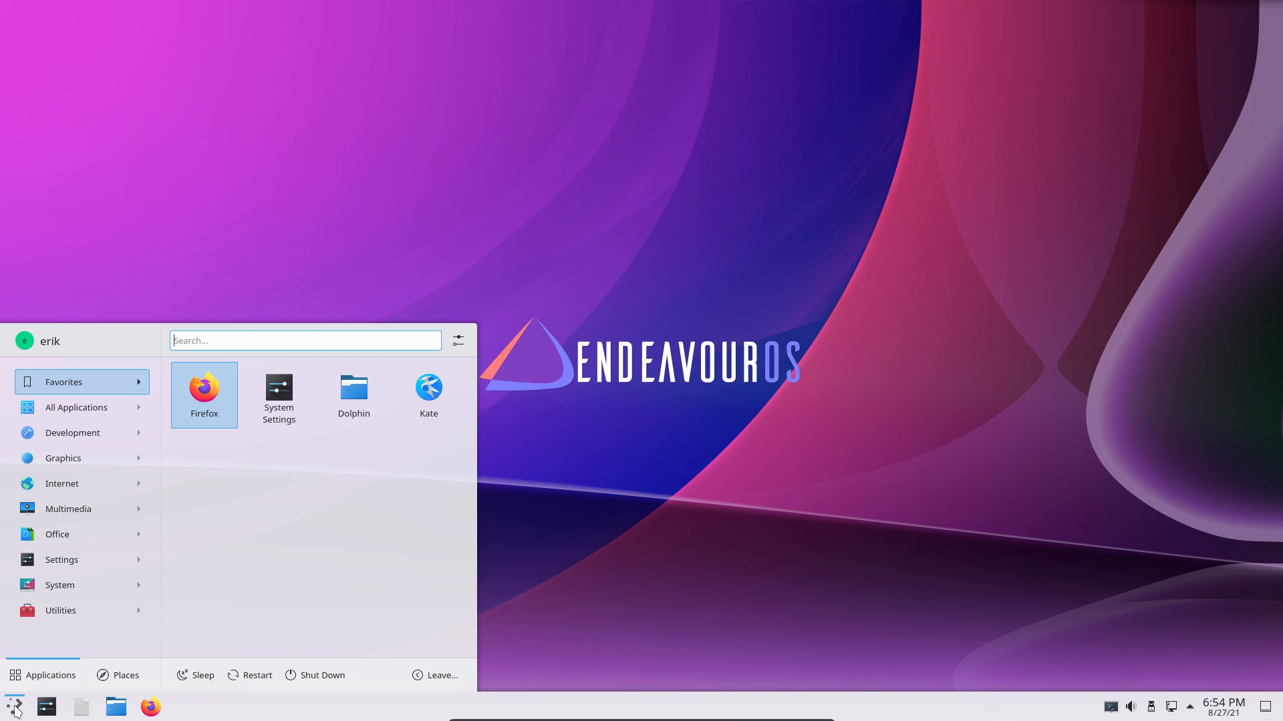
{"action": "mouse_move", "coordinate": [642, 420]}
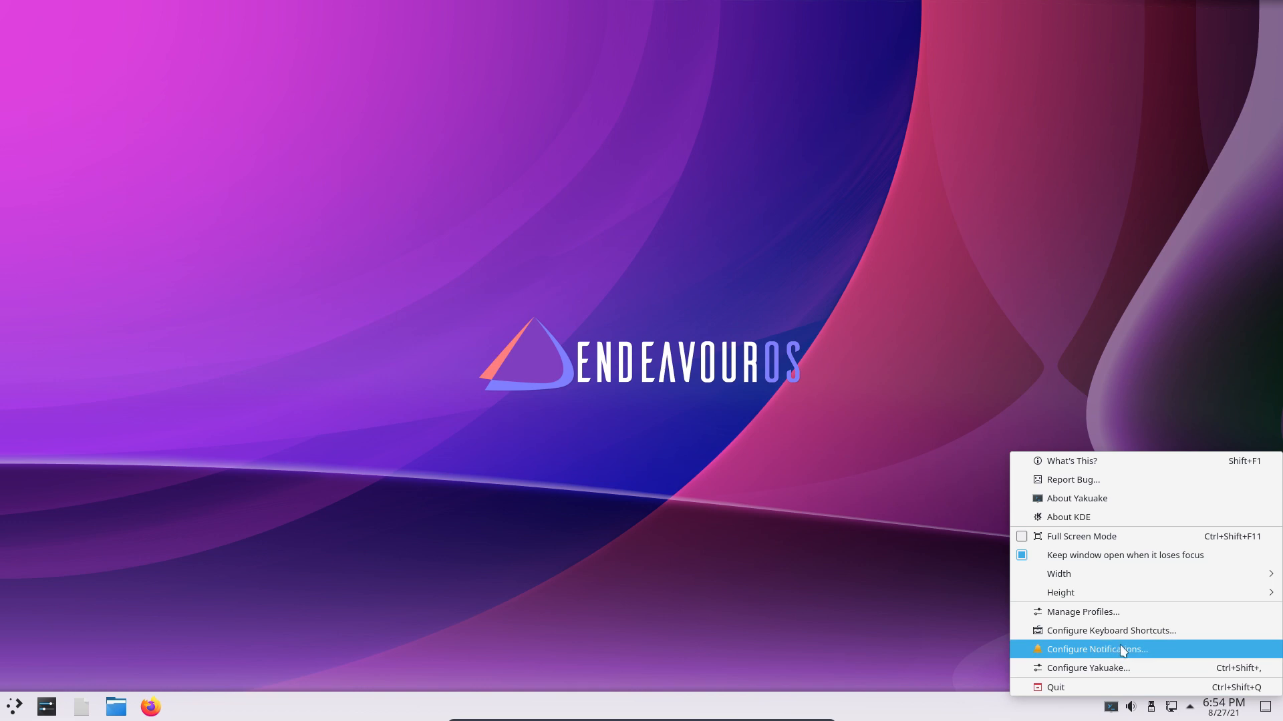
{"action": "mouse_move", "coordinate": [1106, 498]}
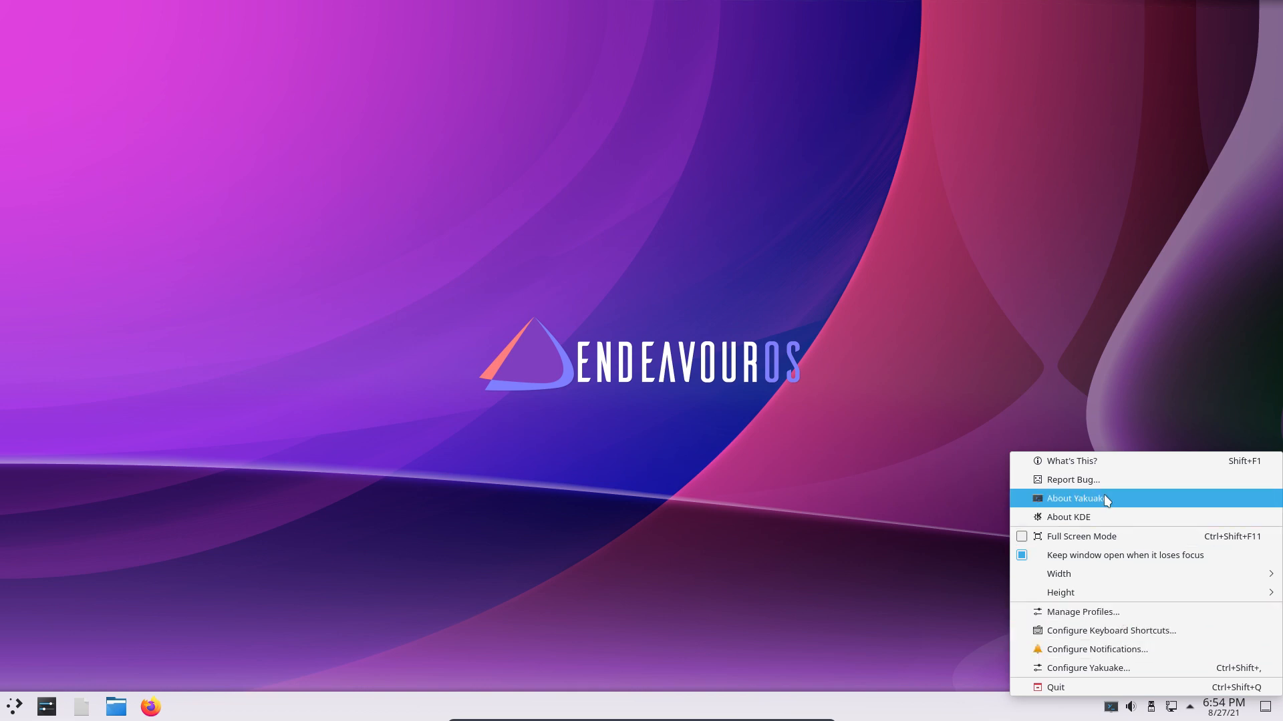
{"action": "mouse_move", "coordinate": [1135, 668]}
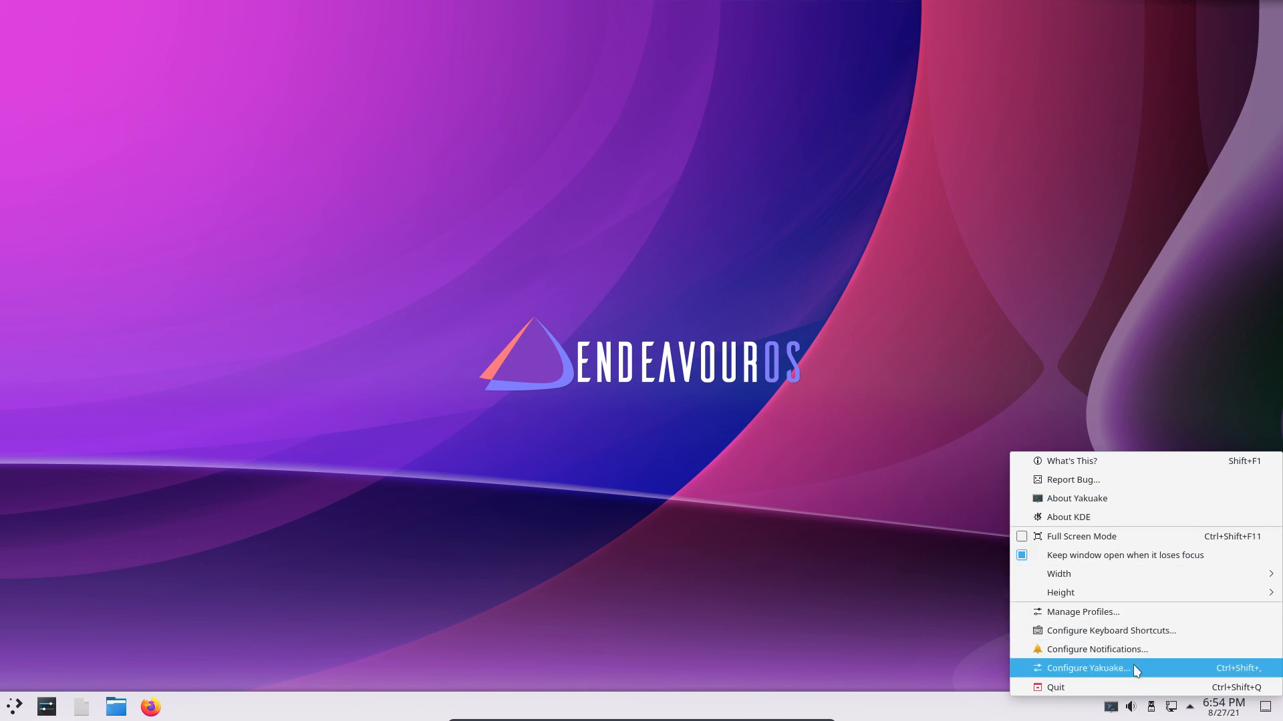
{"action": "left_click", "coordinate": [1088, 668]}
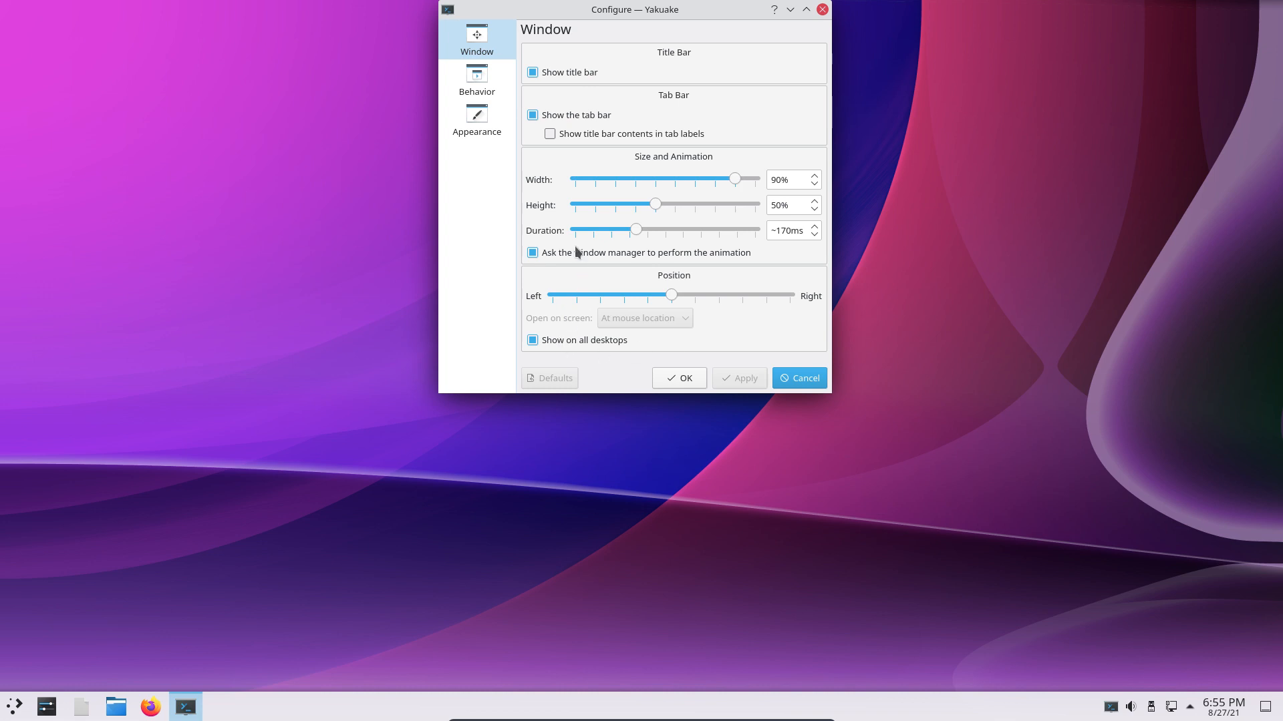
{"action": "mouse_move", "coordinate": [606, 320]}
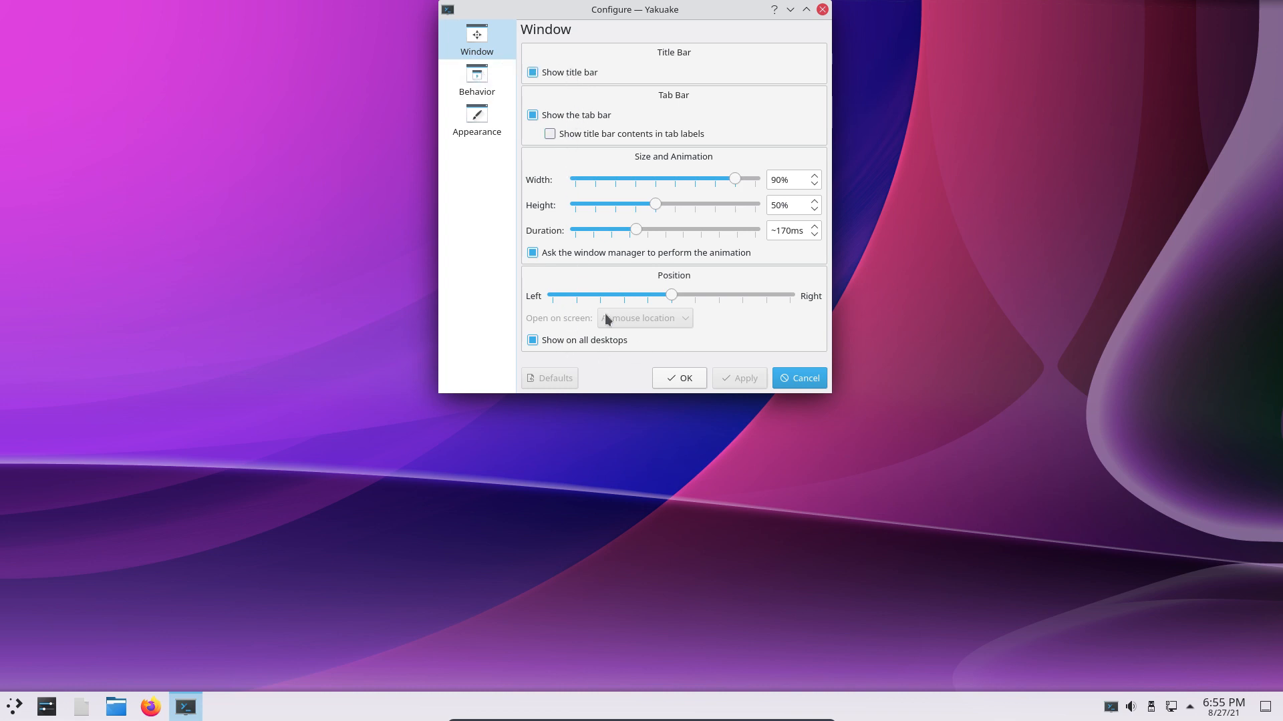
{"action": "left_click", "coordinate": [476, 79]}
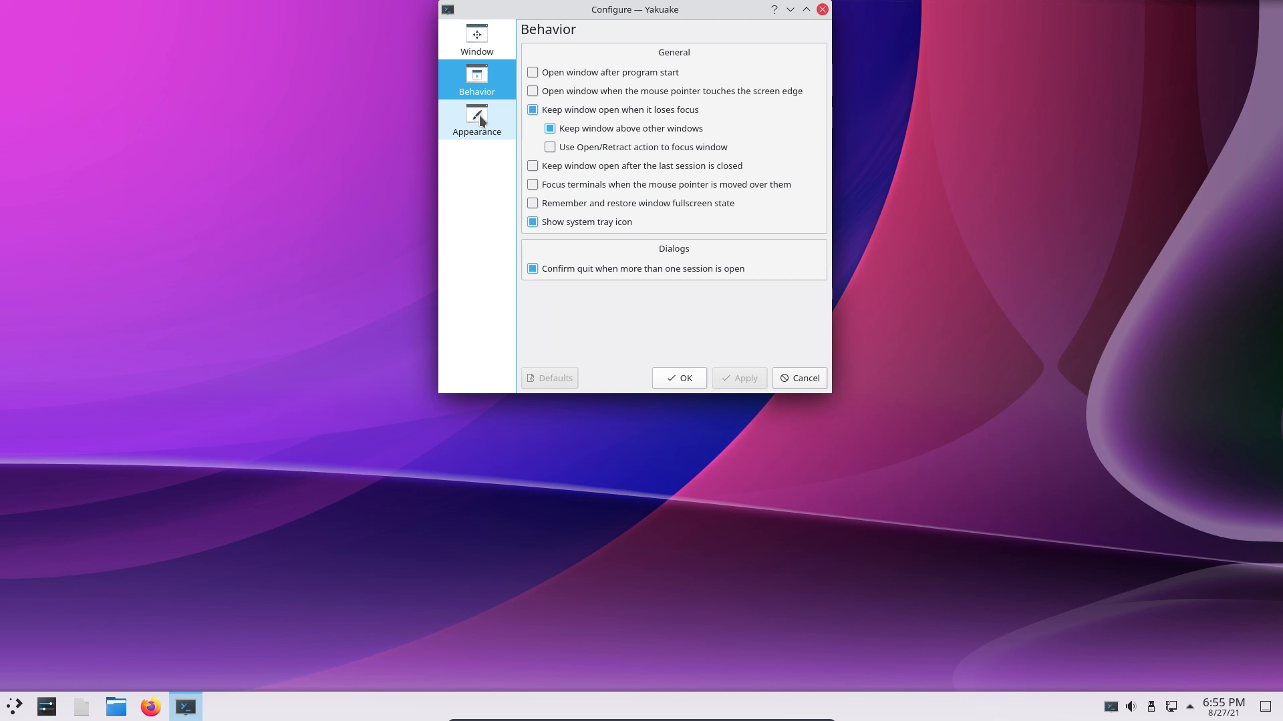
{"action": "left_click", "coordinate": [532, 222]}
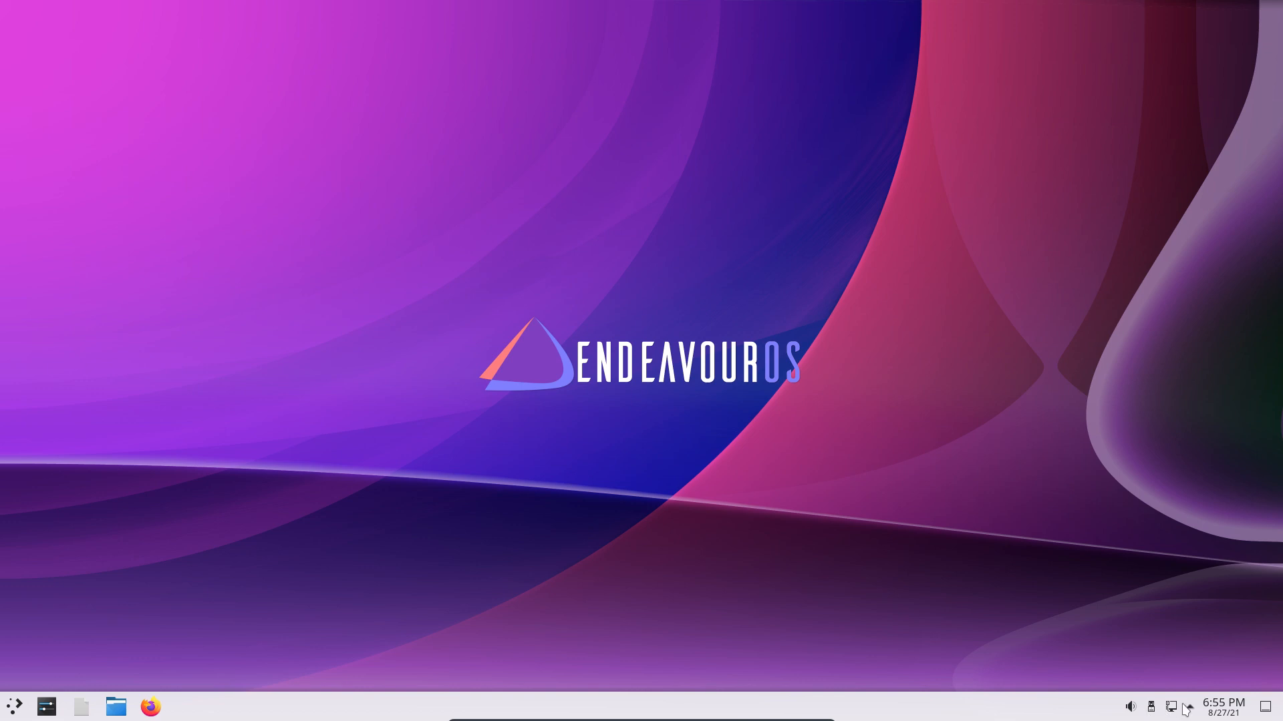
{"action": "left_click", "coordinate": [1180, 706]}
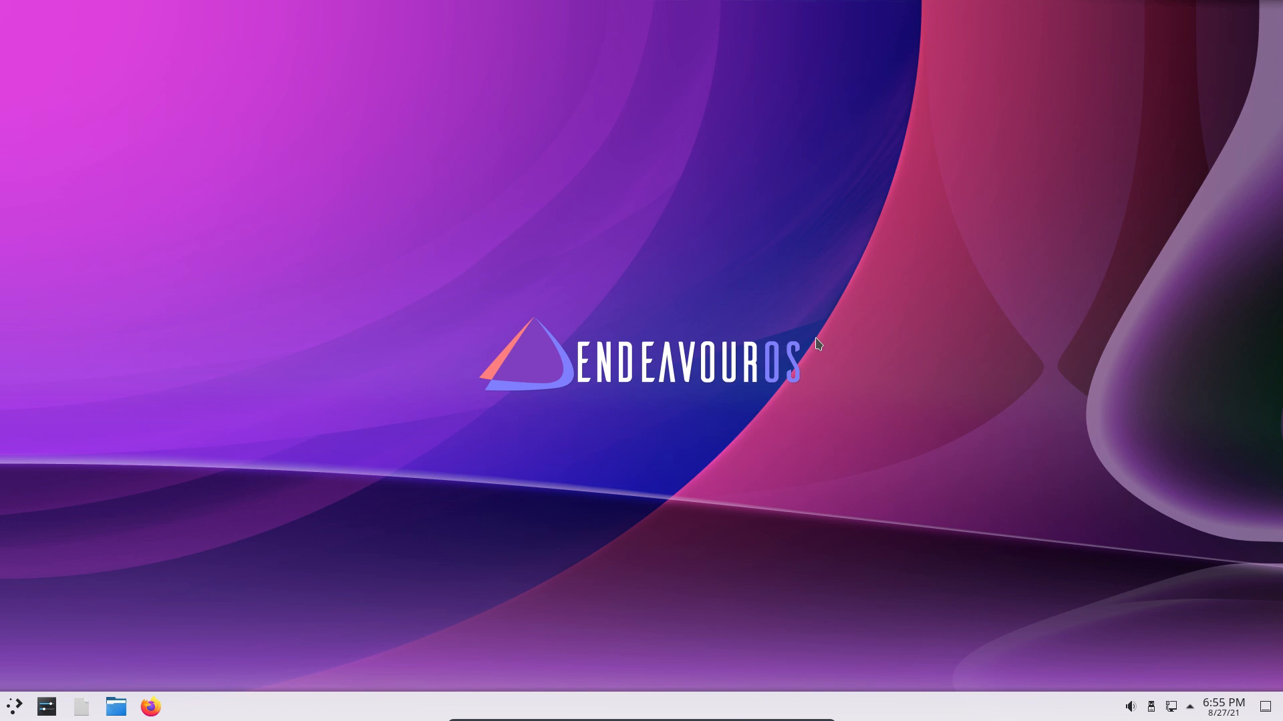
{"action": "mouse_move", "coordinate": [601, 278]}
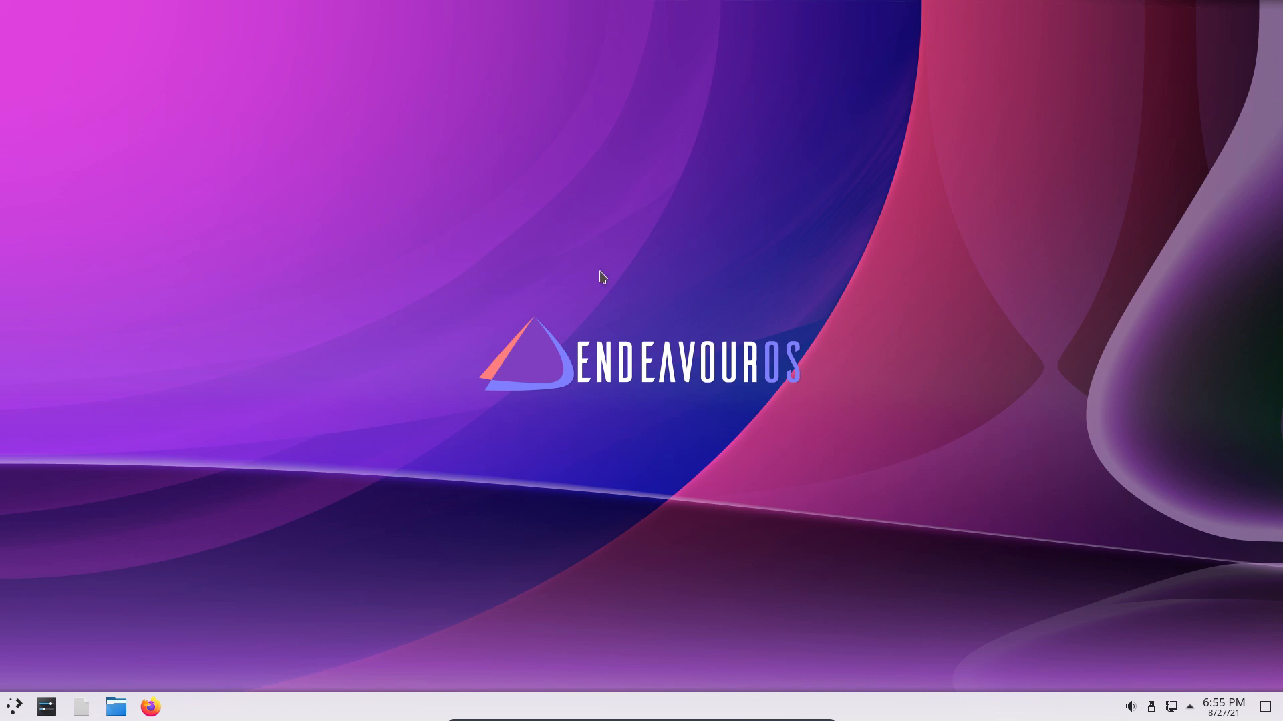